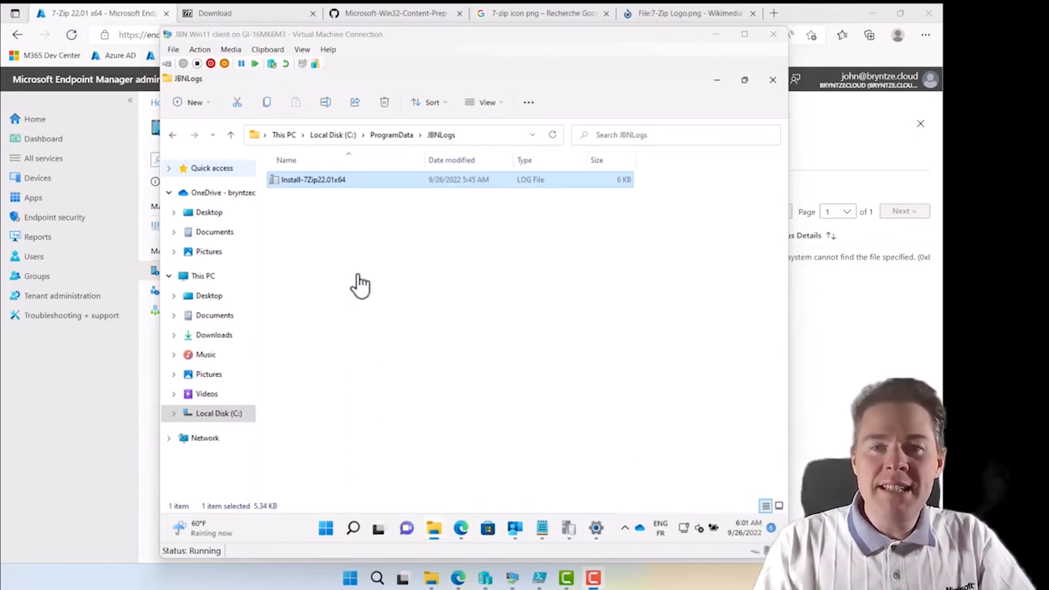
pyautogui.moveTo(458, 319)
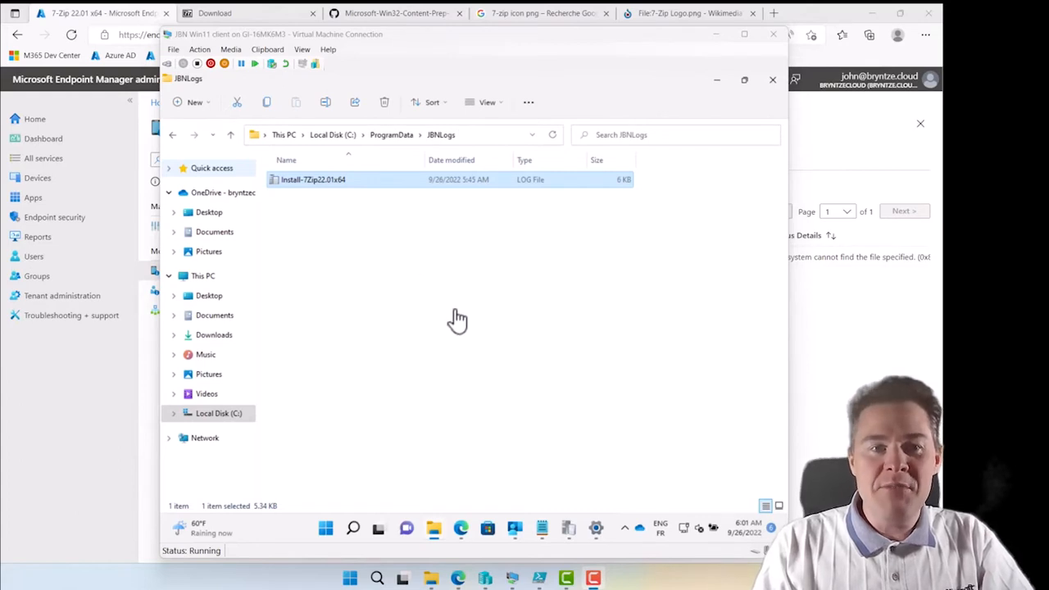
pyautogui.moveTo(766, 336)
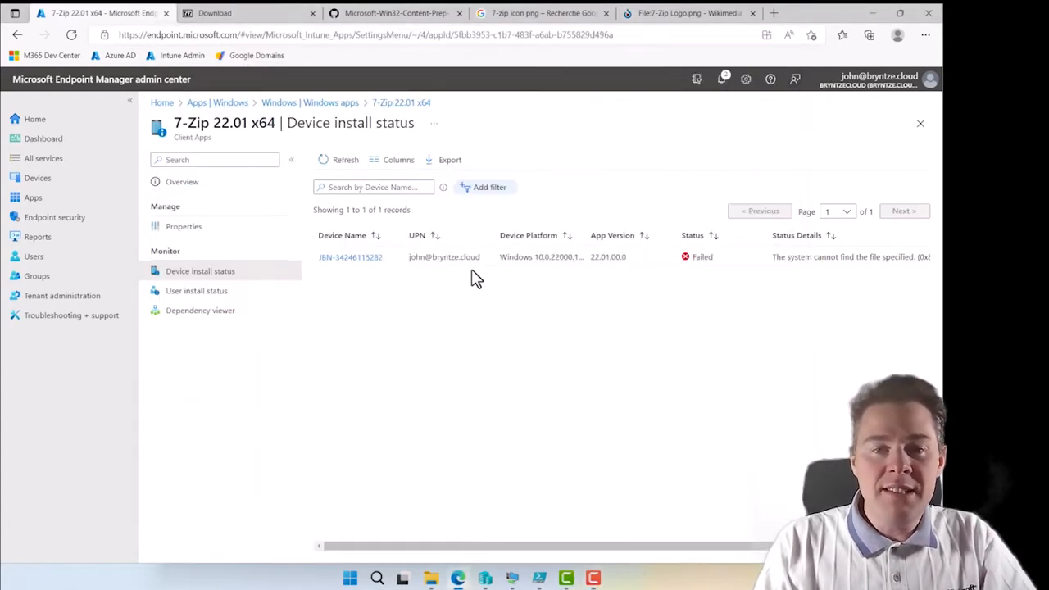
pyautogui.moveTo(696, 271)
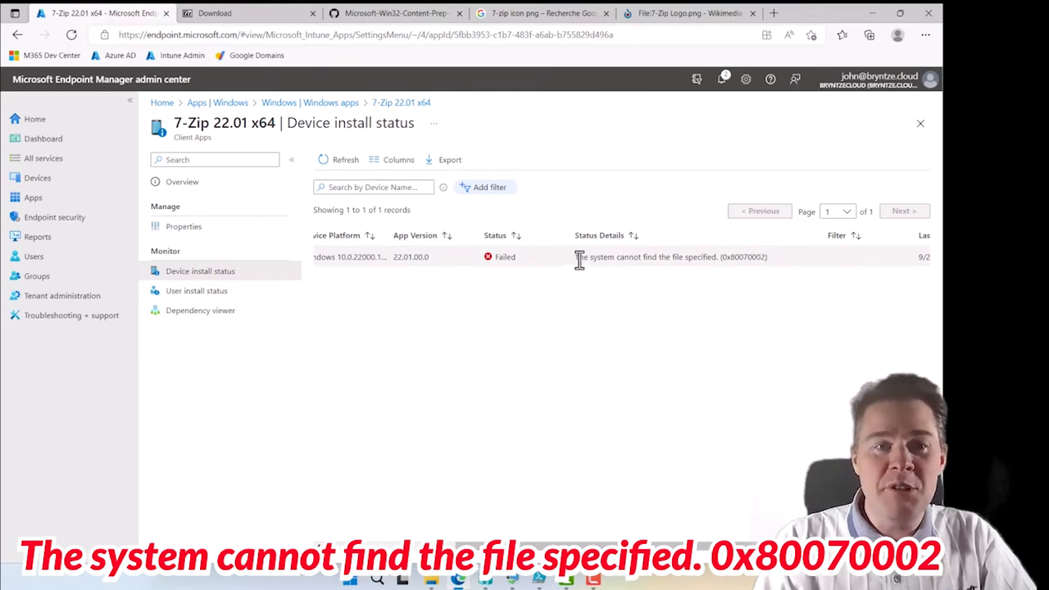
pyautogui.moveTo(579, 266)
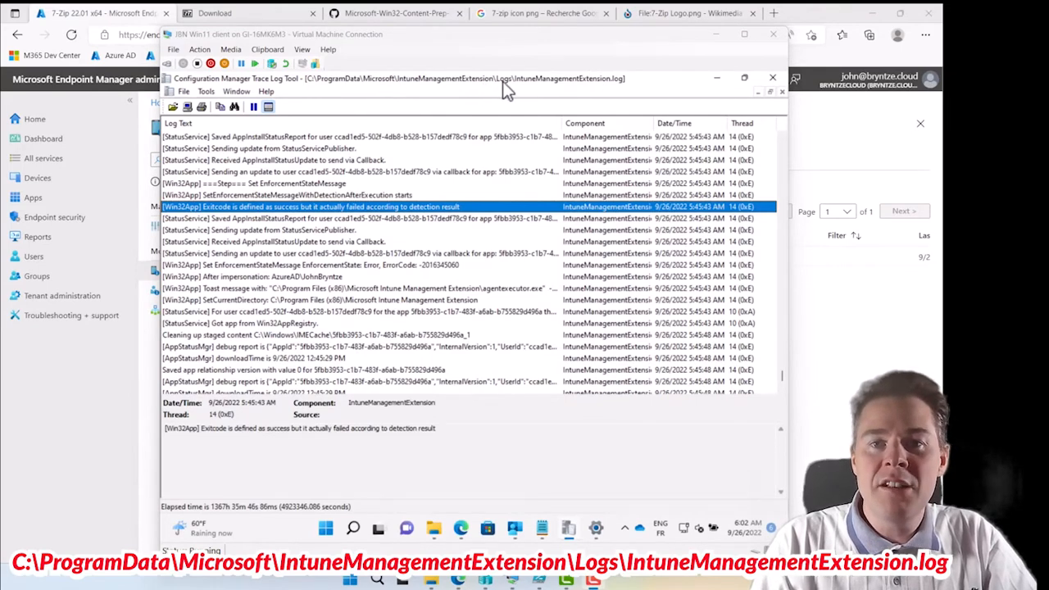
pyautogui.moveTo(598, 93)
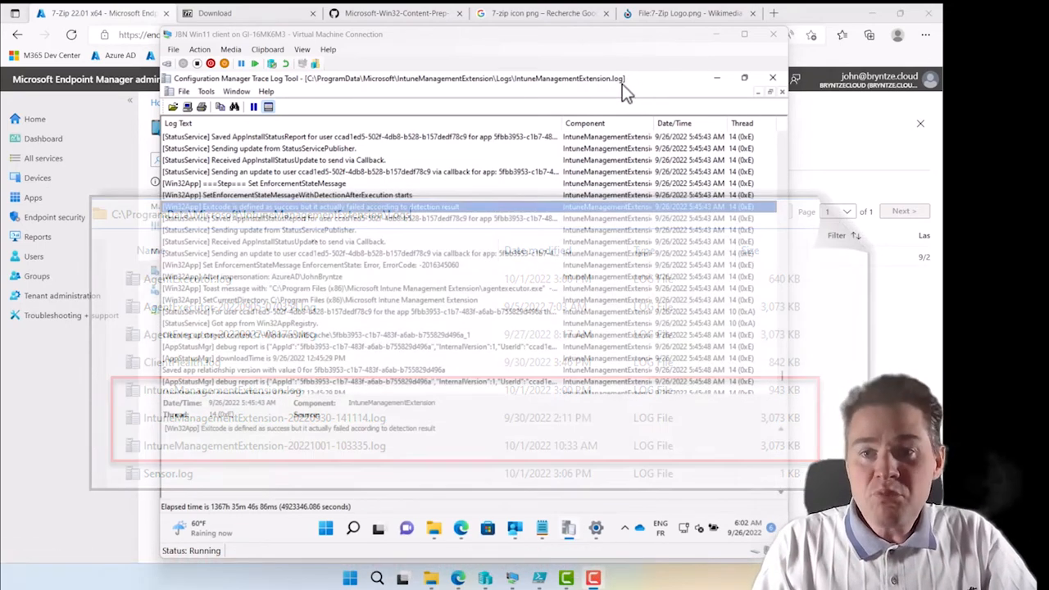
# Show details of the '[Win32App] Exitcode is defined as success but it actually failed' entry
pyautogui.click(311, 207)
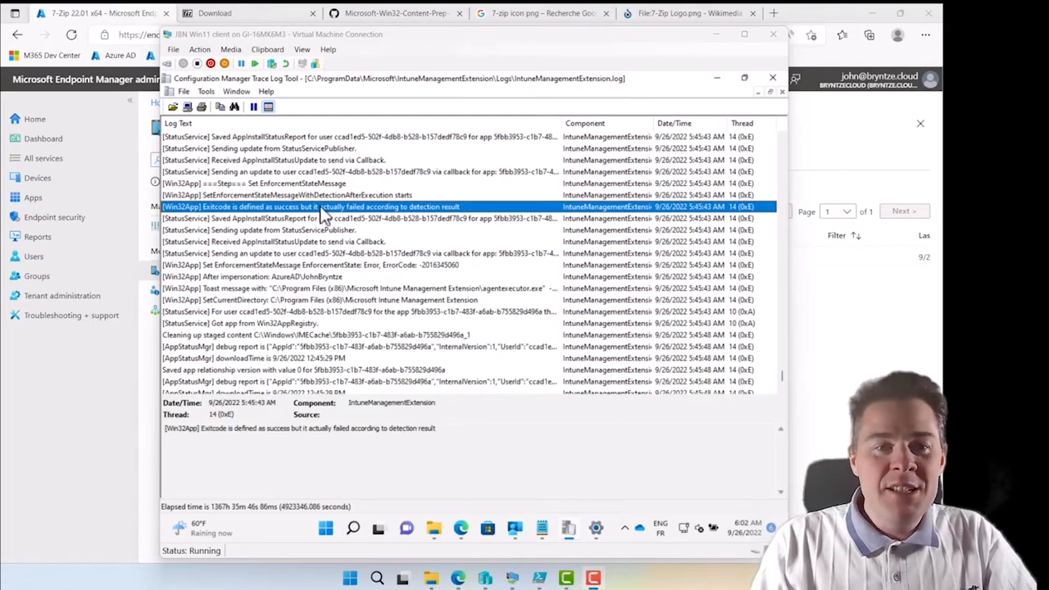
pyautogui.moveTo(264, 215)
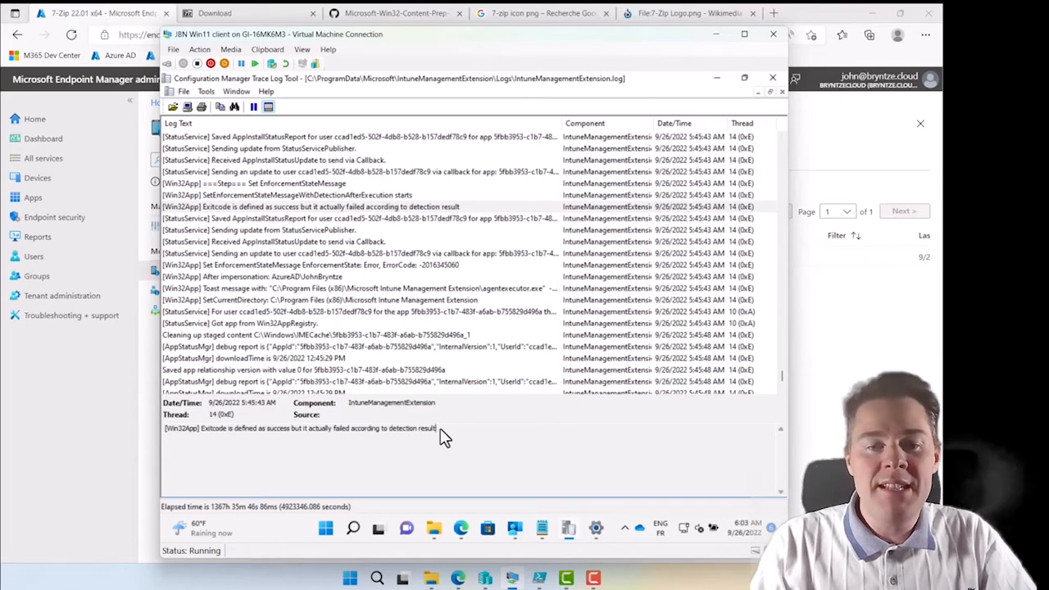
pyautogui.moveTo(449, 438)
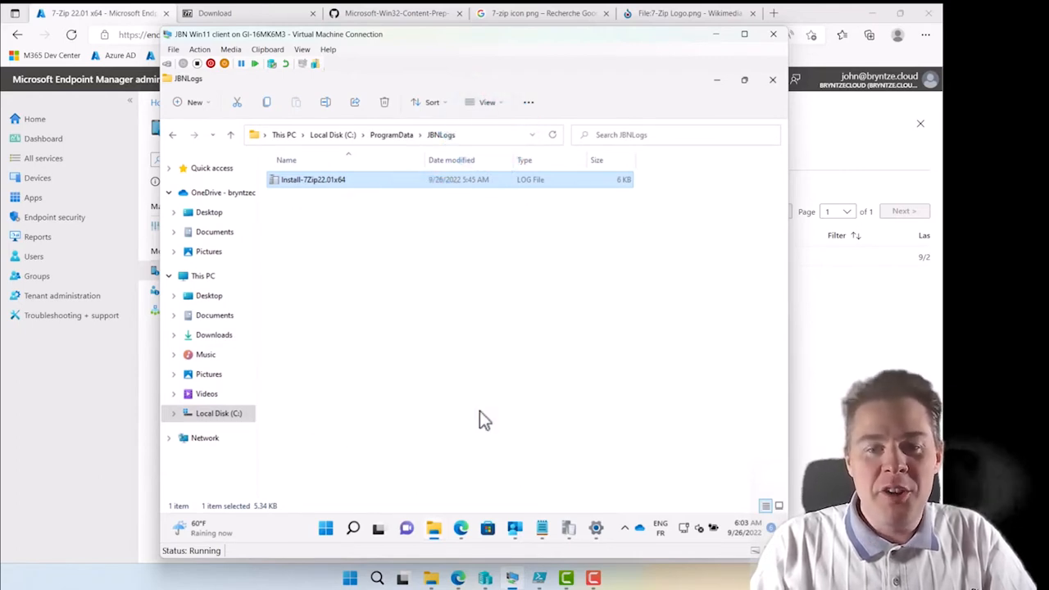
pyautogui.moveTo(326, 528)
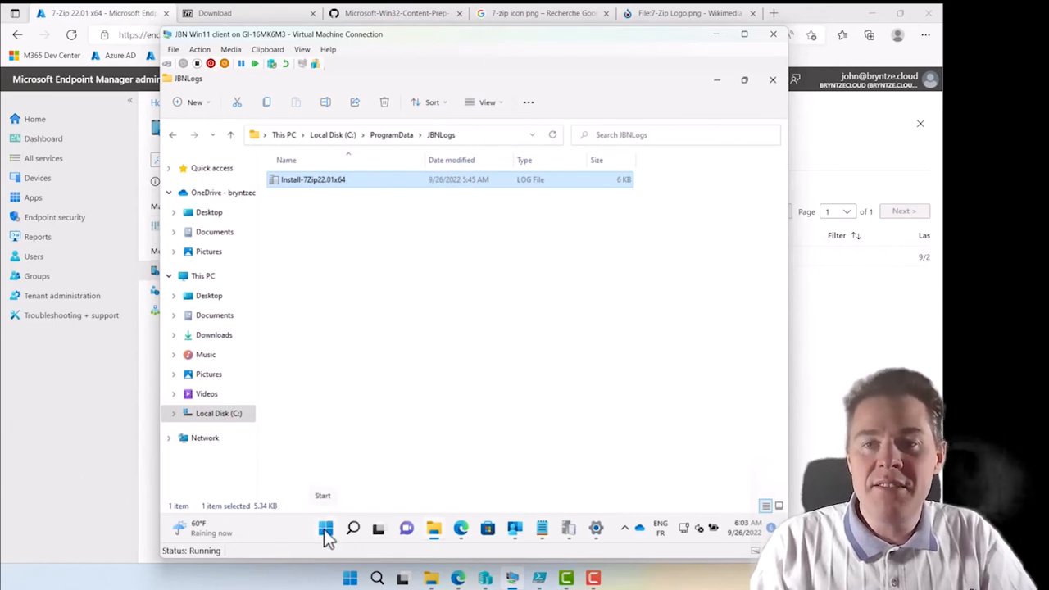
# Launch Registry Editor by searching for regedit from Start
pyautogui.click(326, 528)
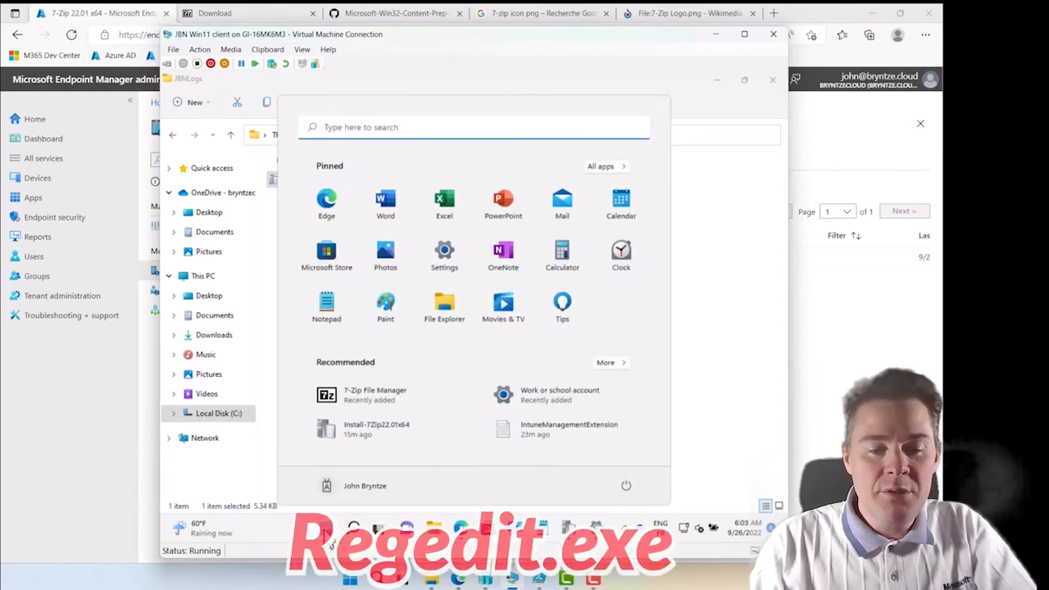
pyautogui.write('regedit')
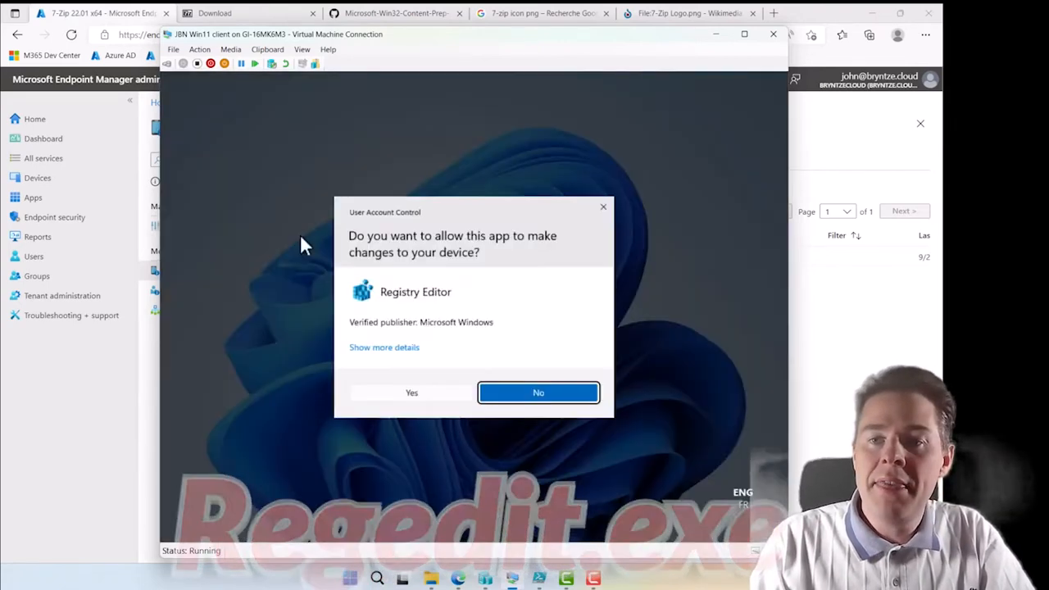
# Approve UAC and browse HKLM\SOFTWARE\Microsoft to expand the IntuneManagementExtension key
pyautogui.click(411, 392)
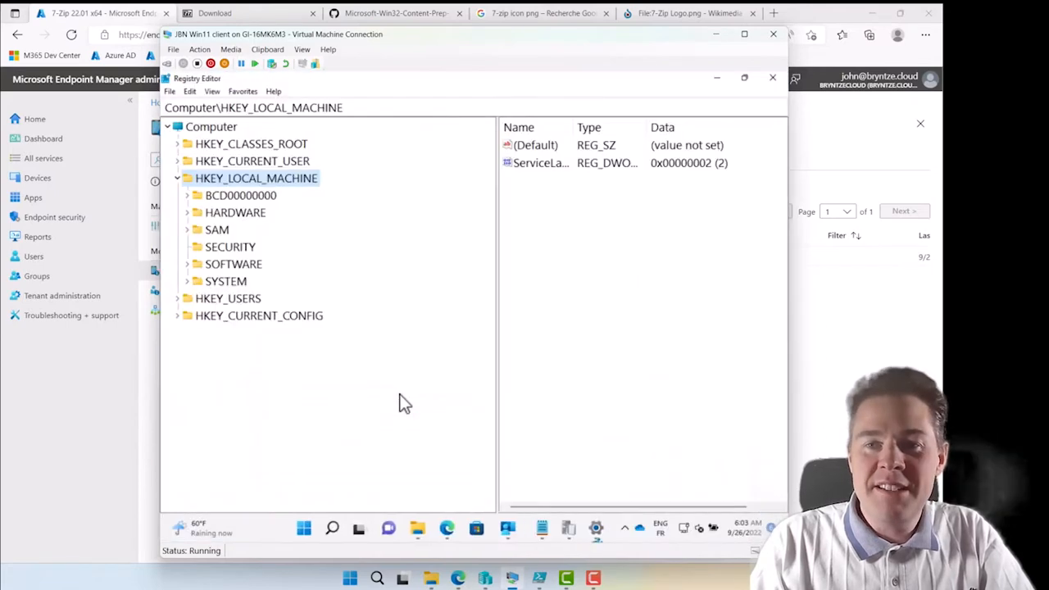
pyautogui.moveTo(212, 184)
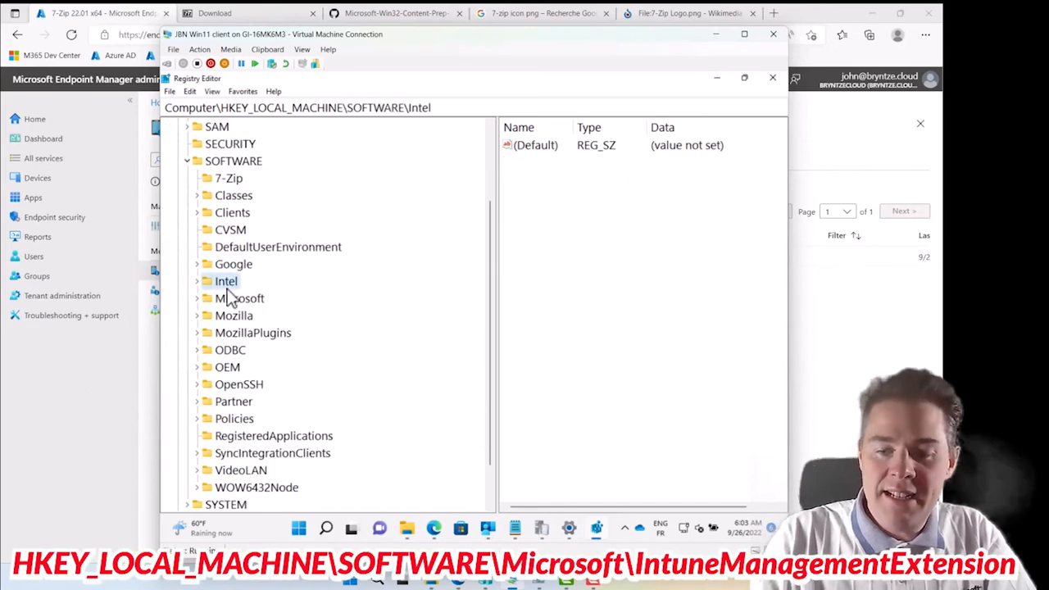
pyautogui.click(240, 298)
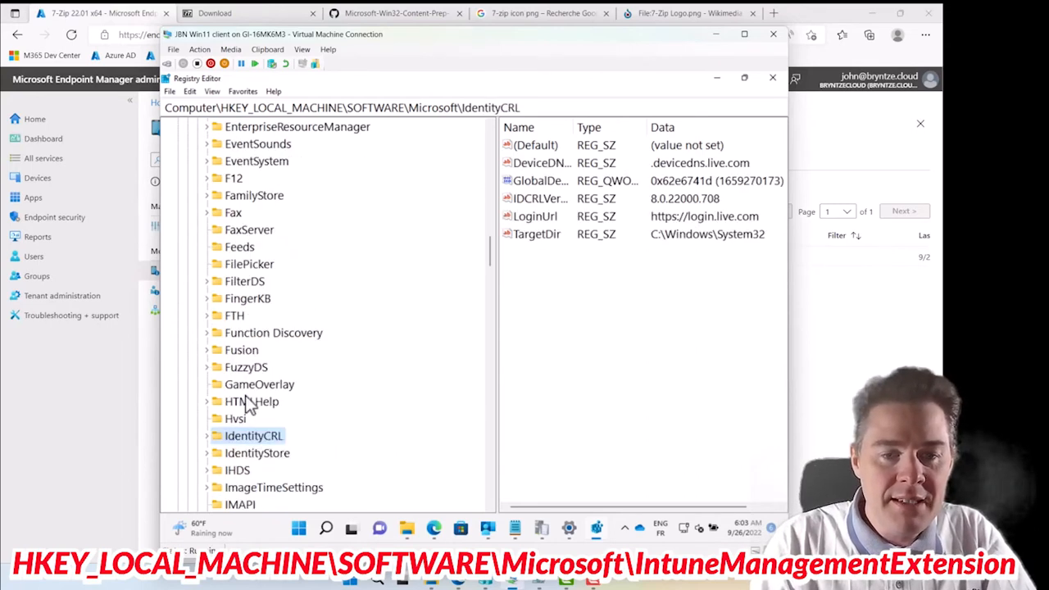
pyautogui.scroll(-3)
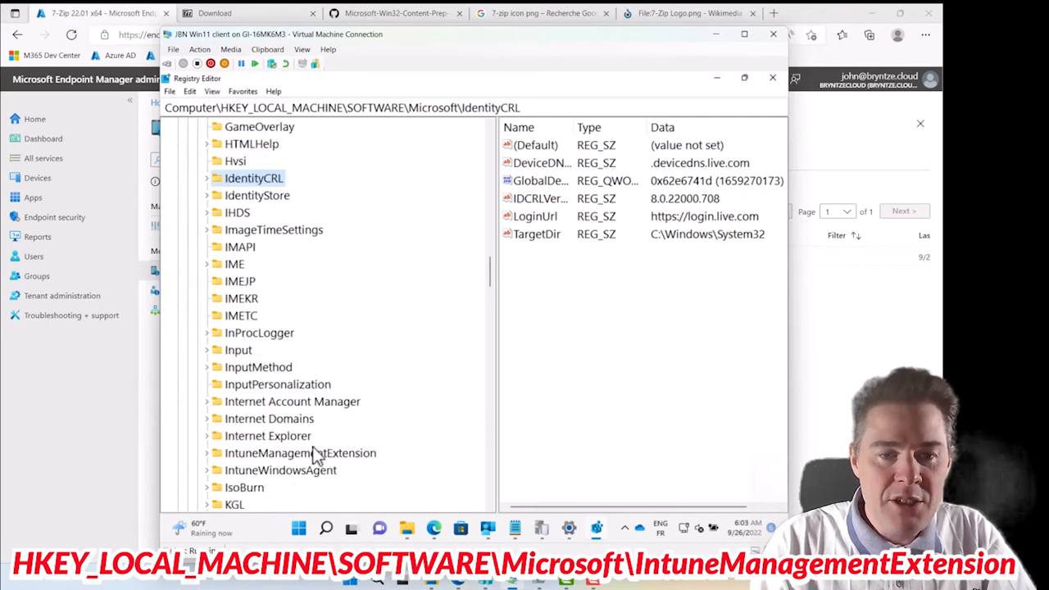
pyautogui.click(300, 453)
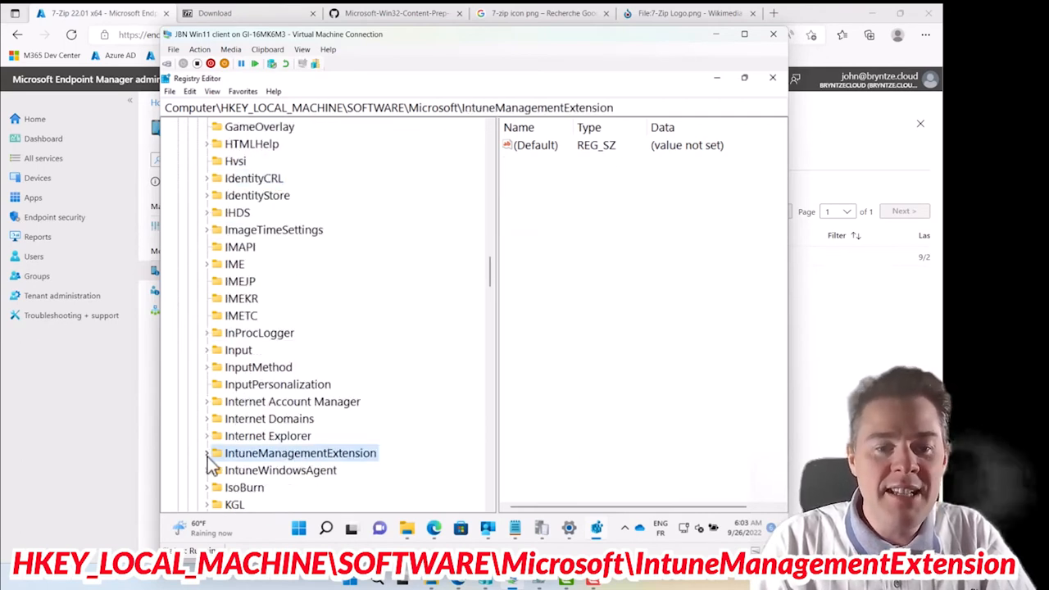
pyautogui.click(207, 453)
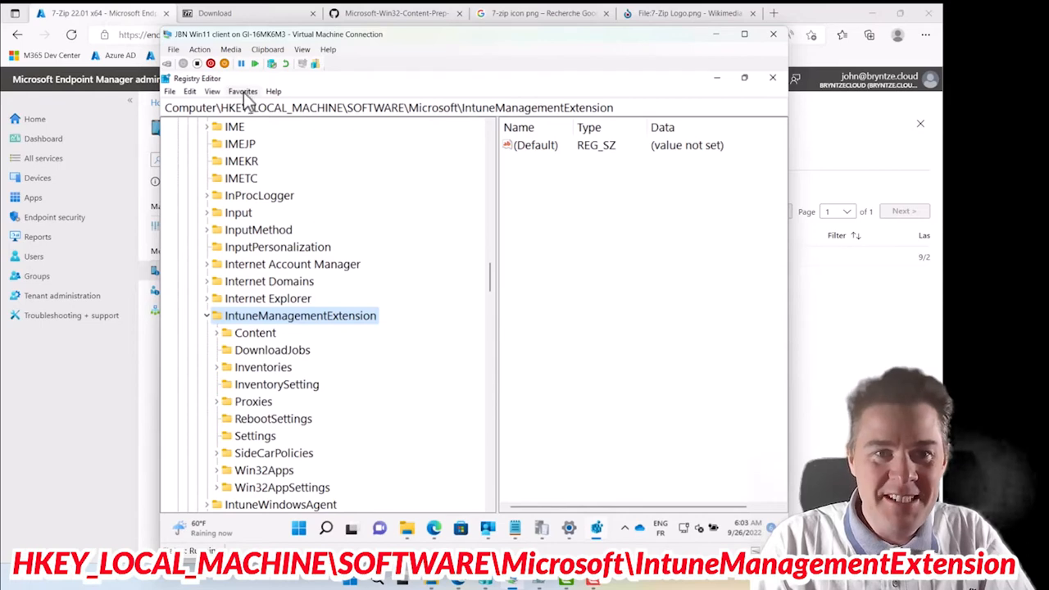
# Try adding IntuneManagementExtension to Favorites, cancel, and reopen the Favorites menu
pyautogui.click(243, 91)
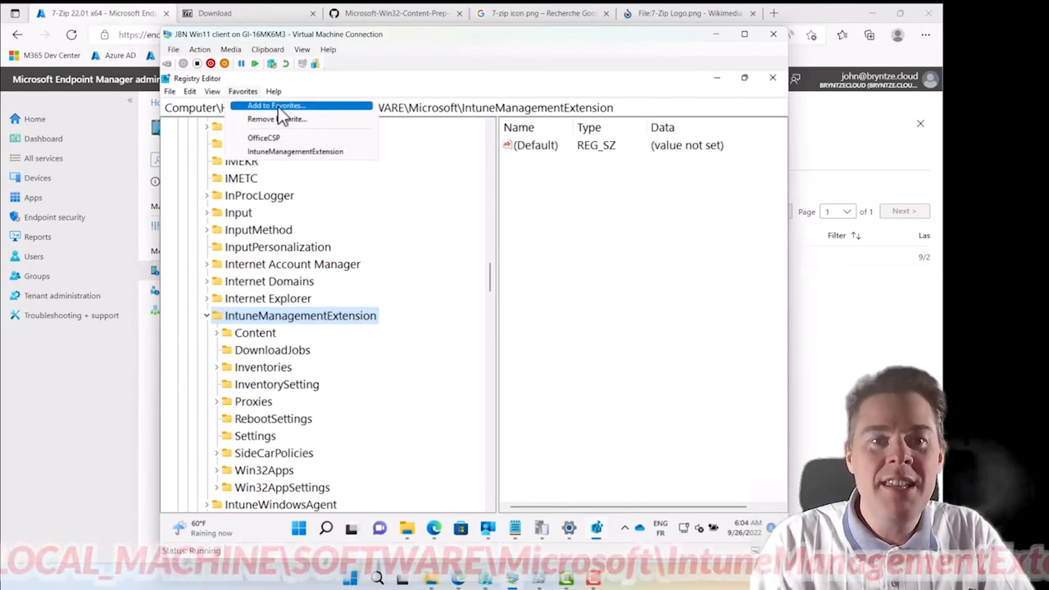
pyautogui.click(276, 105)
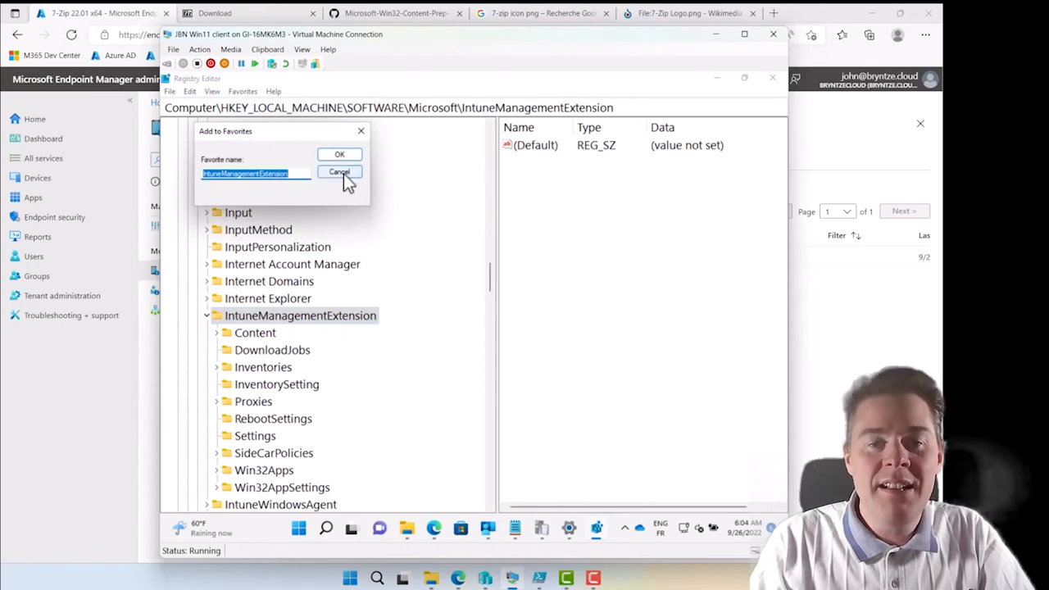
pyautogui.click(340, 172)
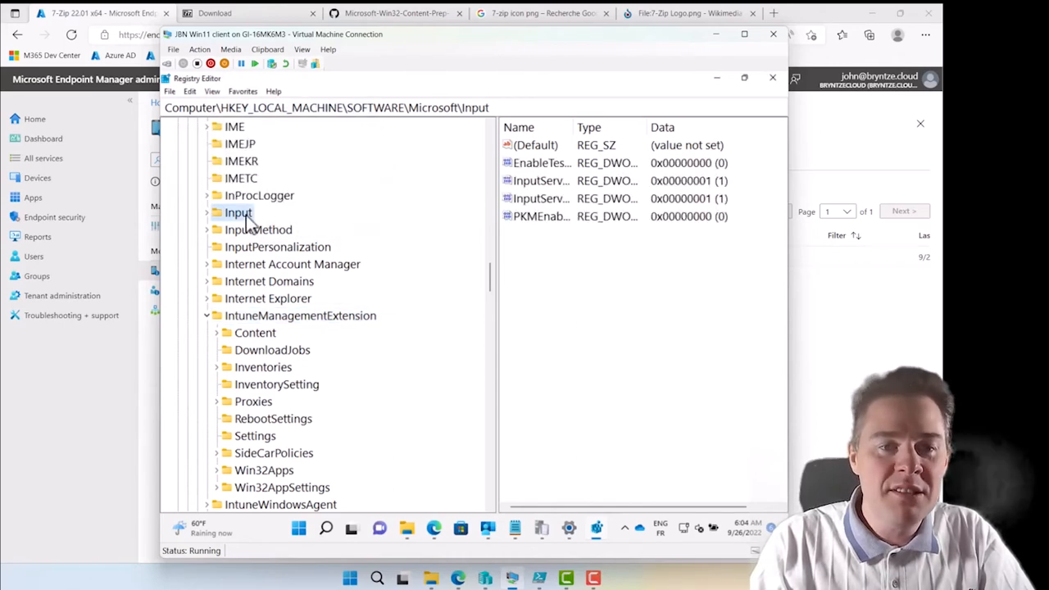
pyautogui.click(241, 161)
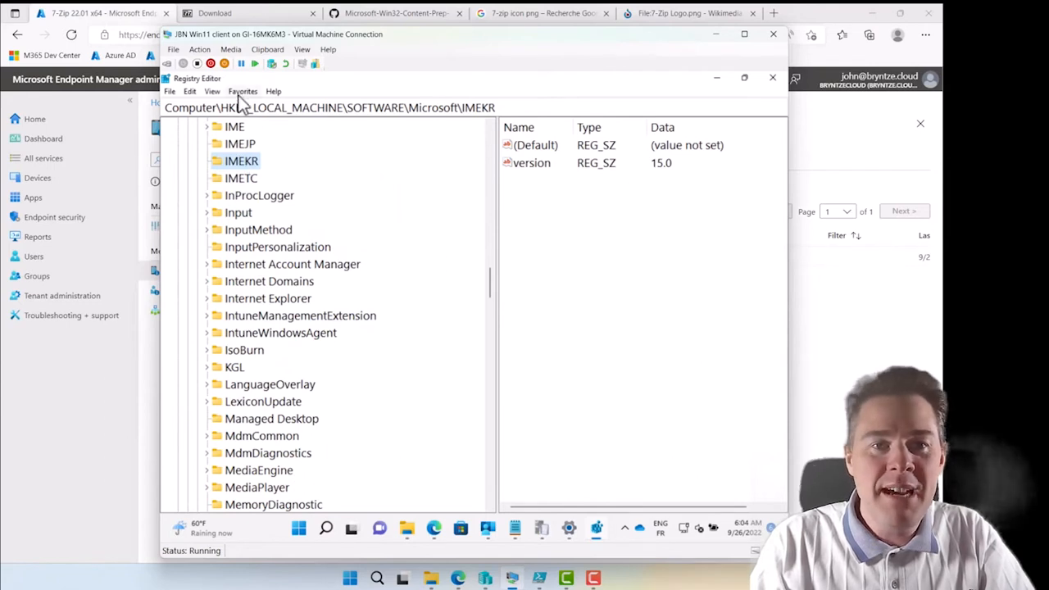
pyautogui.click(242, 91)
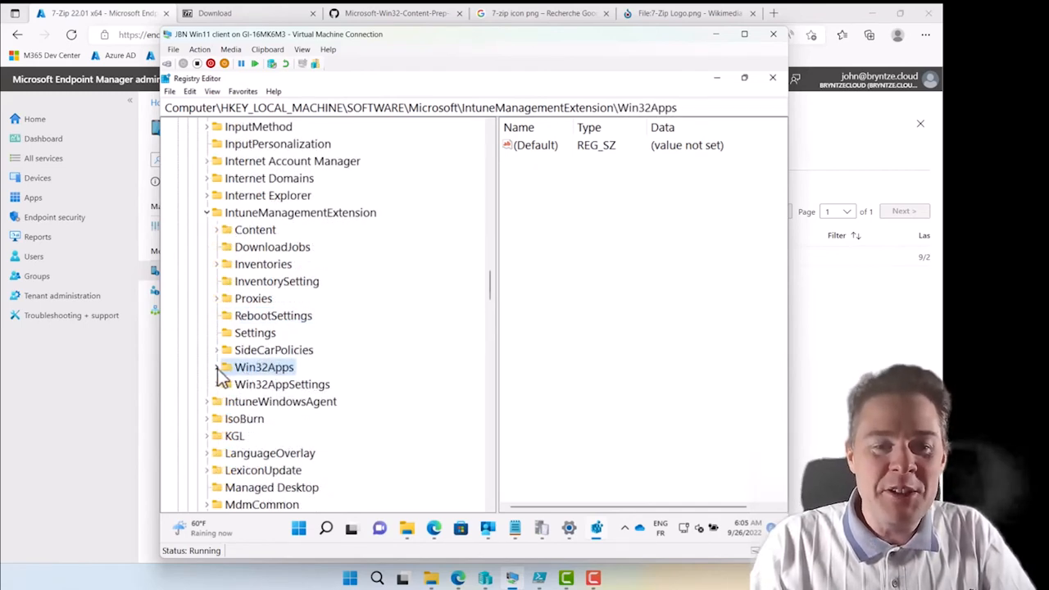
# Expand Win32Apps and the user's key to show app 5fbb3953…_1: ExitCode 0, RebootState Clean
pyautogui.click(216, 366)
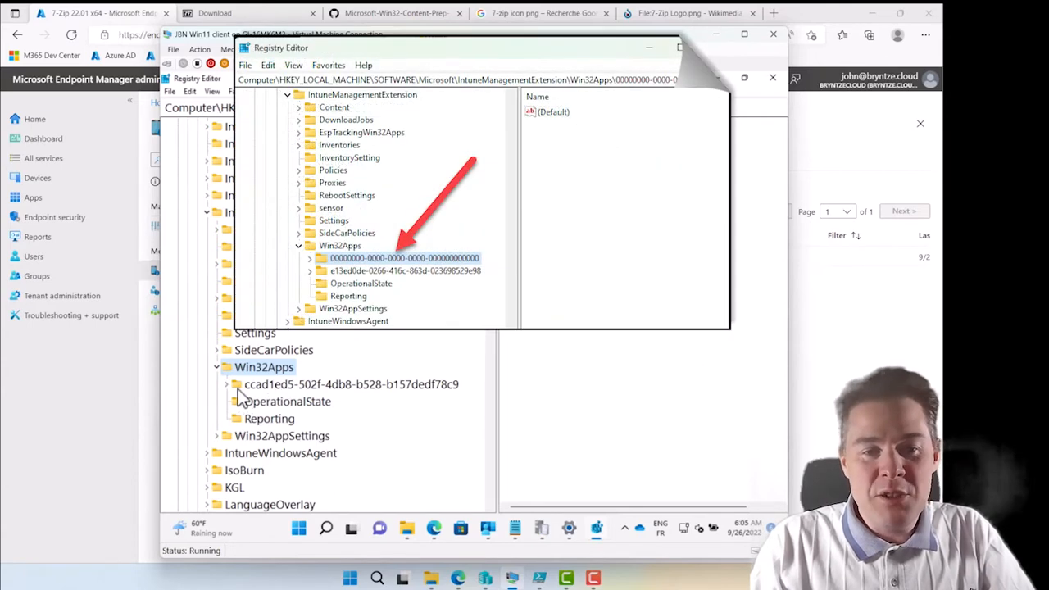
pyautogui.moveTo(267, 389)
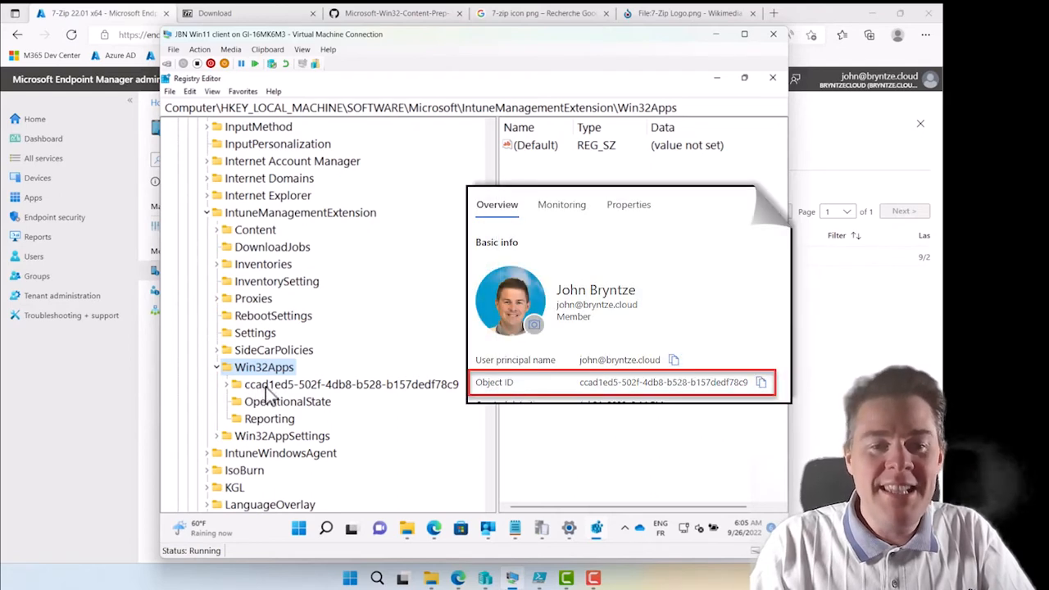
pyautogui.moveTo(262, 392)
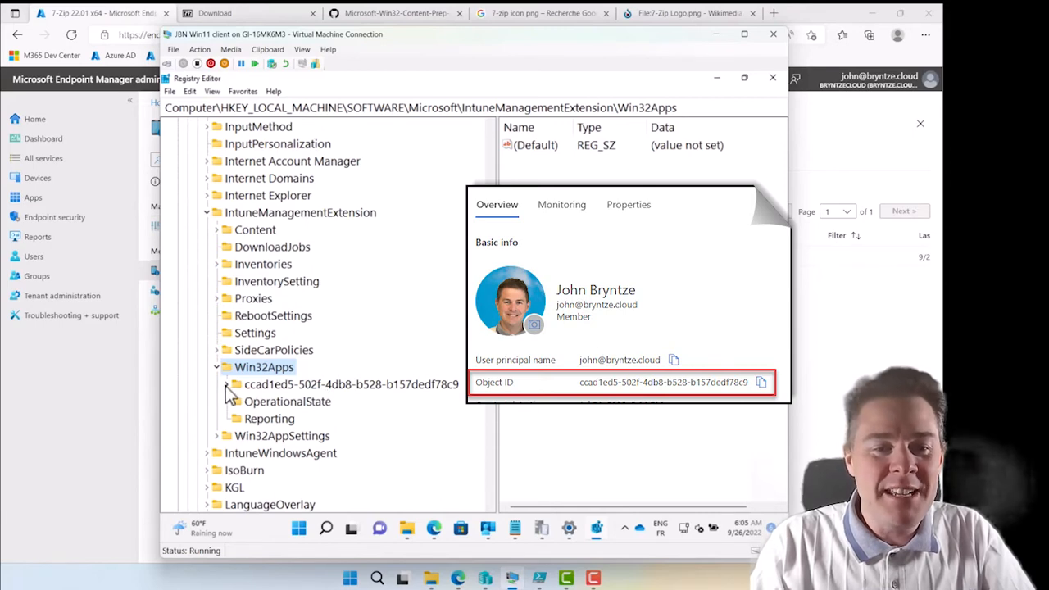
pyautogui.click(235, 384)
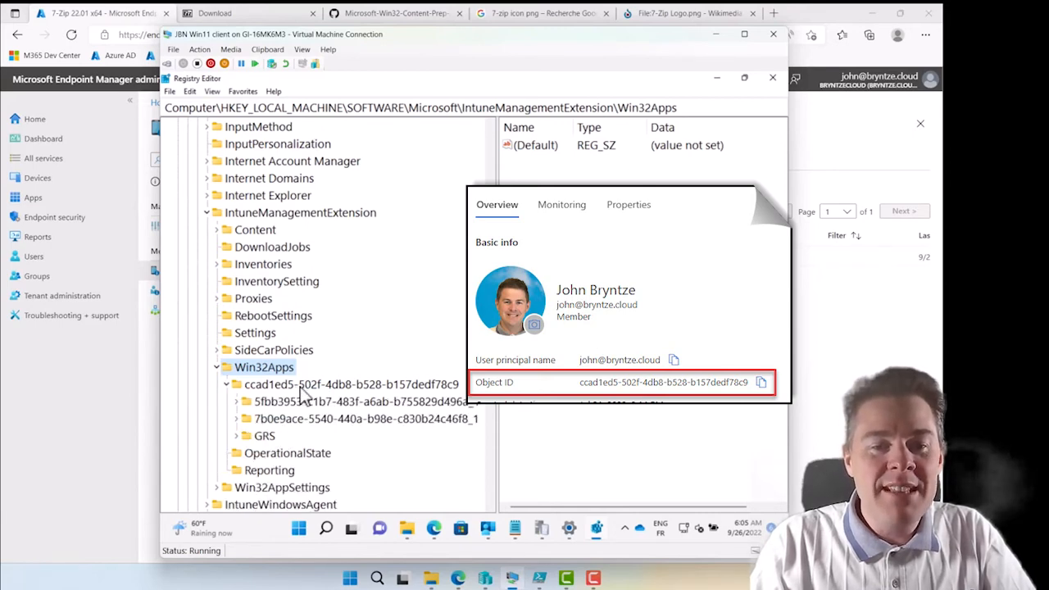
pyautogui.click(351, 384)
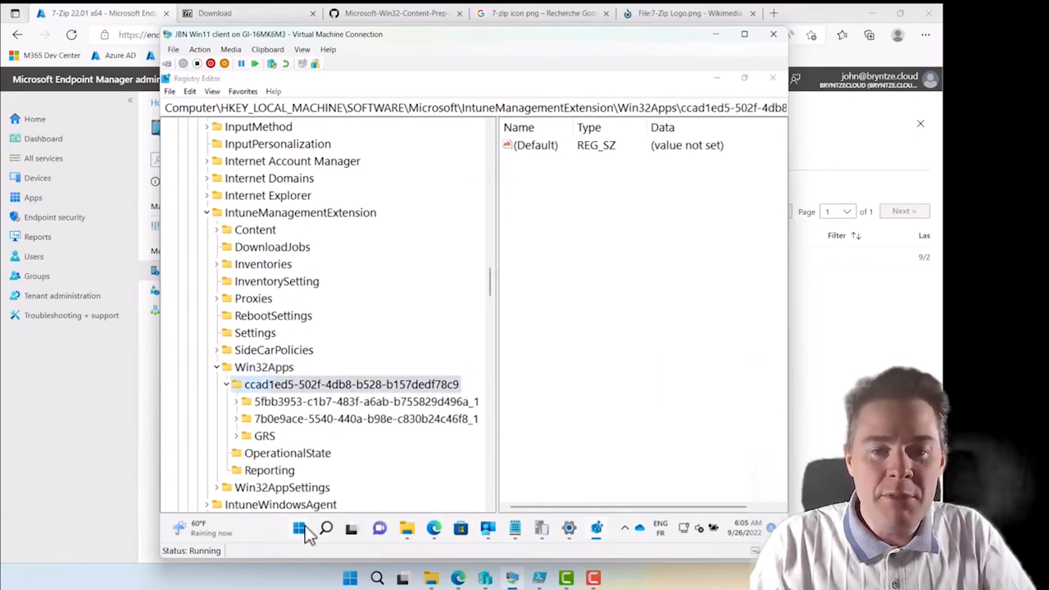
pyautogui.click(297, 528)
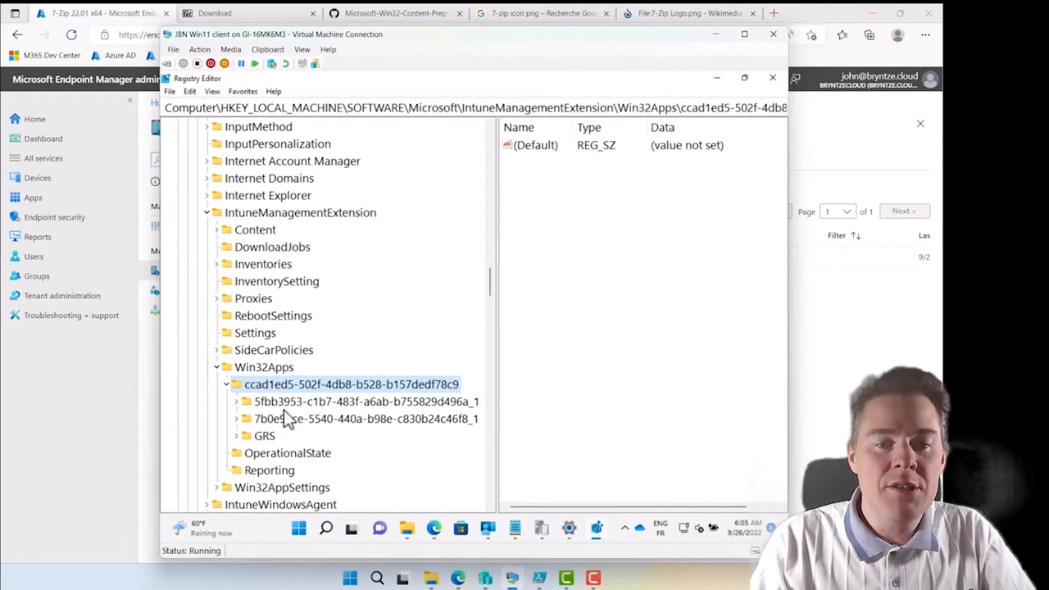
pyautogui.moveTo(295, 410)
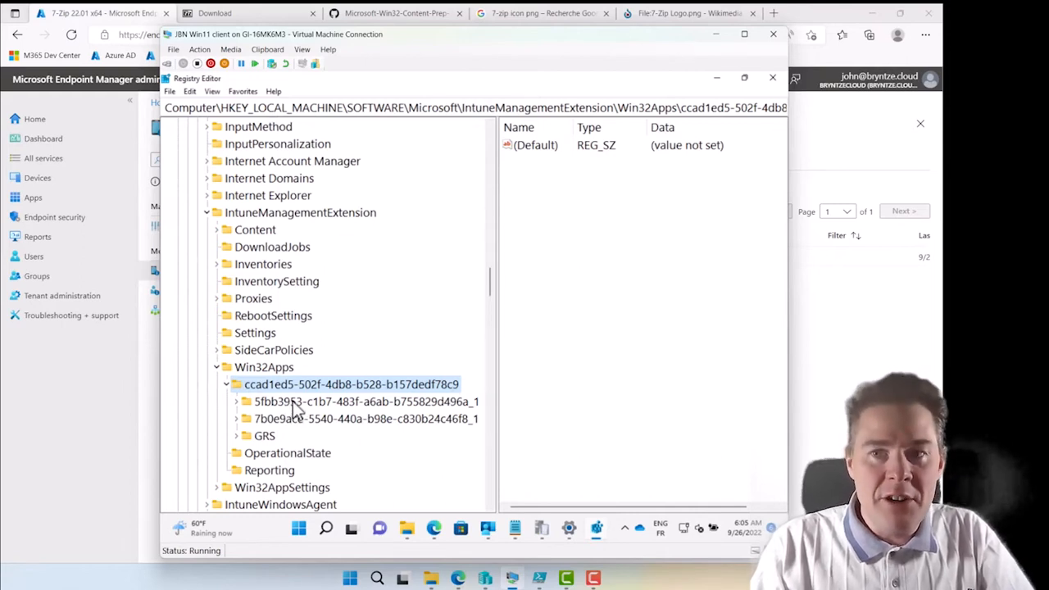
pyautogui.moveTo(305, 425)
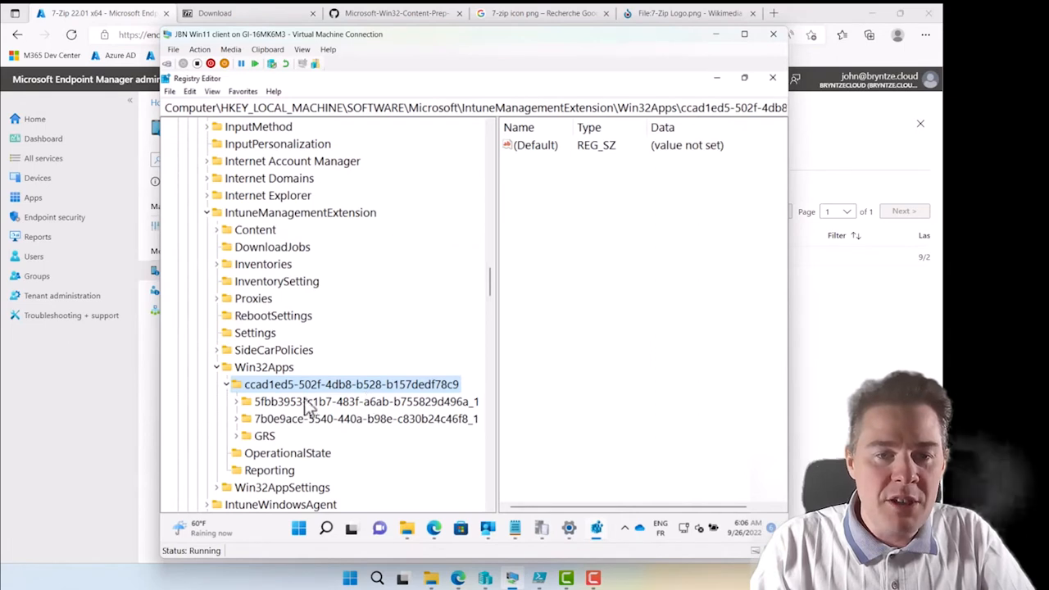
pyautogui.click(365, 402)
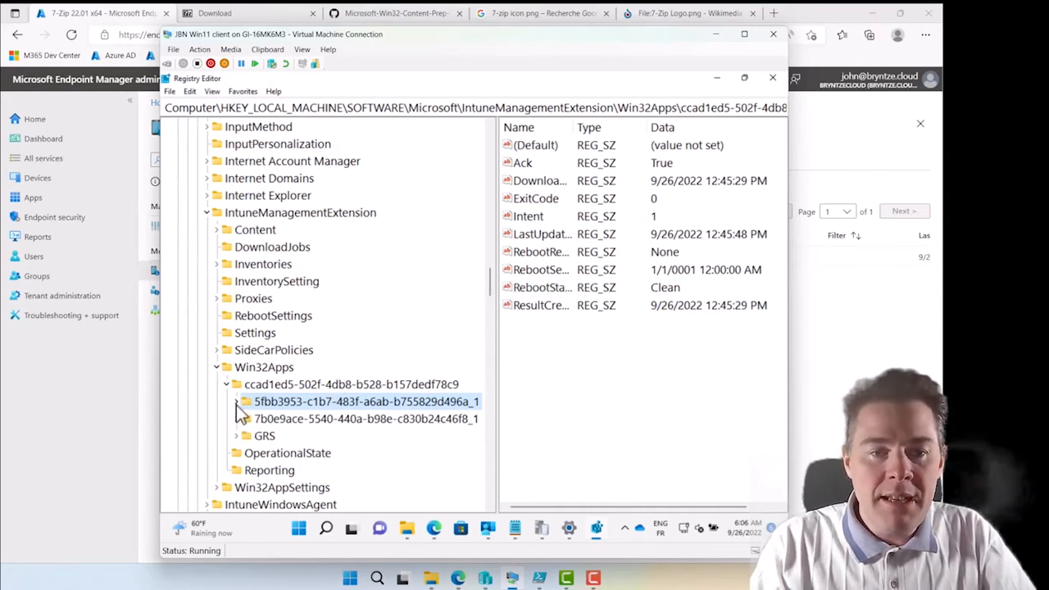
# Widen the panes and open the first app's EnforcementStateMessage, reading state 5000
pyautogui.click(236, 402)
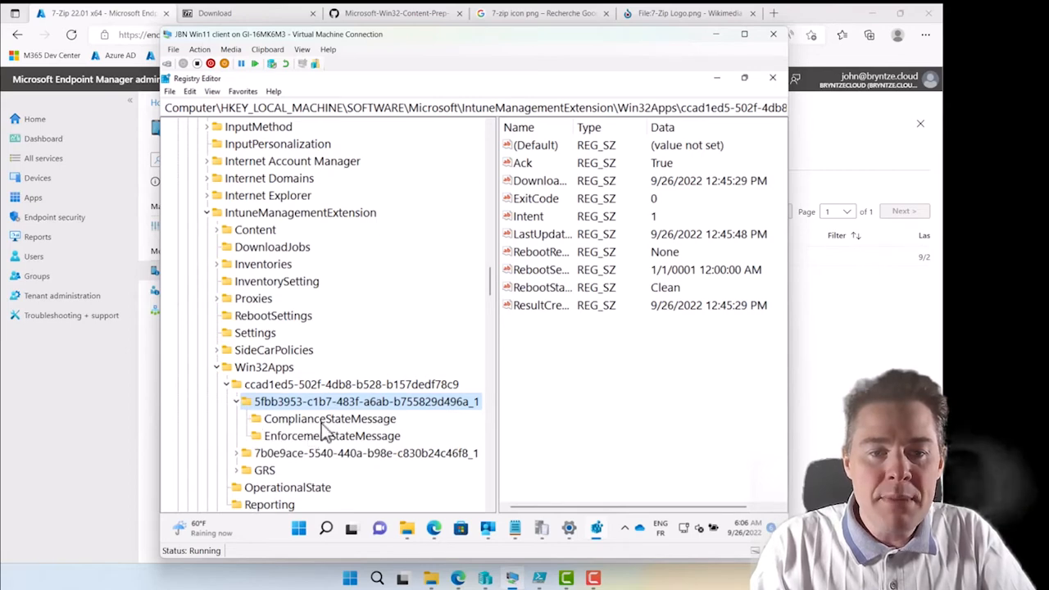
pyautogui.moveTo(447, 397)
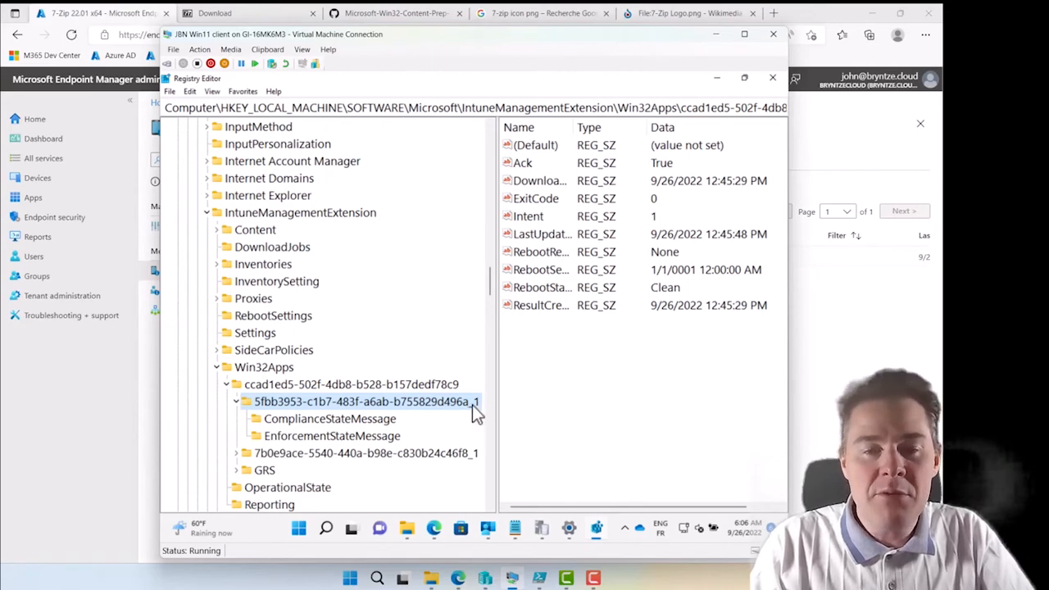
pyautogui.moveTo(443, 434)
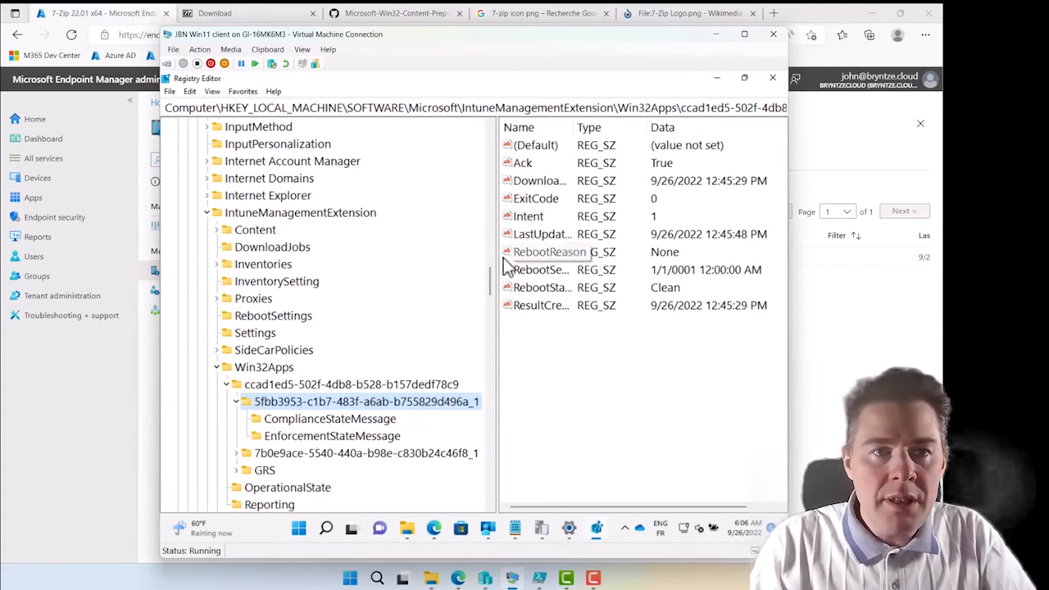
pyautogui.moveTo(503, 358)
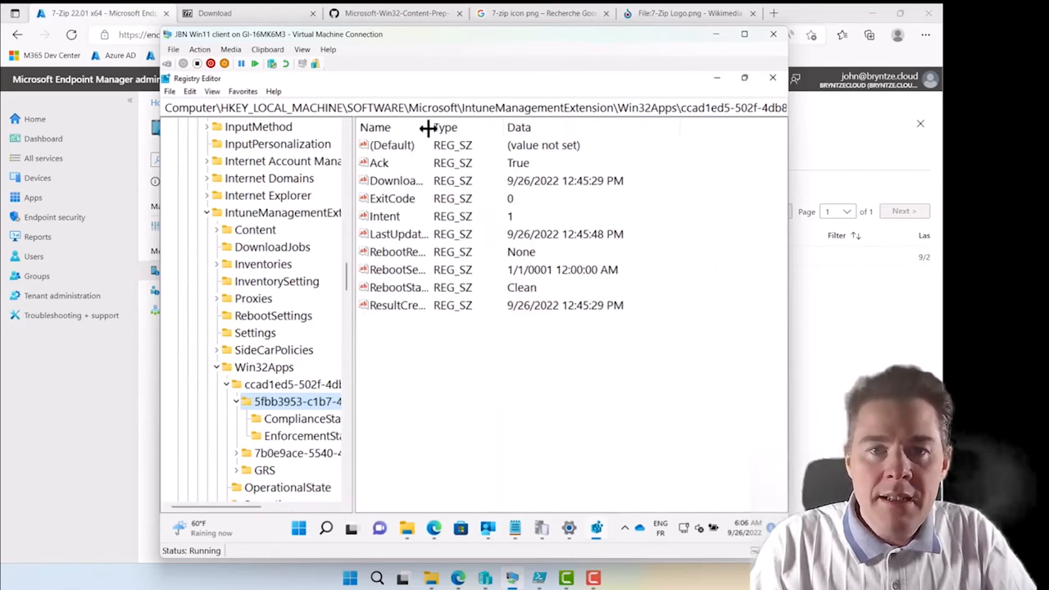
pyautogui.moveTo(424, 127); pyautogui.dragTo(500, 127)
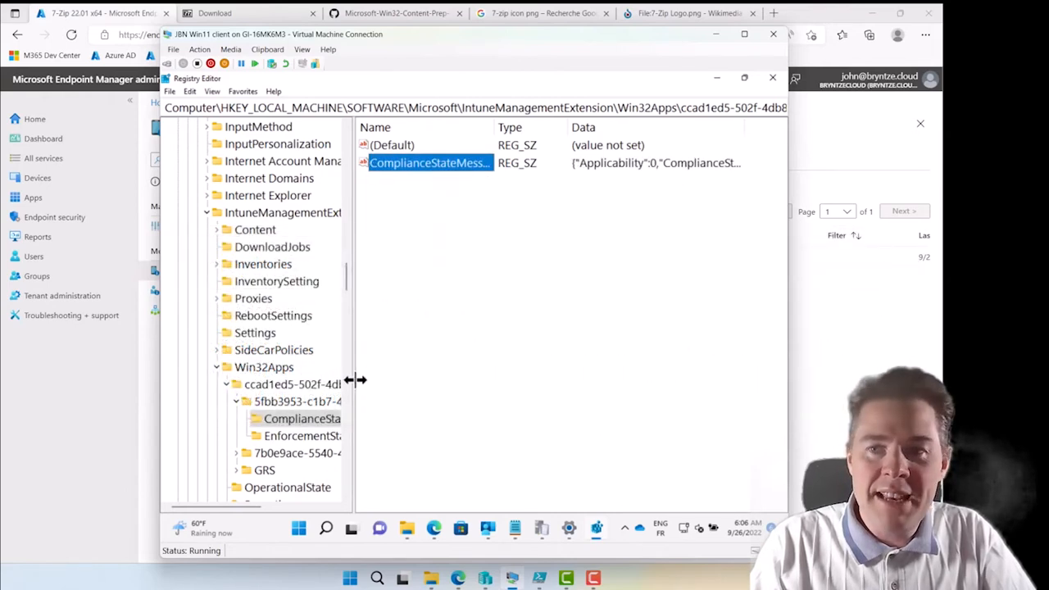
pyautogui.moveTo(355, 379); pyautogui.dragTo(424, 373)
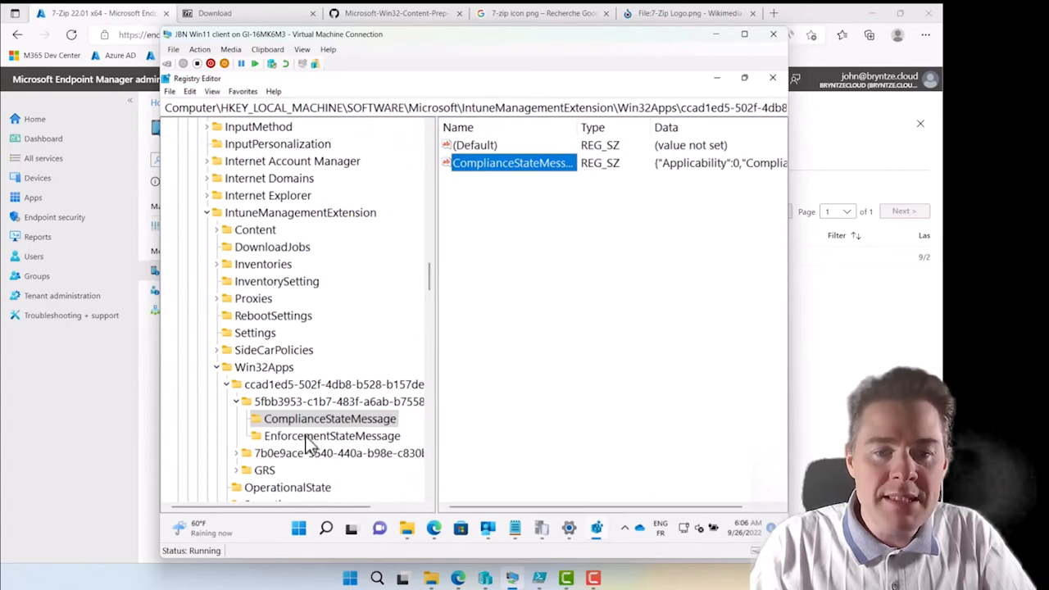
pyautogui.click(331, 436)
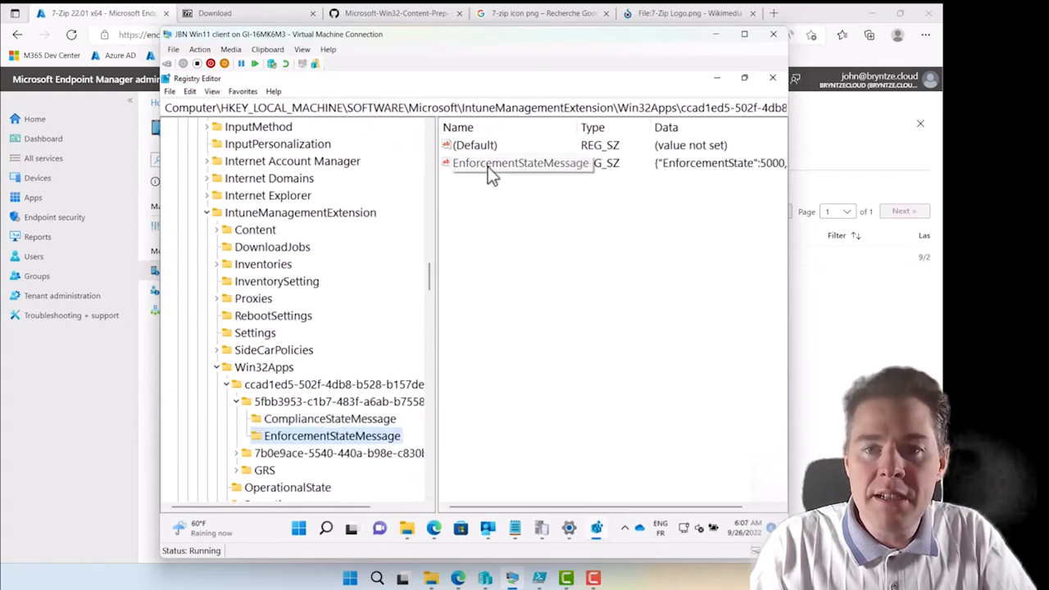
pyautogui.doubleClick(520, 162)
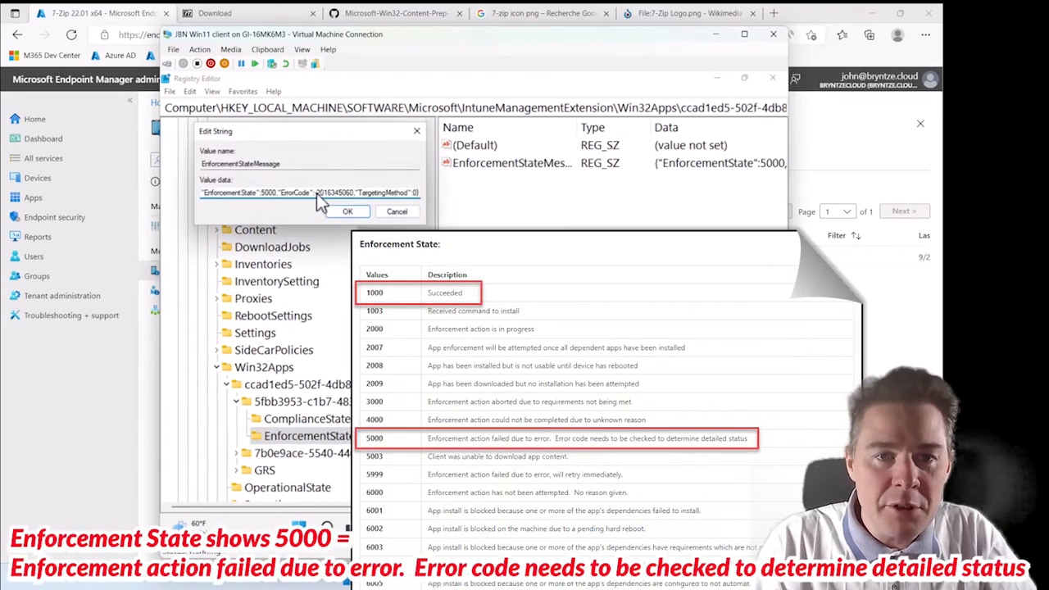
pyautogui.moveTo(296, 207)
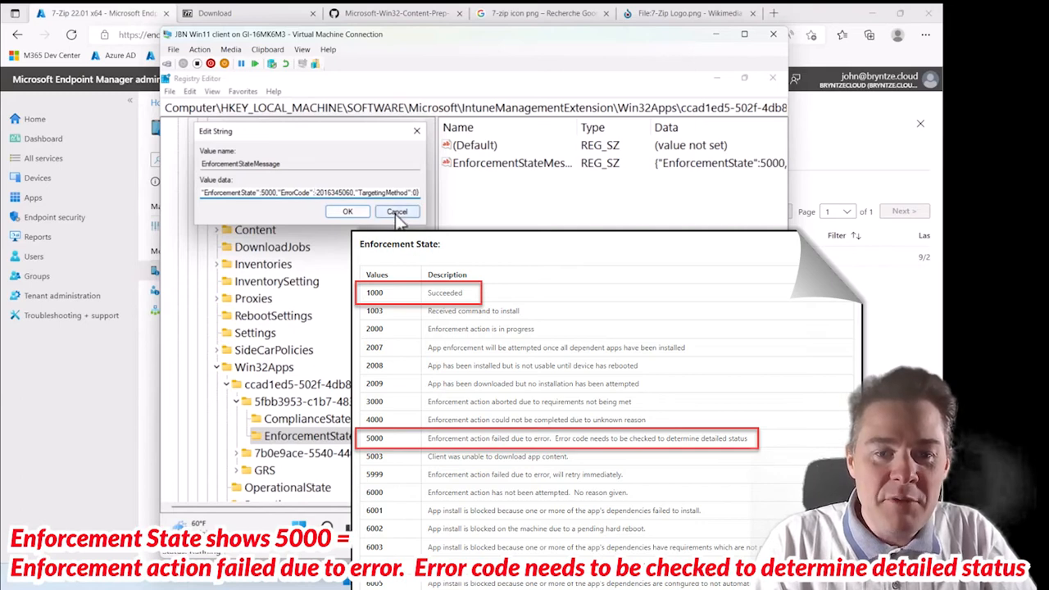
pyautogui.click(397, 212)
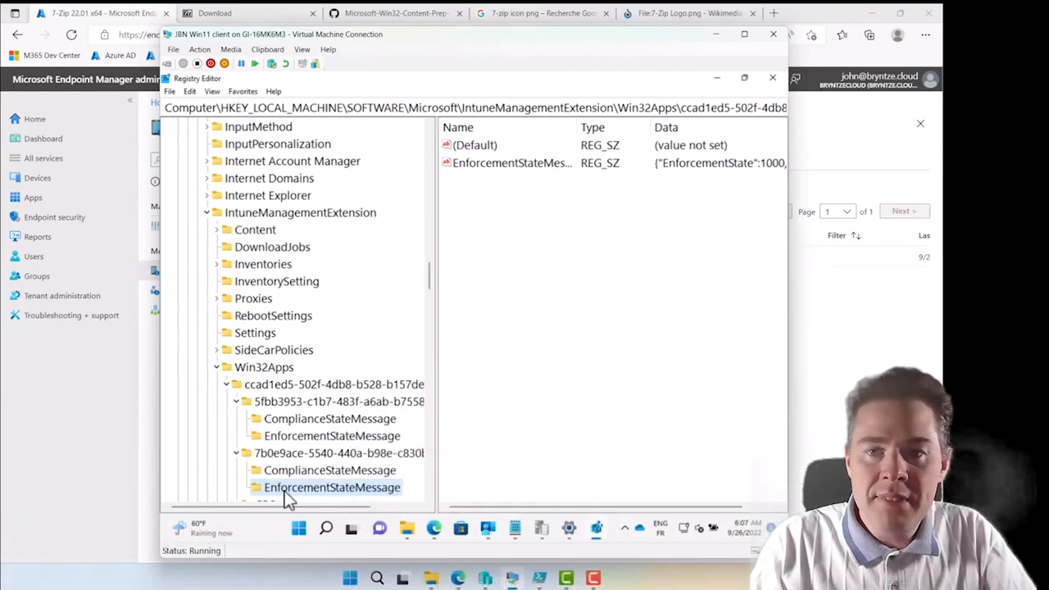
pyautogui.doubleClick(332, 487)
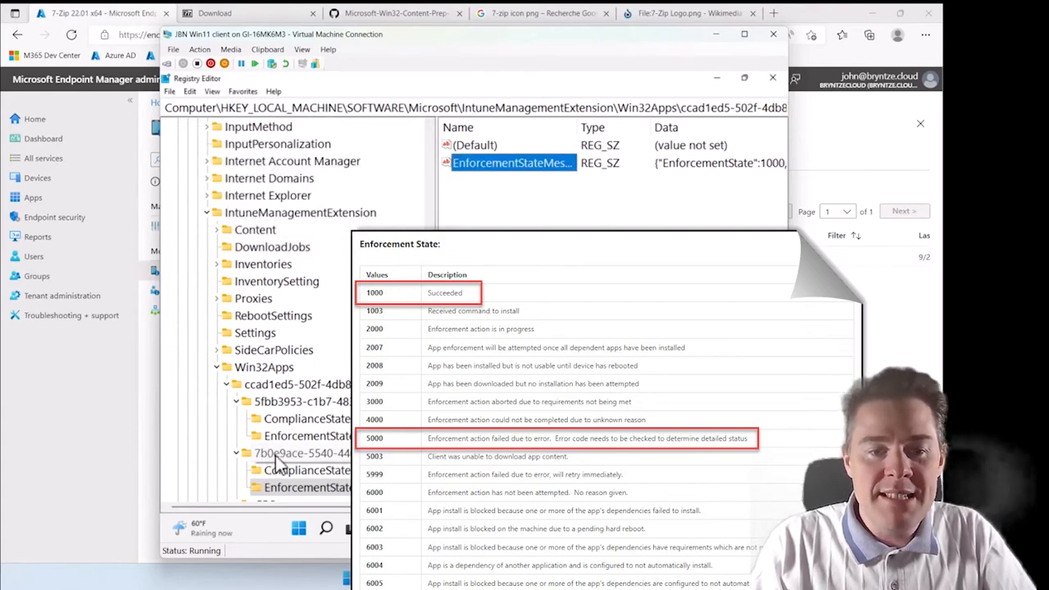
pyautogui.click(332, 435)
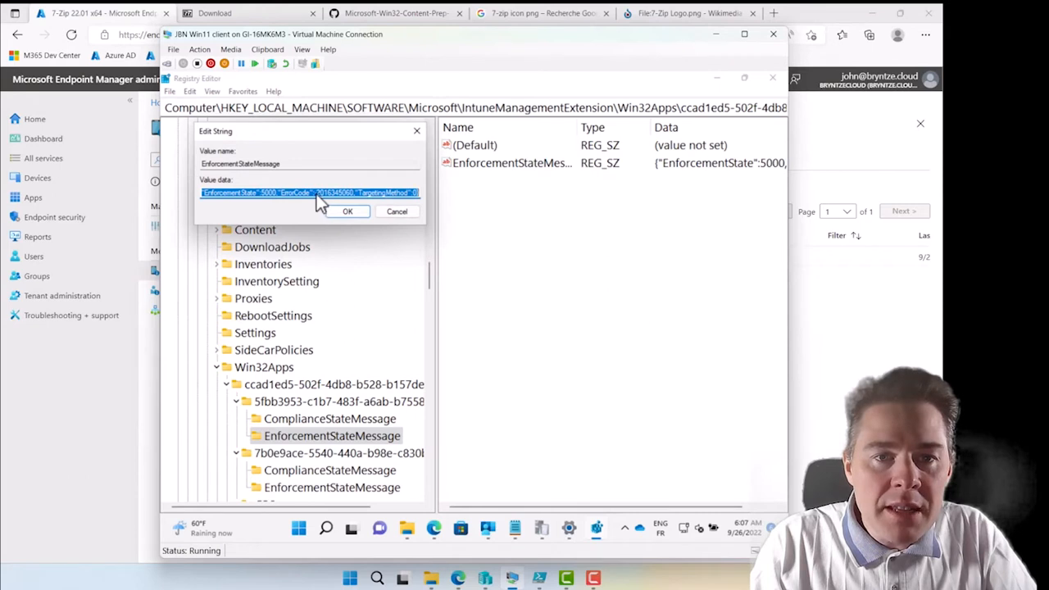
pyautogui.doubleClick(324, 193)
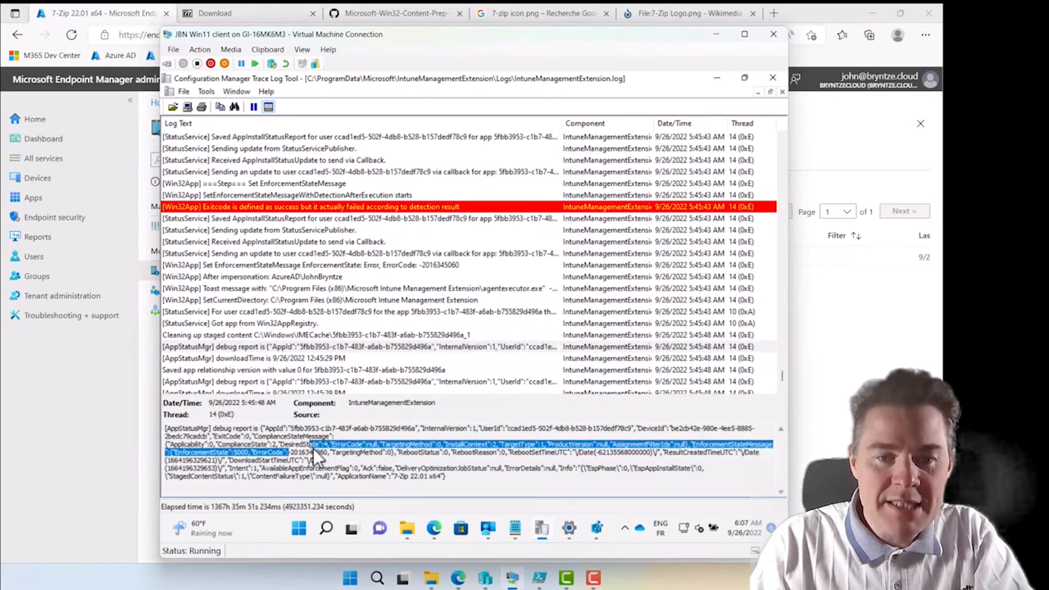
pyautogui.doubleClick(307, 452)
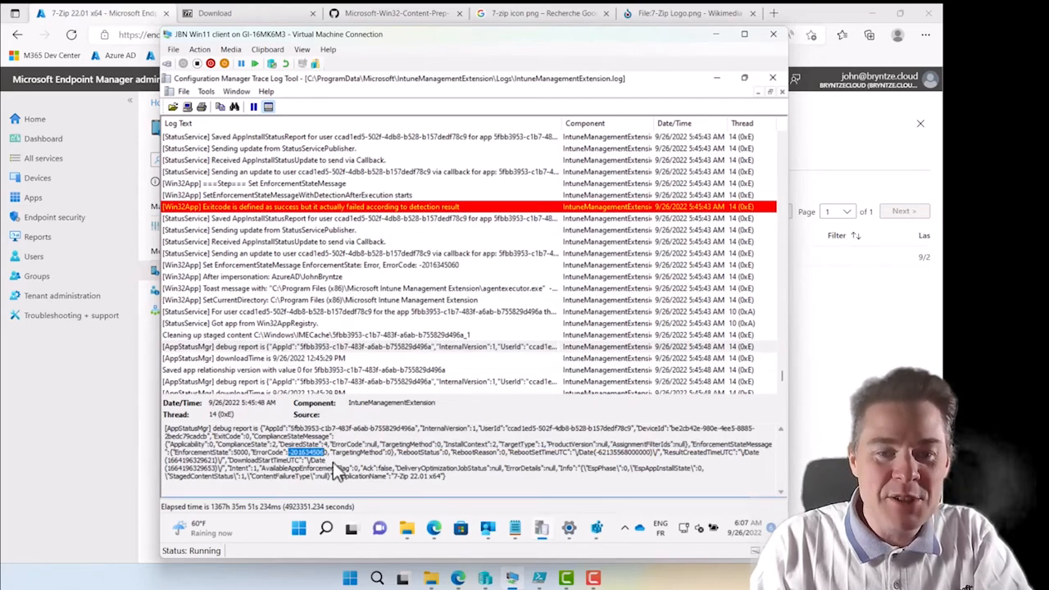
pyautogui.moveTo(508, 221)
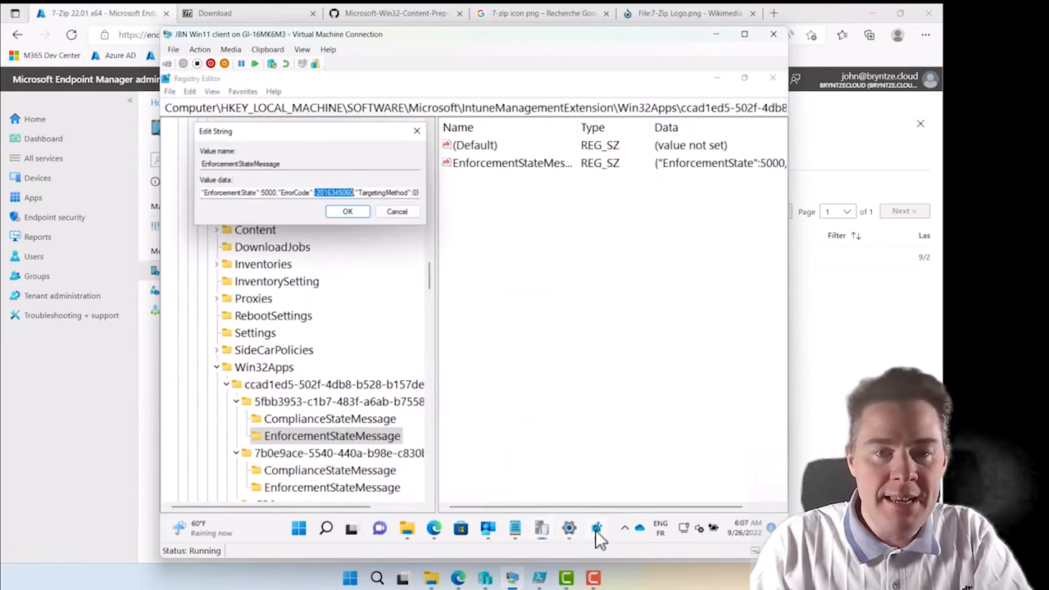
# Cancel Edit String, select IntuneManagementExtension, and open then dismiss the Find dialog
pyautogui.click(396, 210)
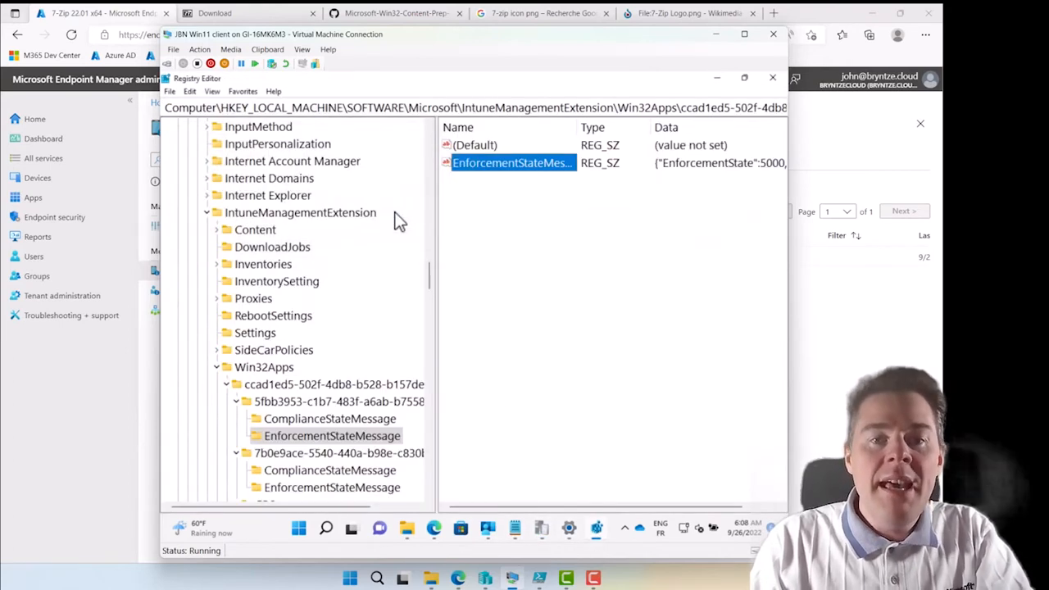
pyautogui.moveTo(443, 287)
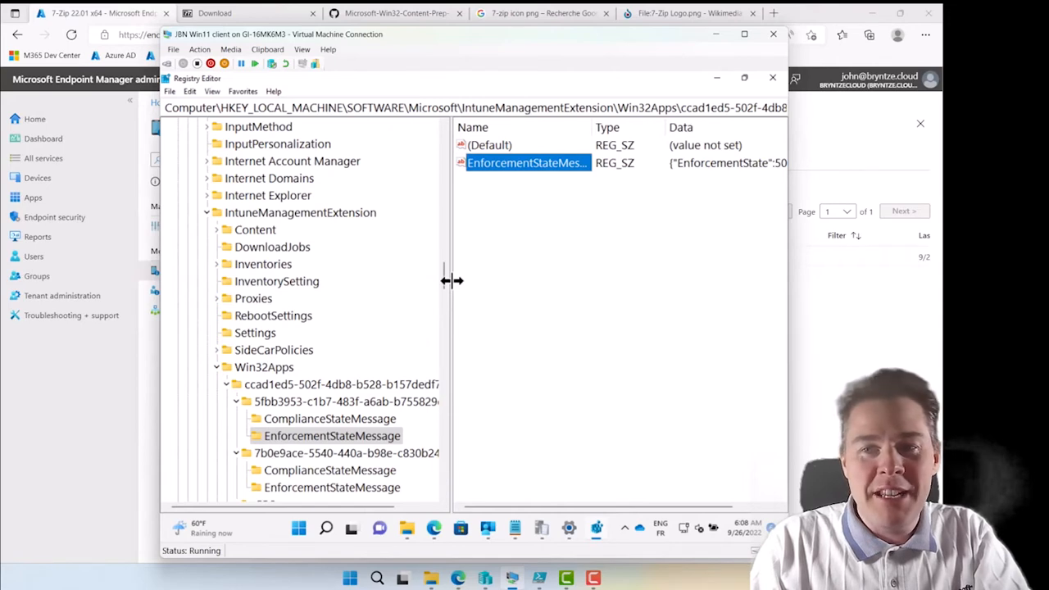
pyautogui.moveTo(309, 440)
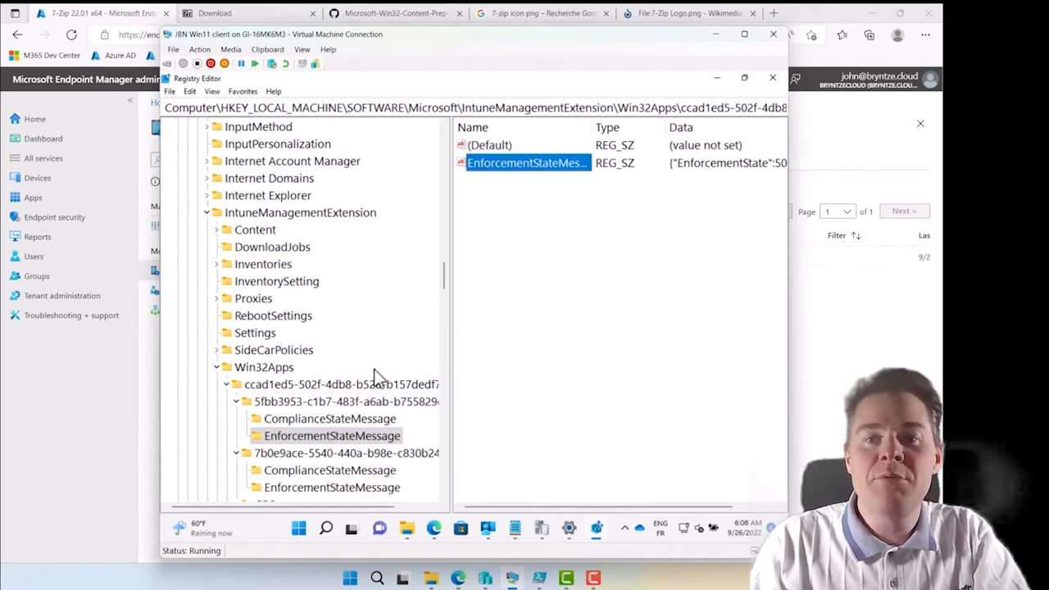
pyautogui.moveTo(431, 295)
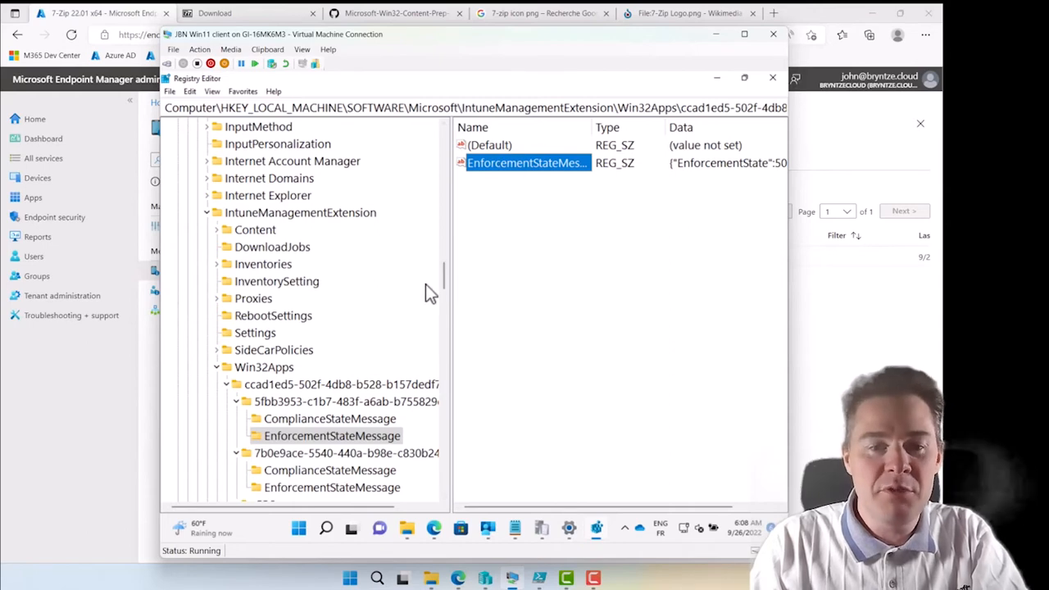
pyautogui.click(361, 402)
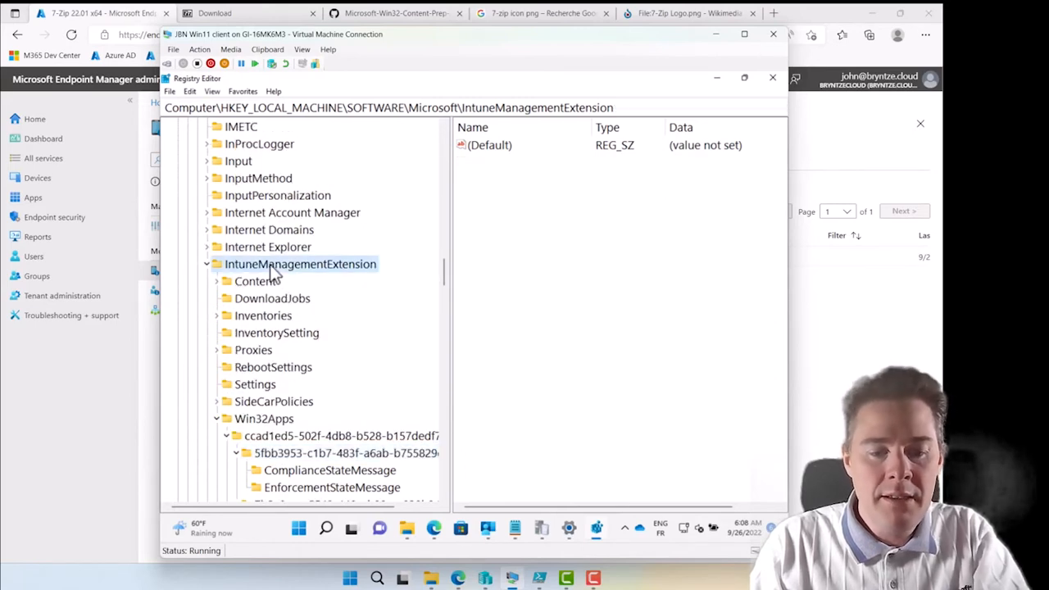
pyautogui.press('ctrl+f')
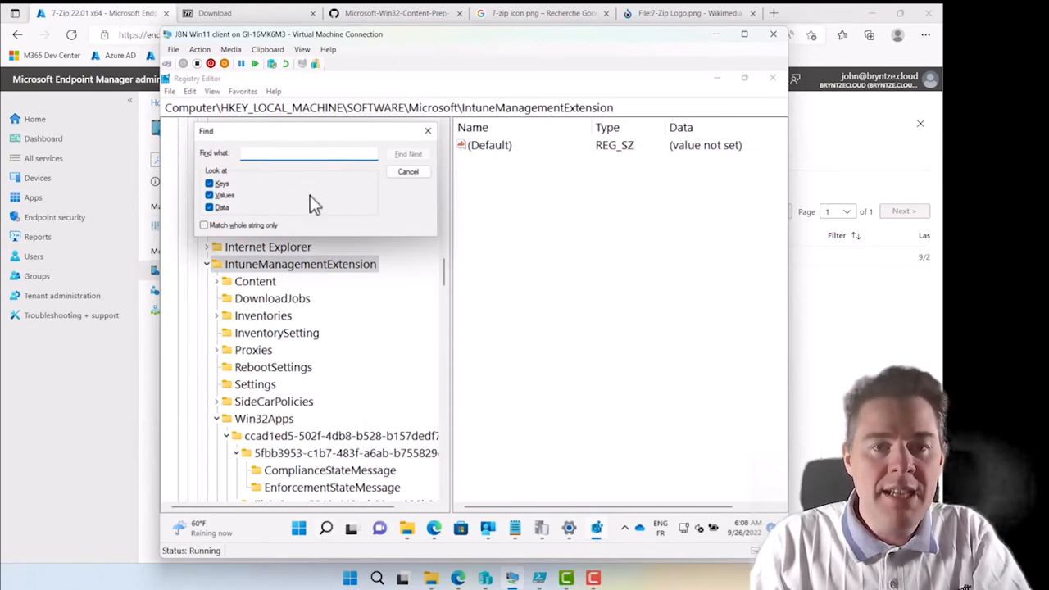
pyautogui.moveTo(418, 230)
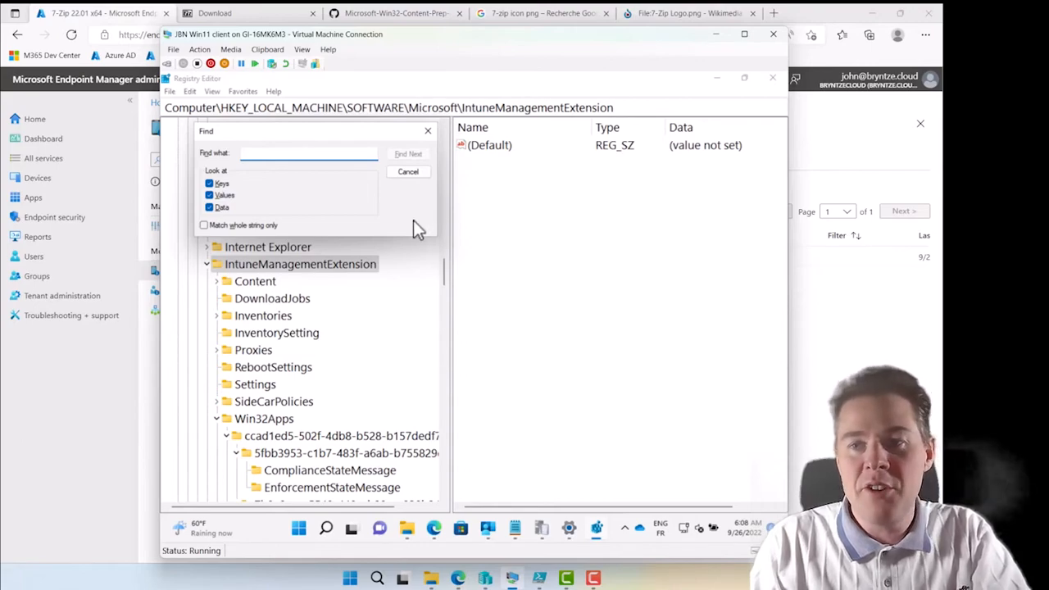
pyautogui.rightClick(414, 350)
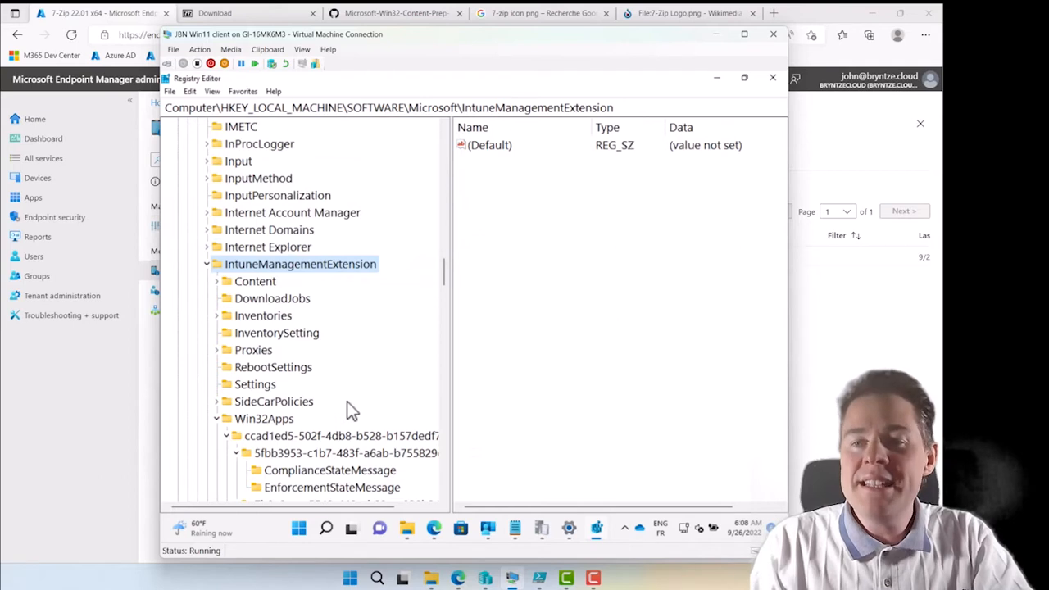
pyautogui.moveTo(335, 487)
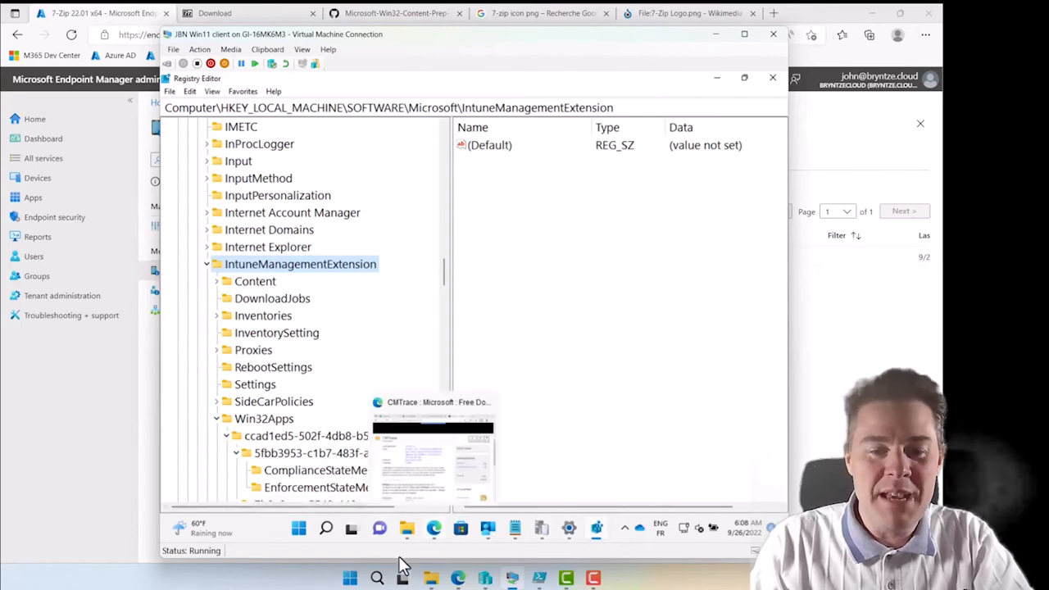
pyautogui.moveTo(407, 528)
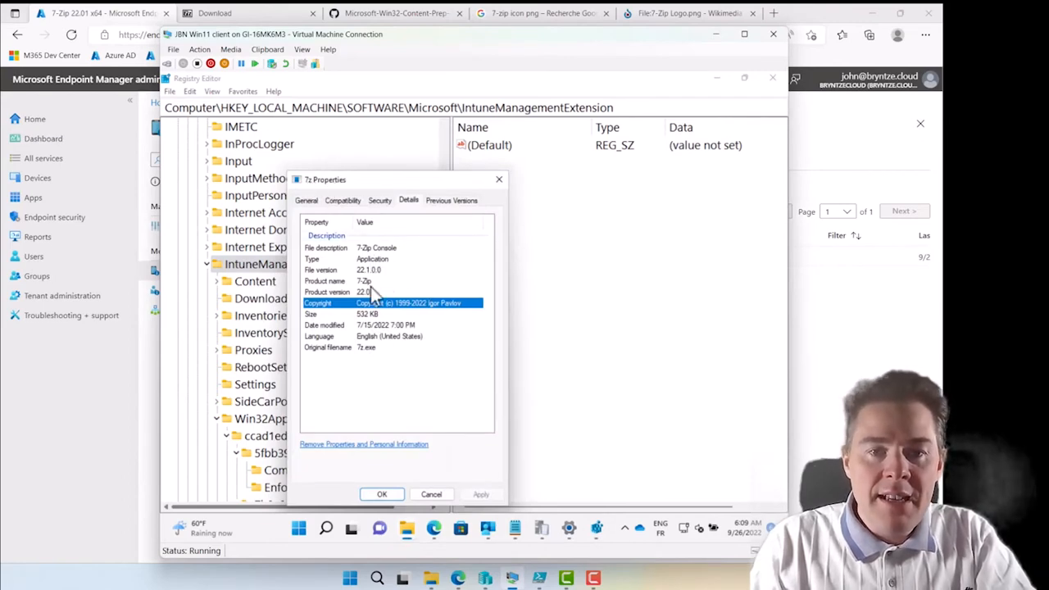
# Check 7z.exe's Details properties showing product 7-Zip, version 22.01
pyautogui.click(394, 292)
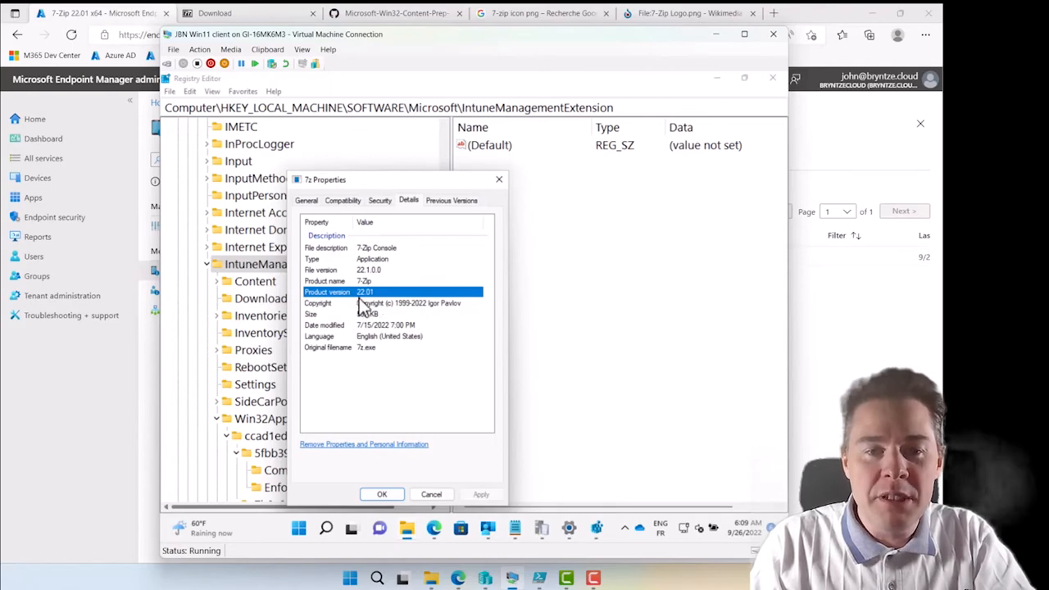
pyautogui.moveTo(385, 305)
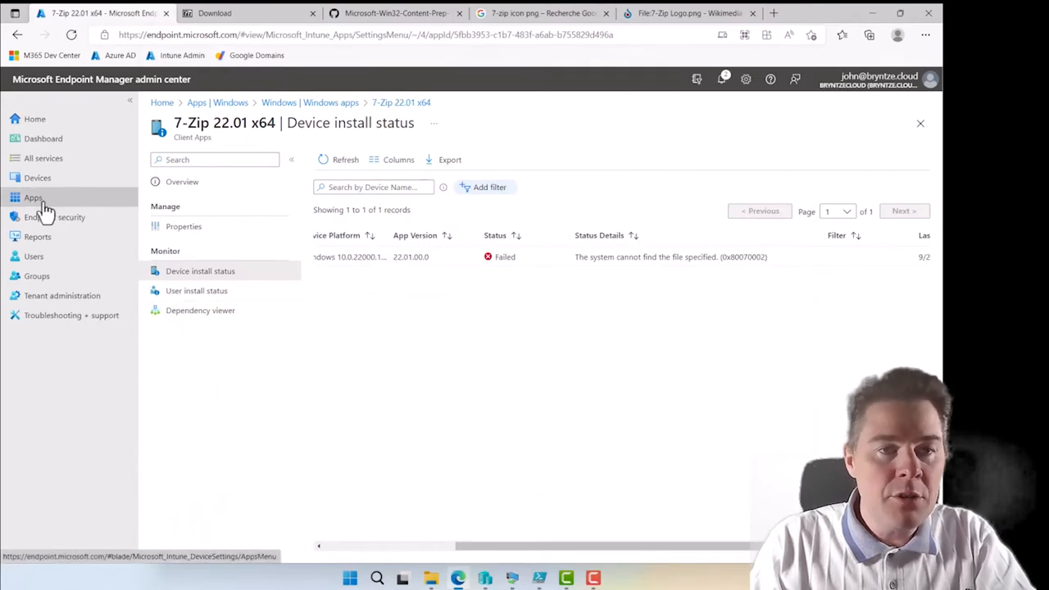
# Open 7-Zip 22.01 x64 properties and edit its 7z.exe file rule requiring version ≥ 23.0
pyautogui.click(33, 197)
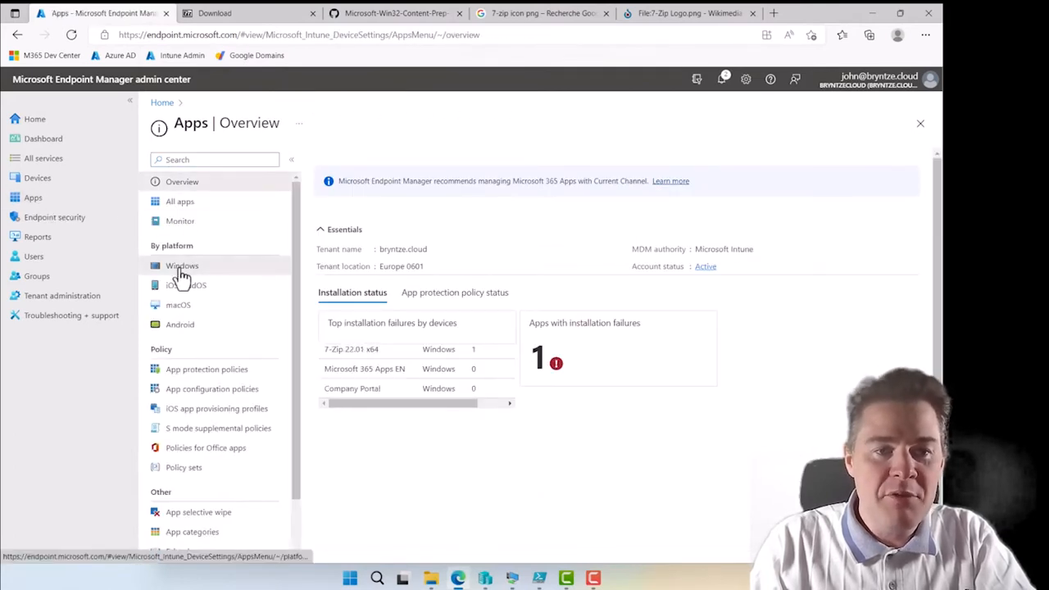
pyautogui.click(182, 266)
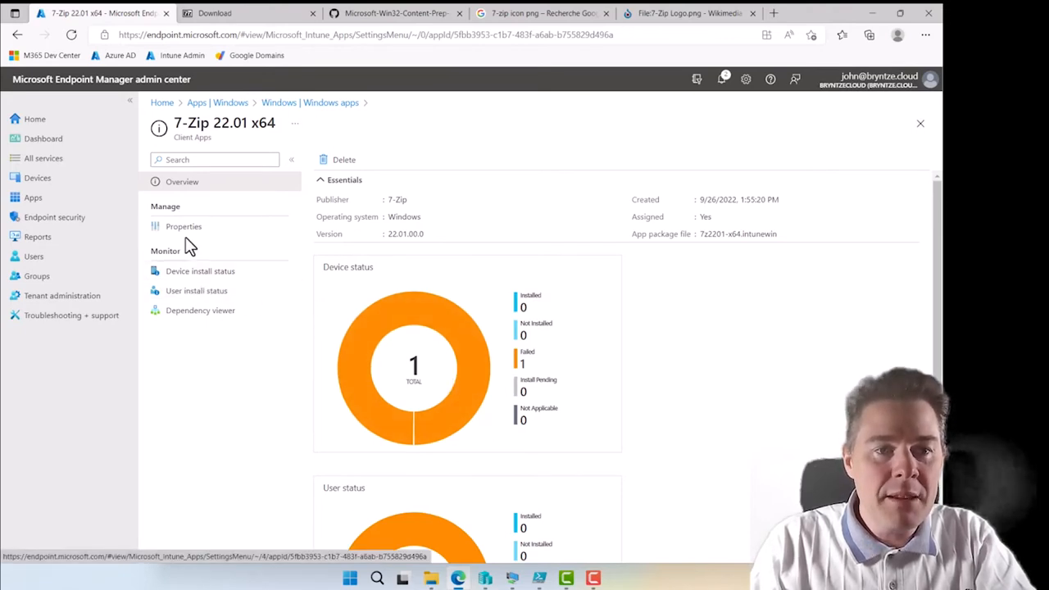
pyautogui.click(184, 227)
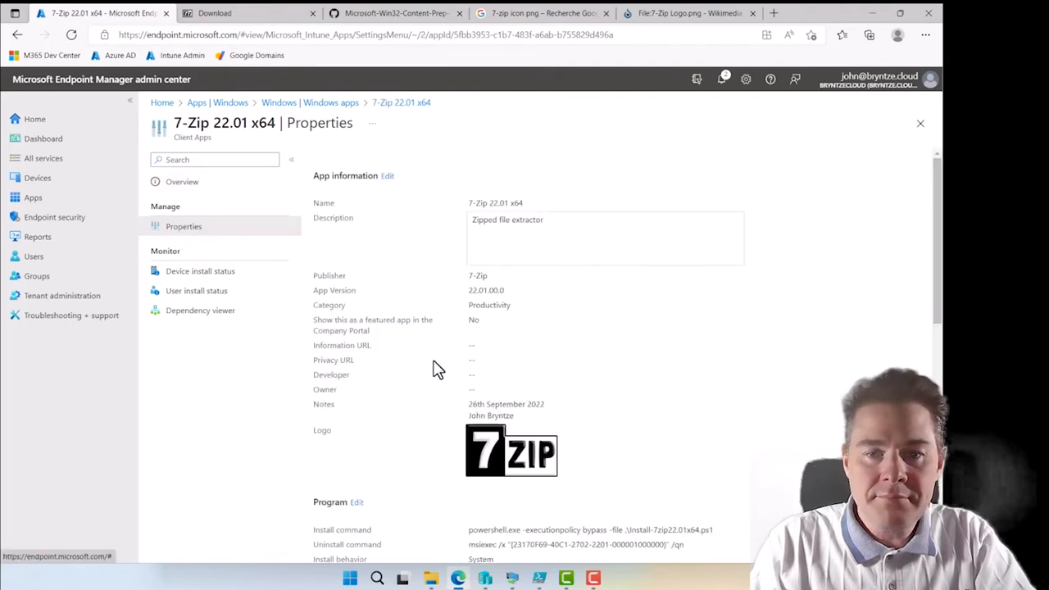
pyautogui.scroll(-3)
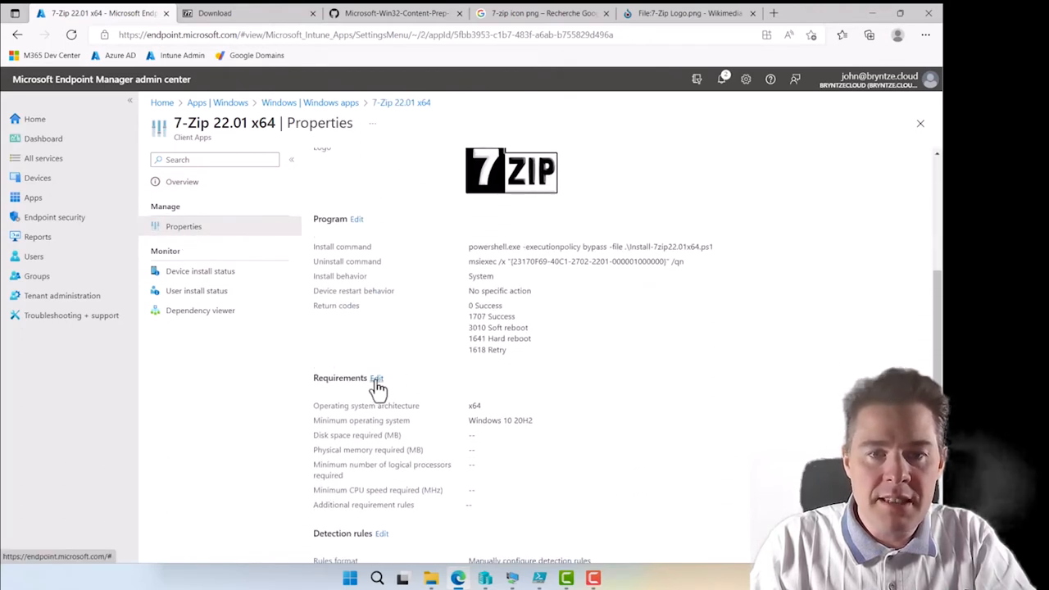
pyautogui.scroll(-3)
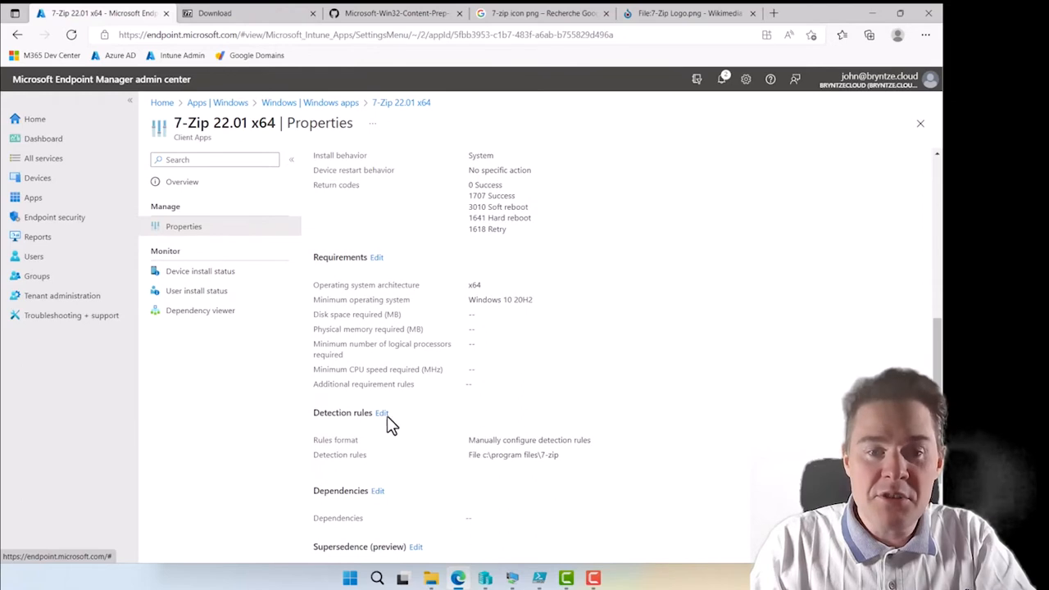
pyautogui.click(382, 413)
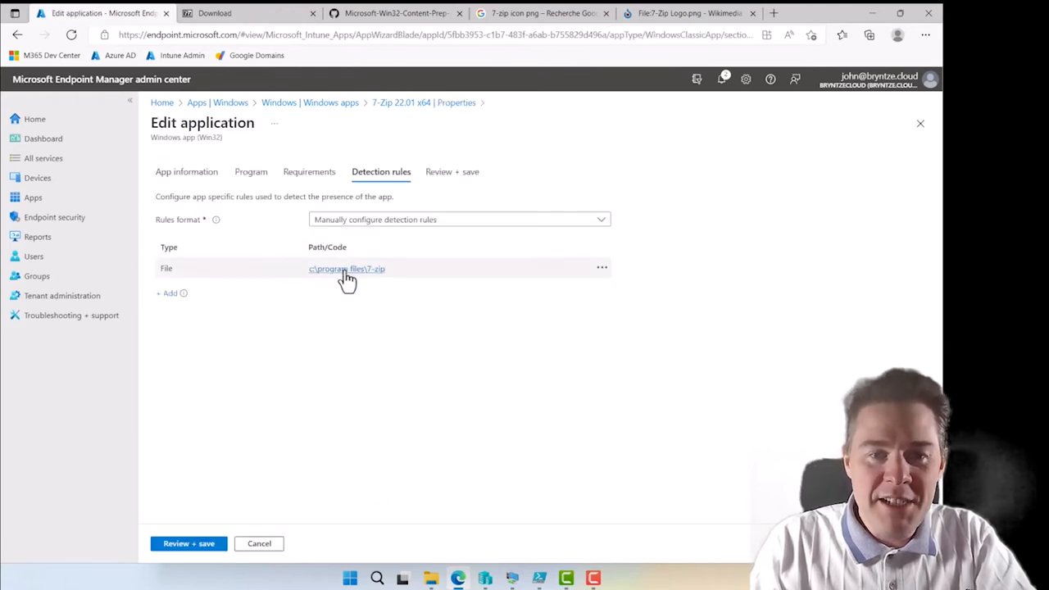
pyautogui.click(602, 268)
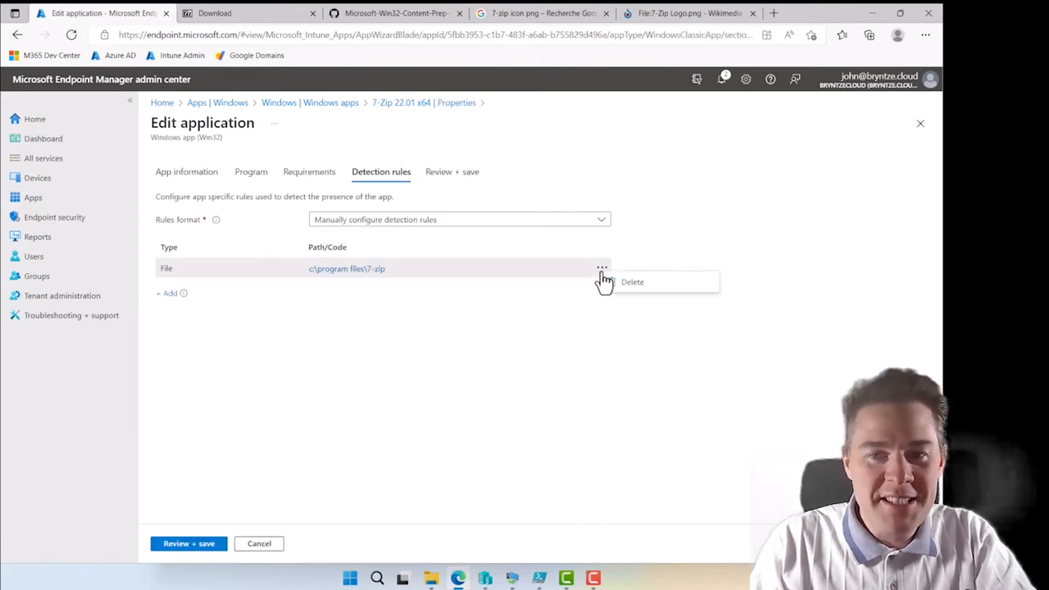
pyautogui.click(346, 268)
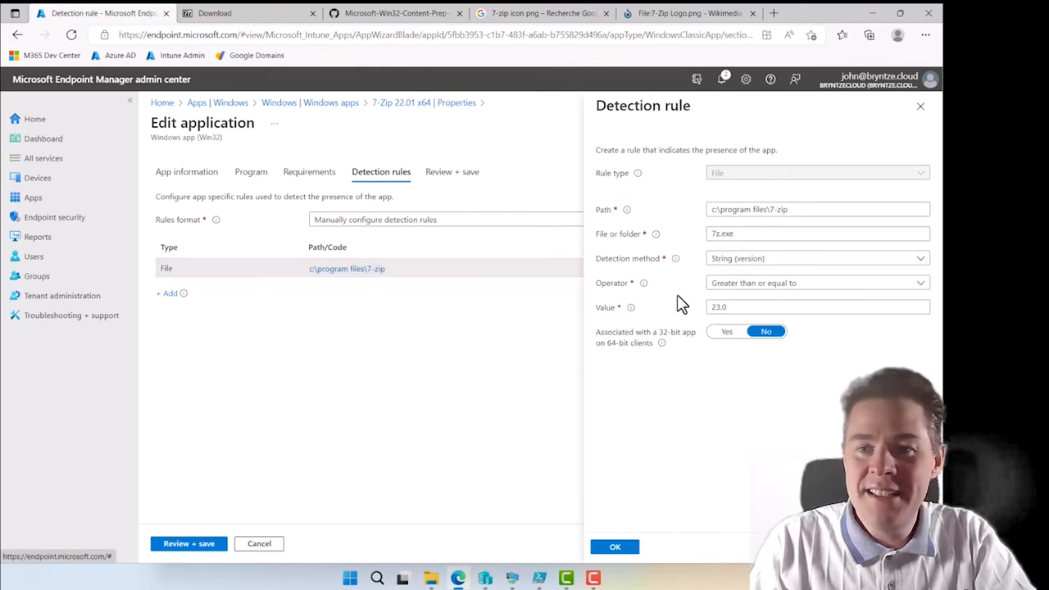
# Set the 7z.exe rule value to 22.1.0.0 with Greater than or equal to, and confirm
pyautogui.click(817, 234)
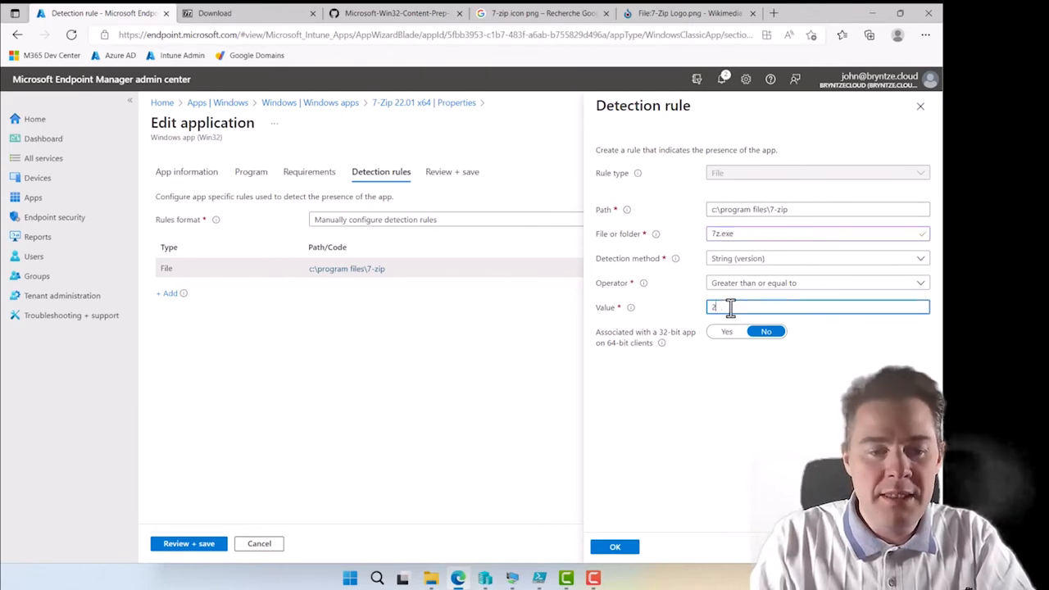
pyautogui.write('22.0')
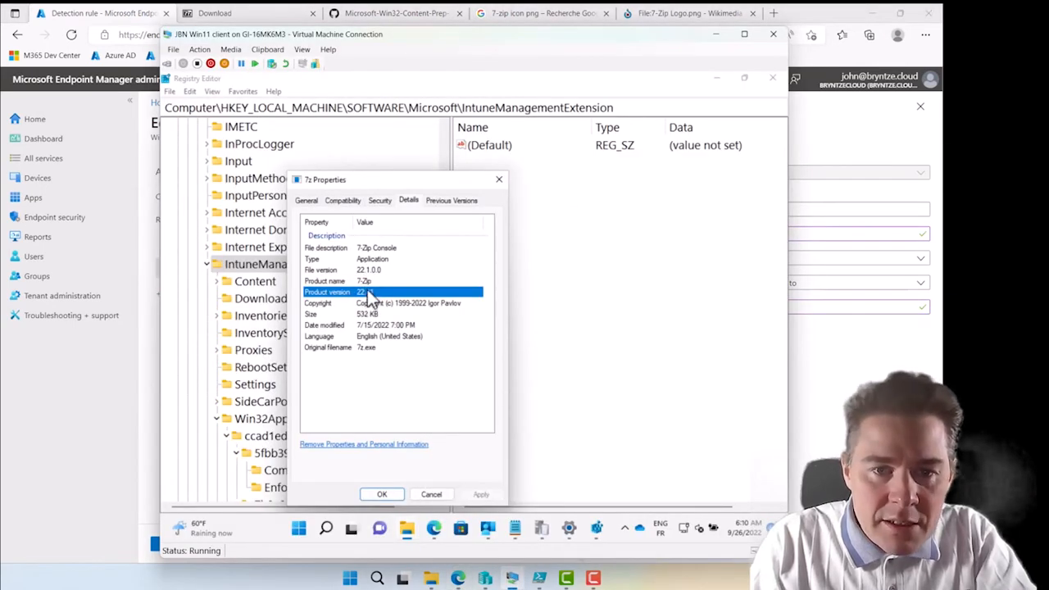
pyautogui.moveTo(369, 296)
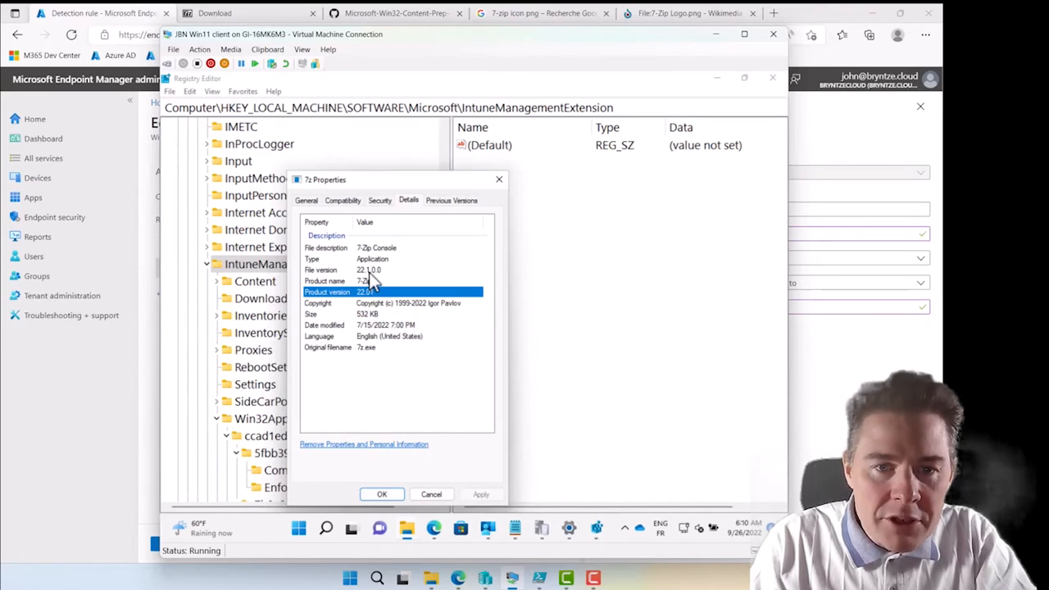
pyautogui.click(369, 270)
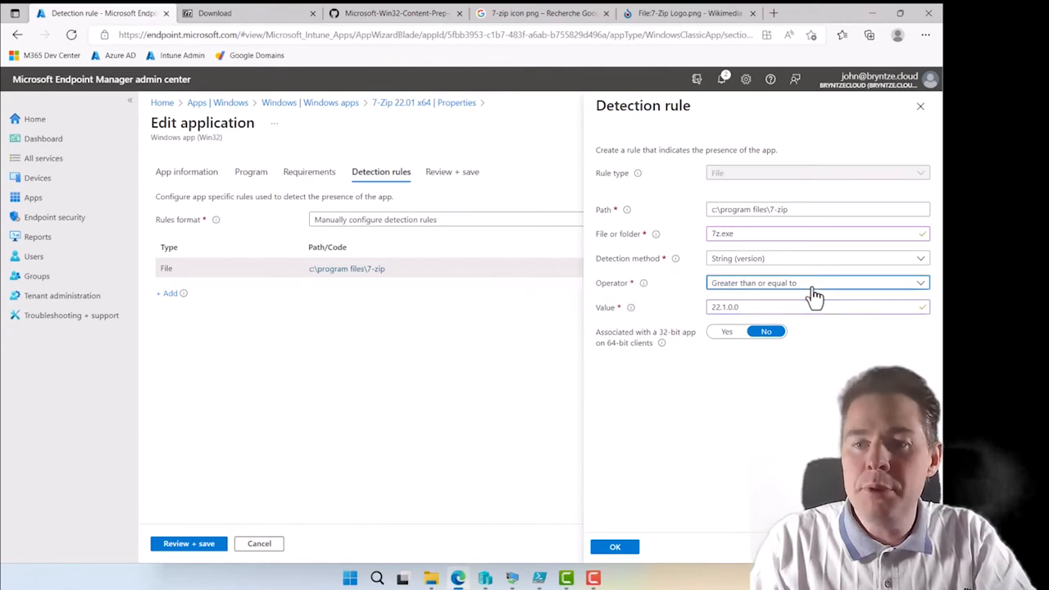
pyautogui.click(815, 282)
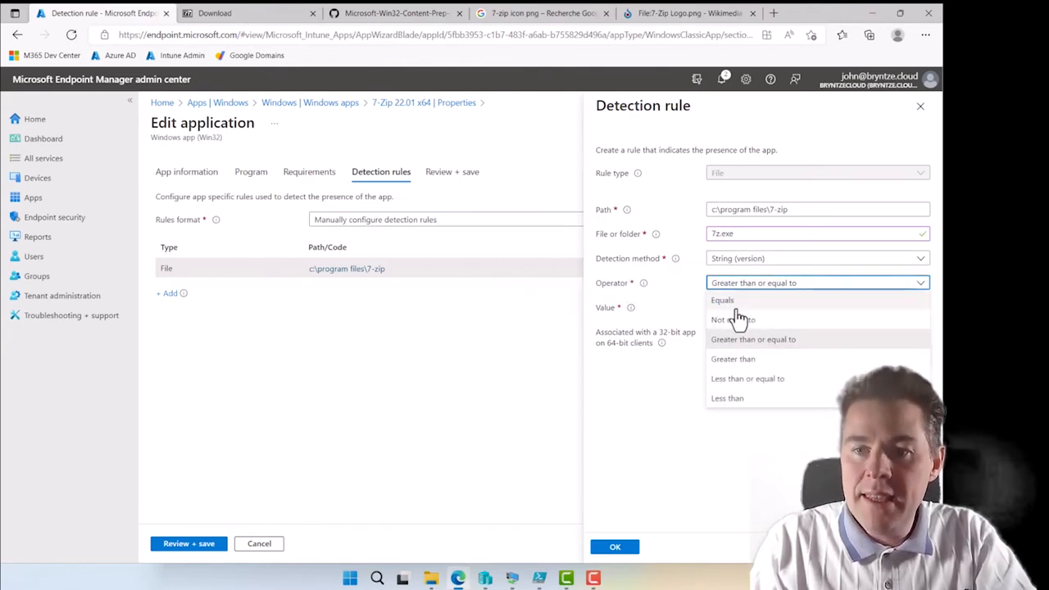
pyautogui.click(722, 300)
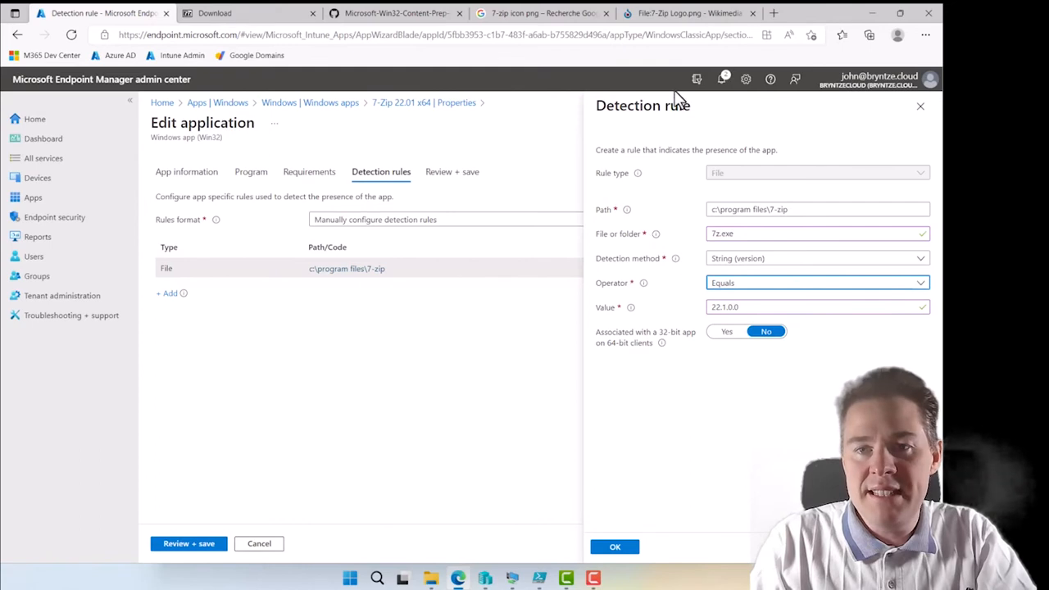
pyautogui.click(815, 283)
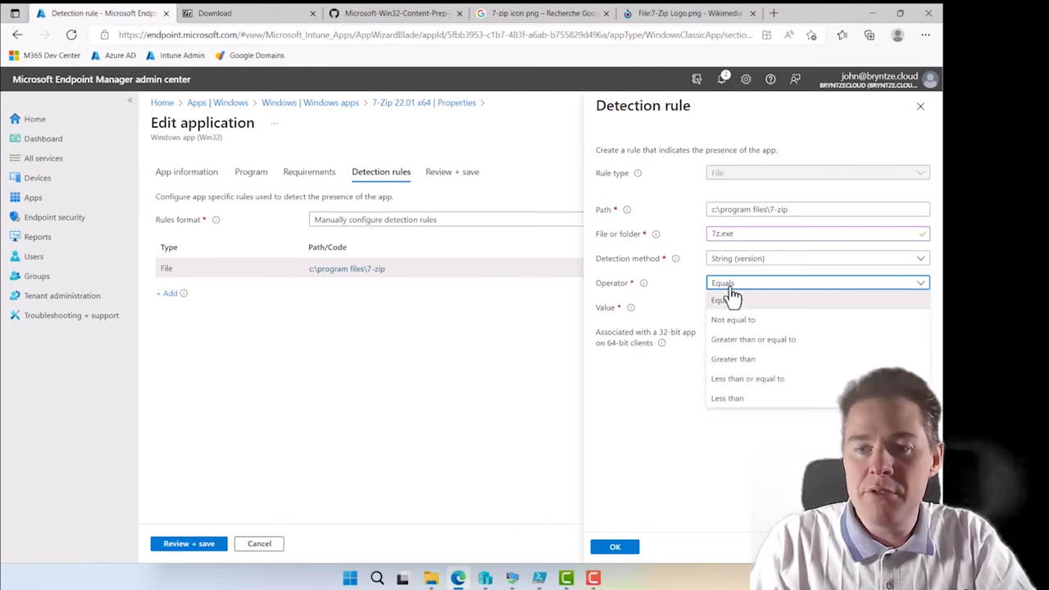
pyautogui.moveTo(749, 340)
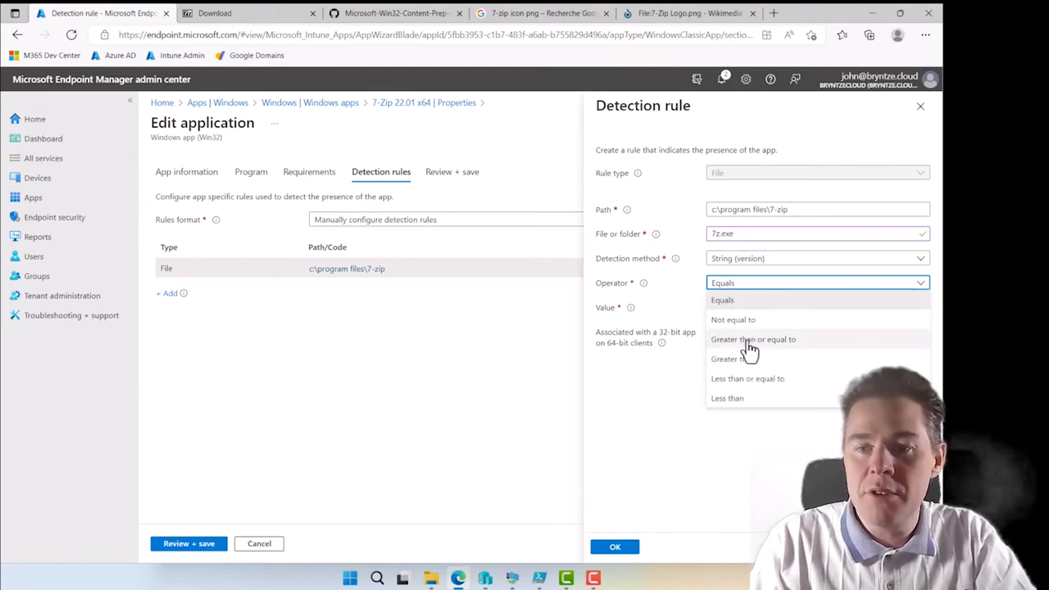
pyautogui.click(752, 338)
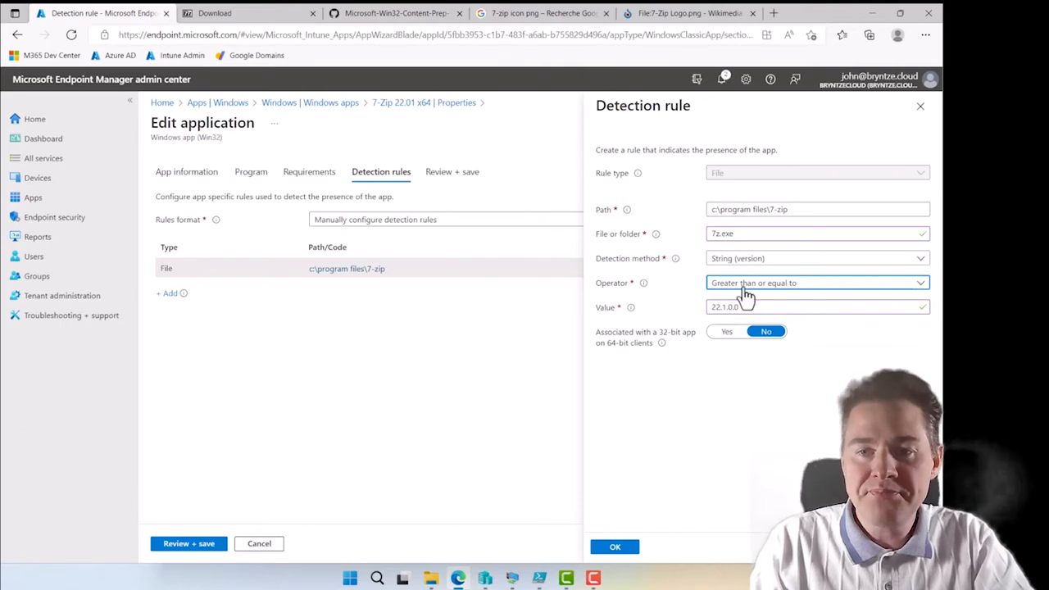
pyautogui.click(614, 547)
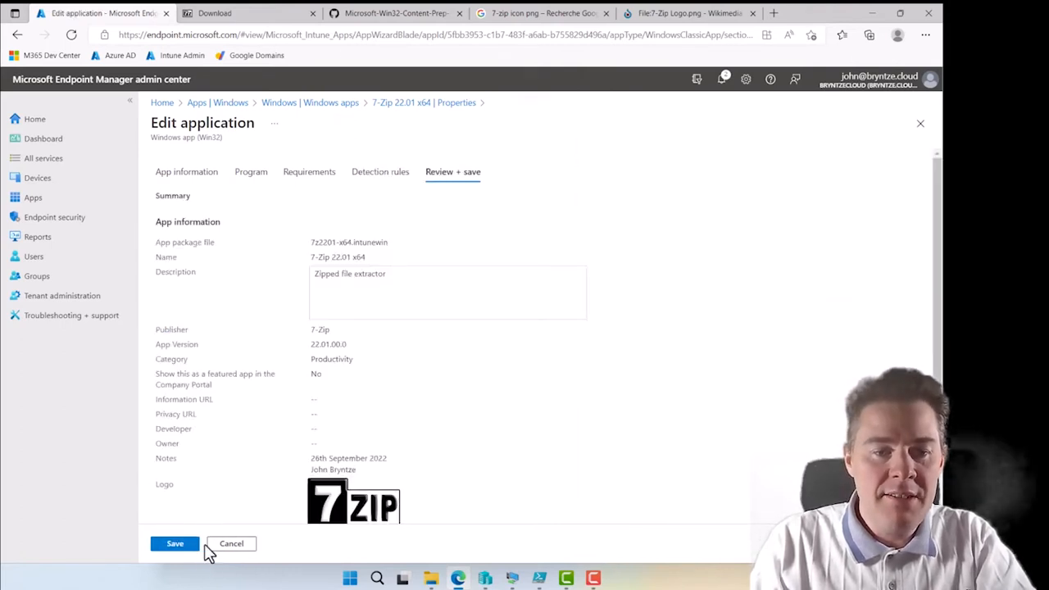
# Save the 7-Zip 22.01 x64 app with its corrected detection rule on Review + save
pyautogui.click(231, 544)
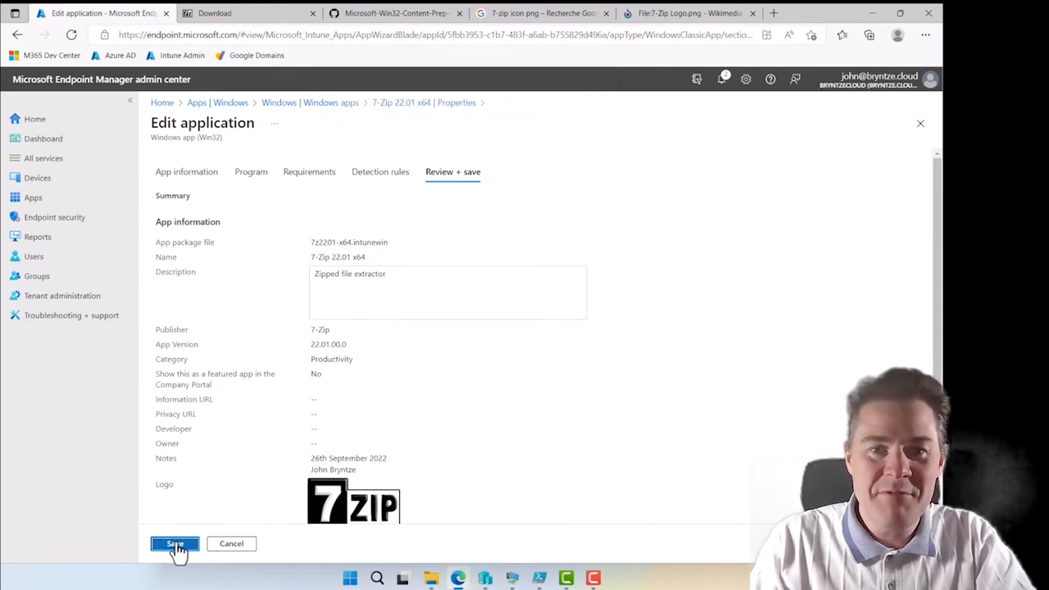
pyautogui.click(174, 544)
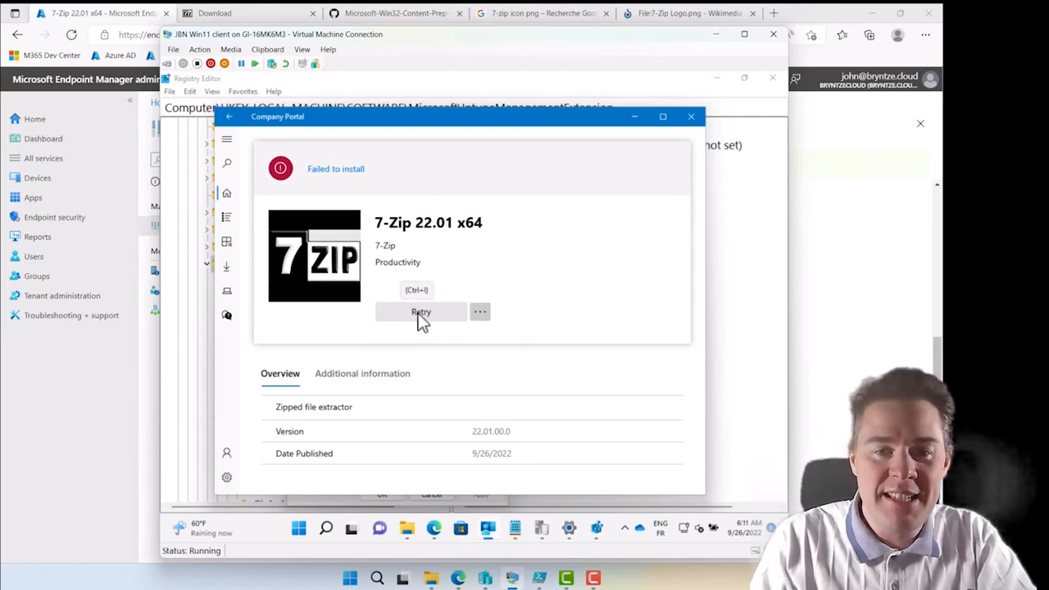
# Retry the 7-Zip 22.01 x64 install in Company Portal until it shows Installed
pyautogui.click(421, 313)
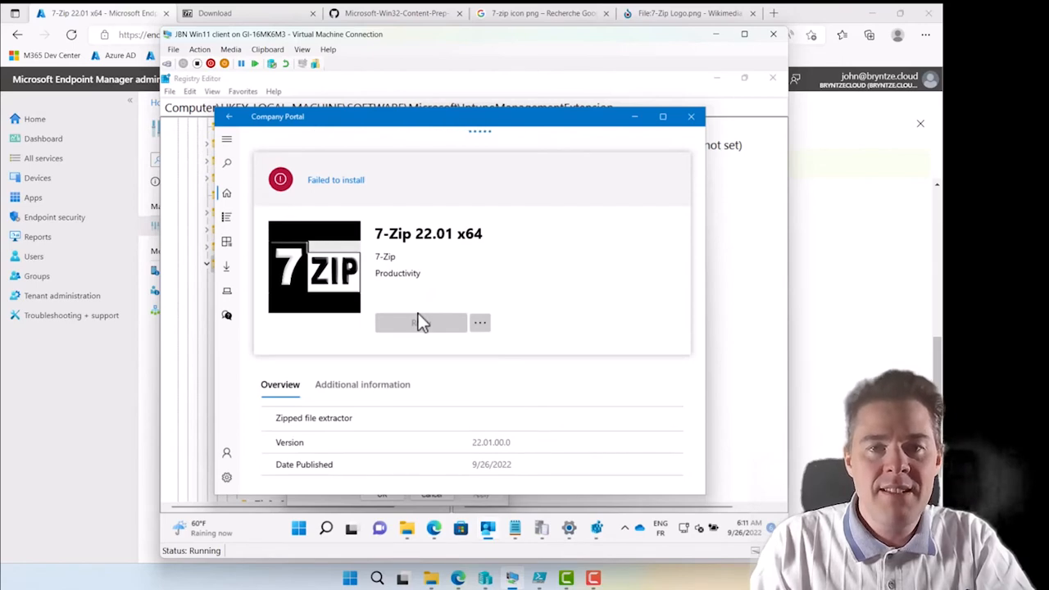
pyautogui.click(420, 320)
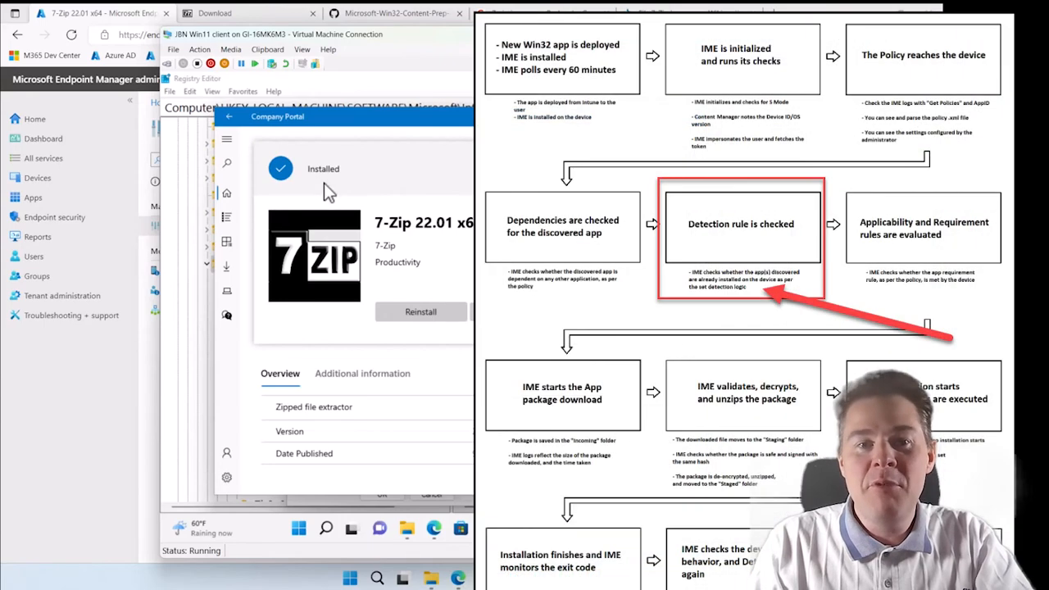
pyautogui.moveTo(351, 204)
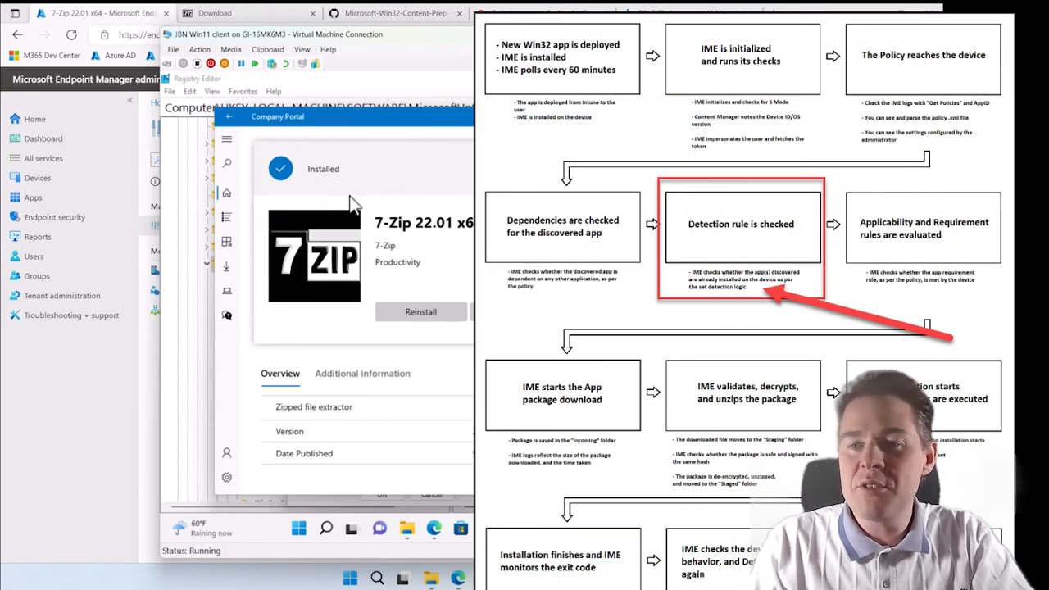
pyautogui.moveTo(437, 334)
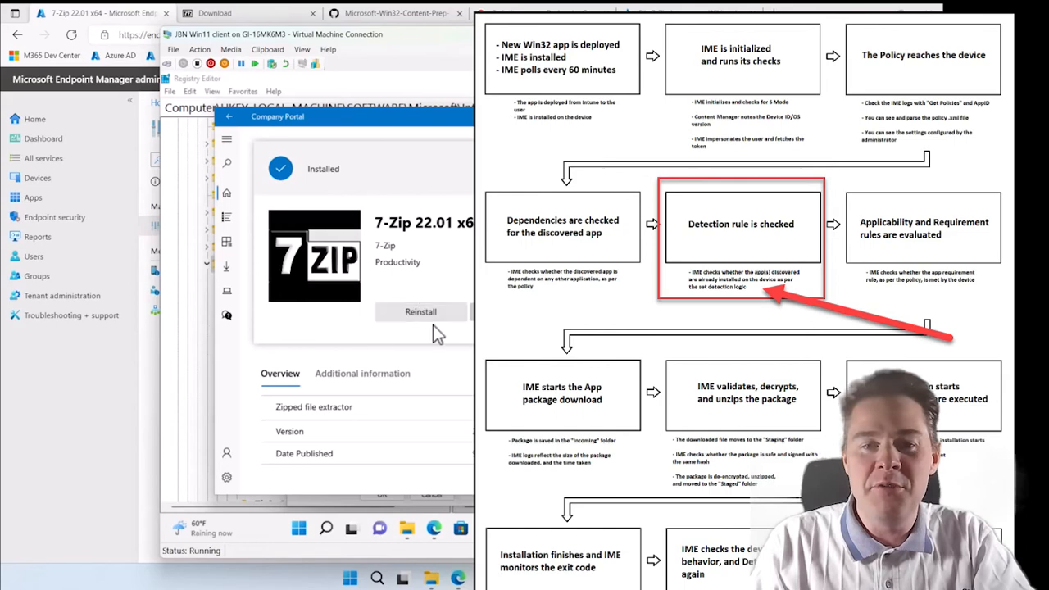
pyautogui.moveTo(396, 285)
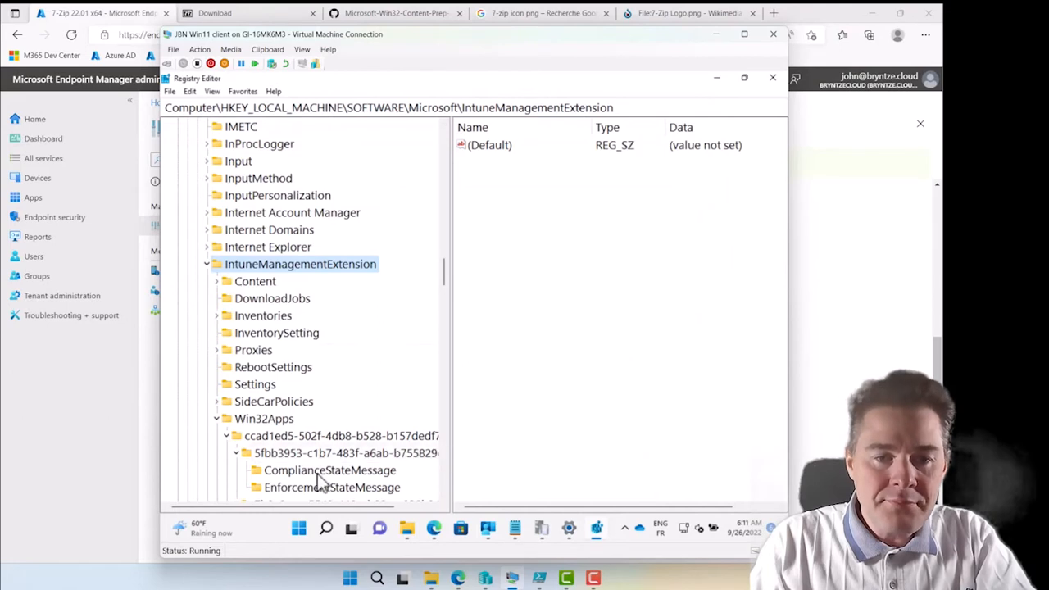
# Read the 7-Zip EnforcementStateMessage registry value, confirming enforcement state 1000
pyautogui.click(331, 487)
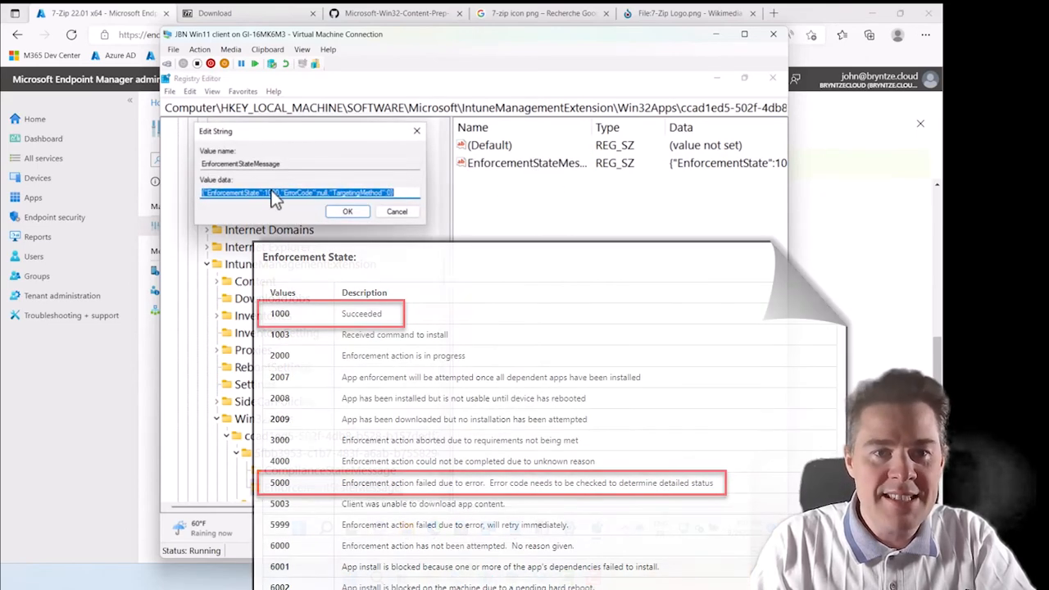
pyautogui.click(396, 210)
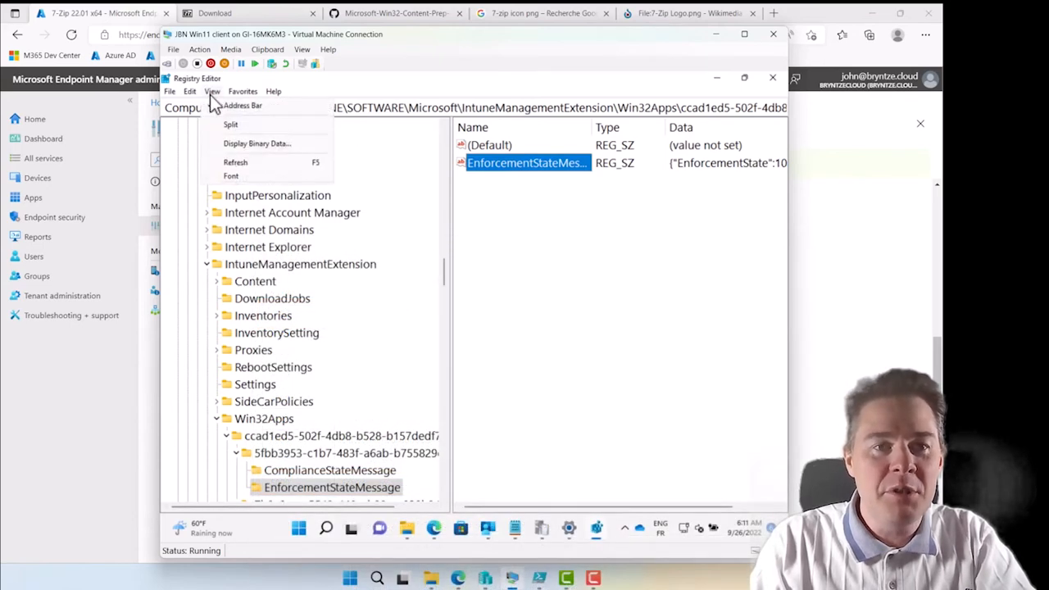
pyautogui.moveTo(246, 162)
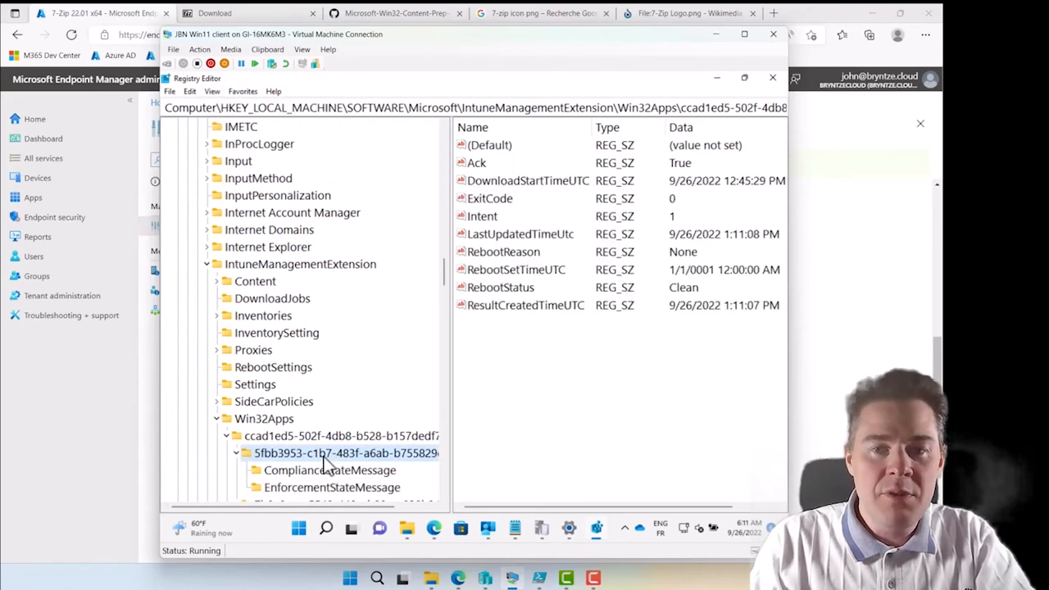
pyautogui.click(331, 487)
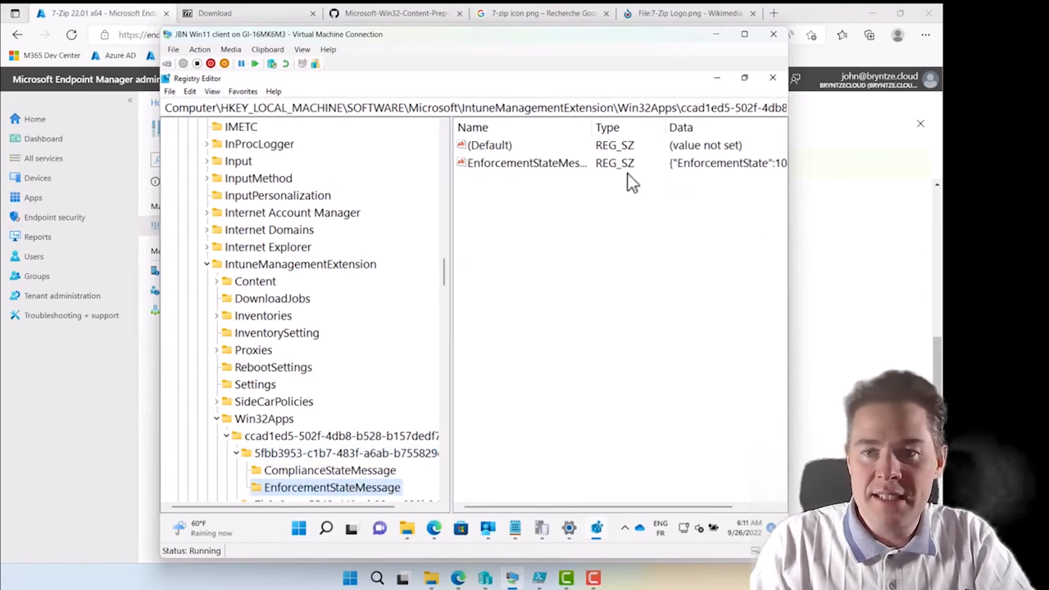
pyautogui.moveTo(541, 533)
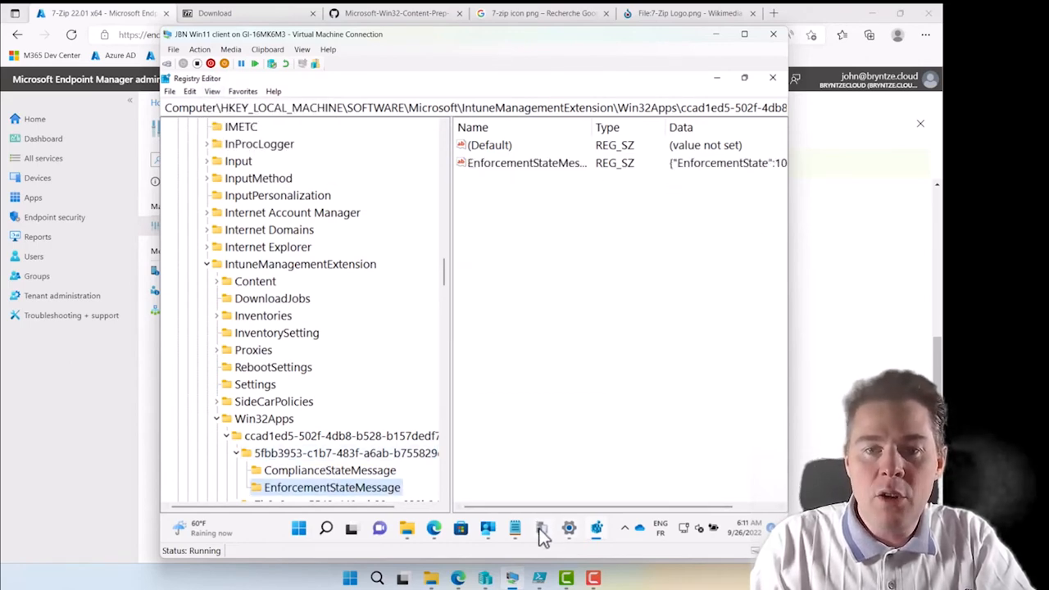
# Search the IME log for 22.1.00 and inspect the 7z.exe version 22.1.0.0 detection entries
pyautogui.click(540, 528)
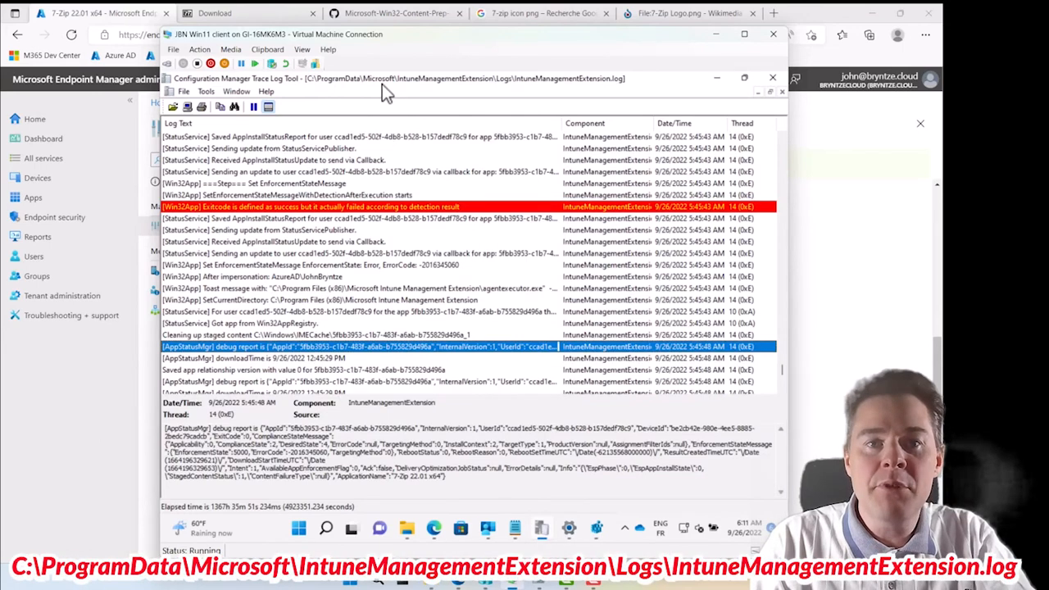
pyautogui.moveTo(465, 96)
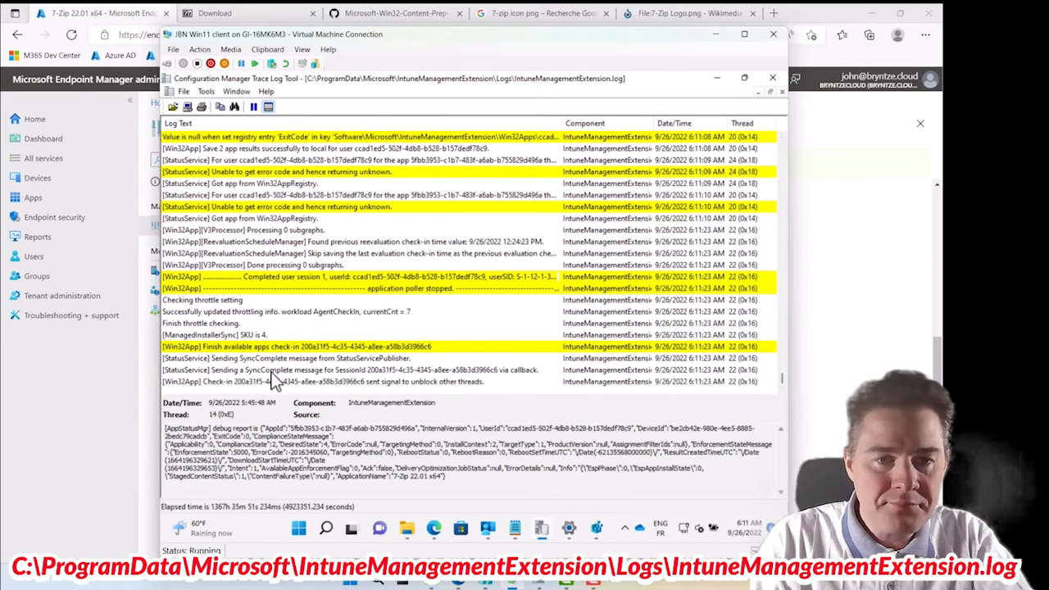
pyautogui.click(328, 381)
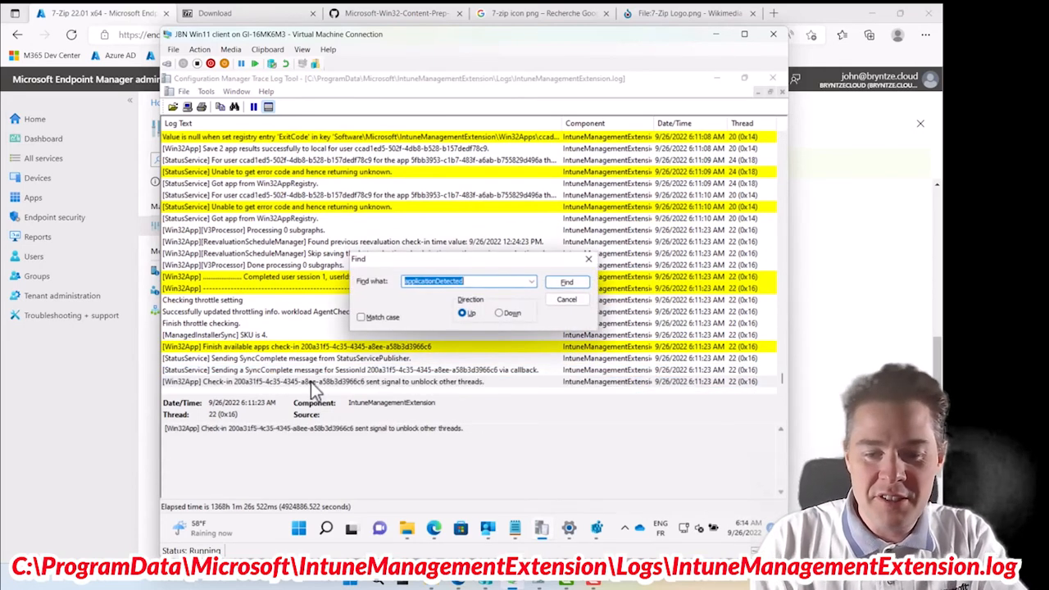
pyautogui.write('22.1.00')
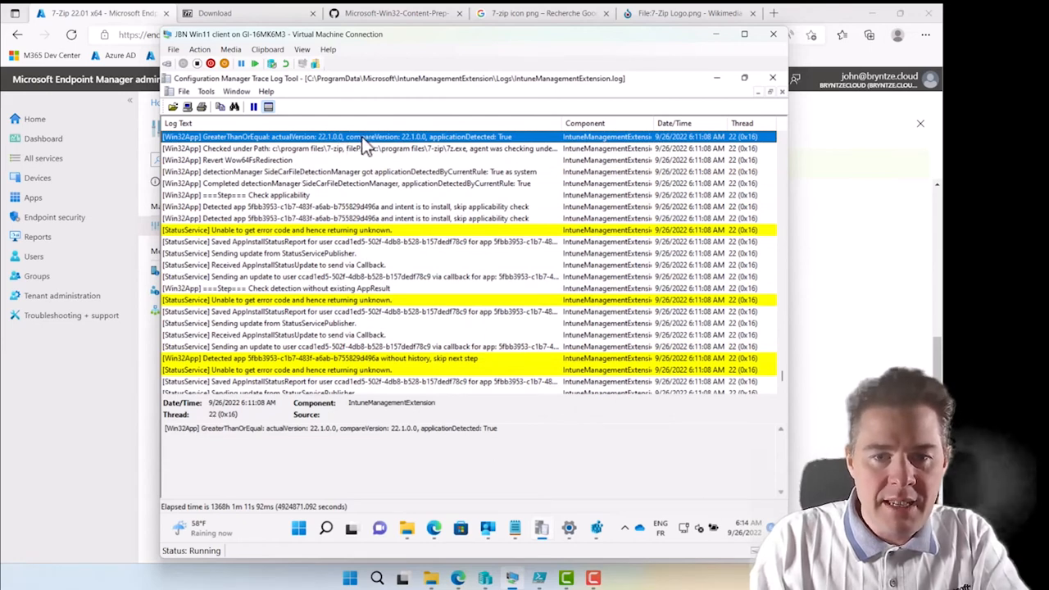
pyautogui.moveTo(273, 434)
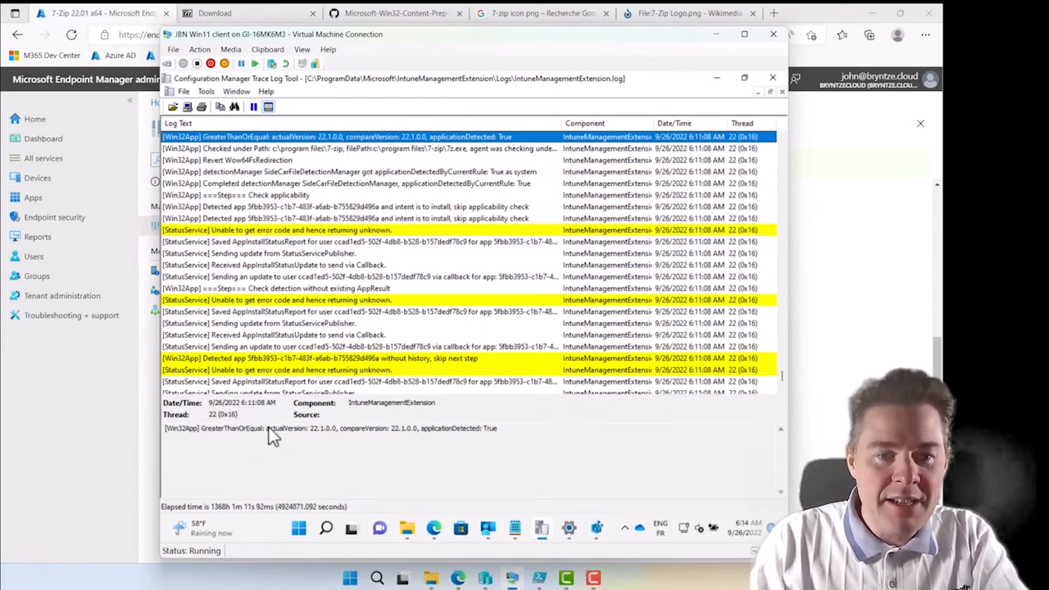
pyautogui.moveTo(432, 438)
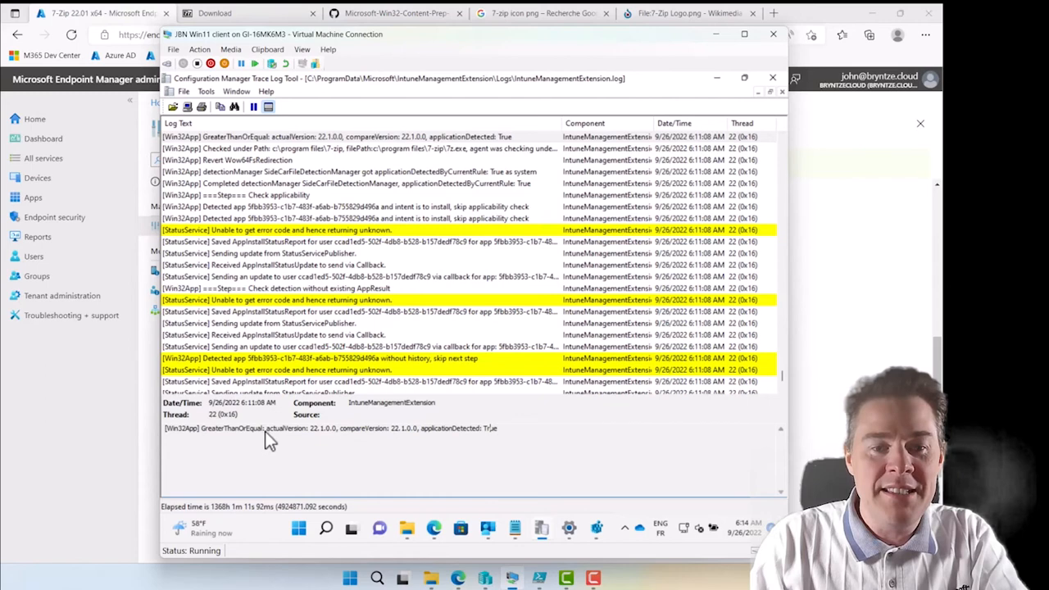
pyautogui.moveTo(298, 441)
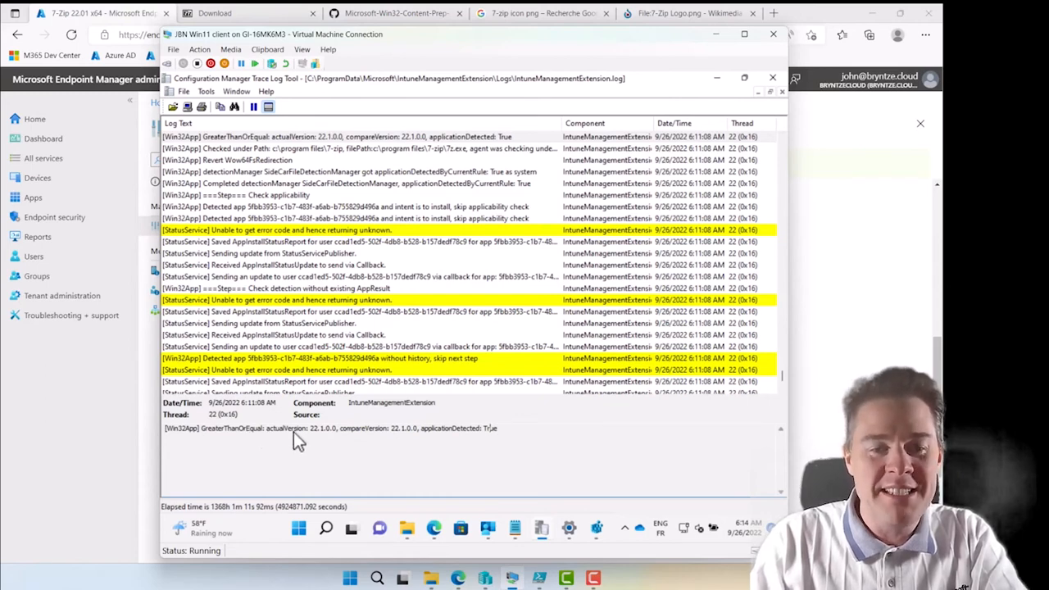
pyautogui.doubleClick(336, 428)
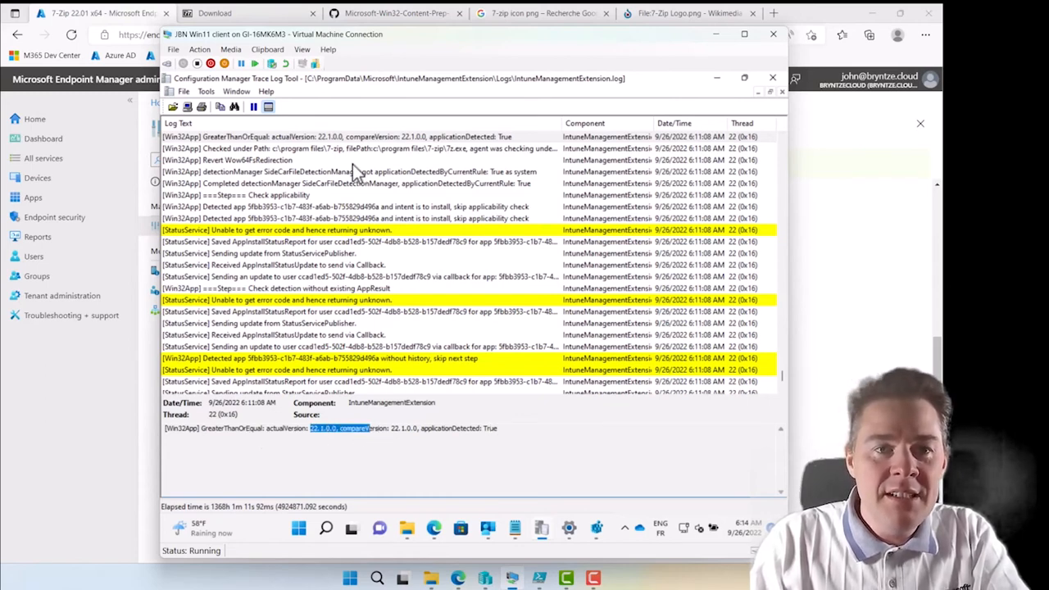
pyautogui.moveTo(320, 156)
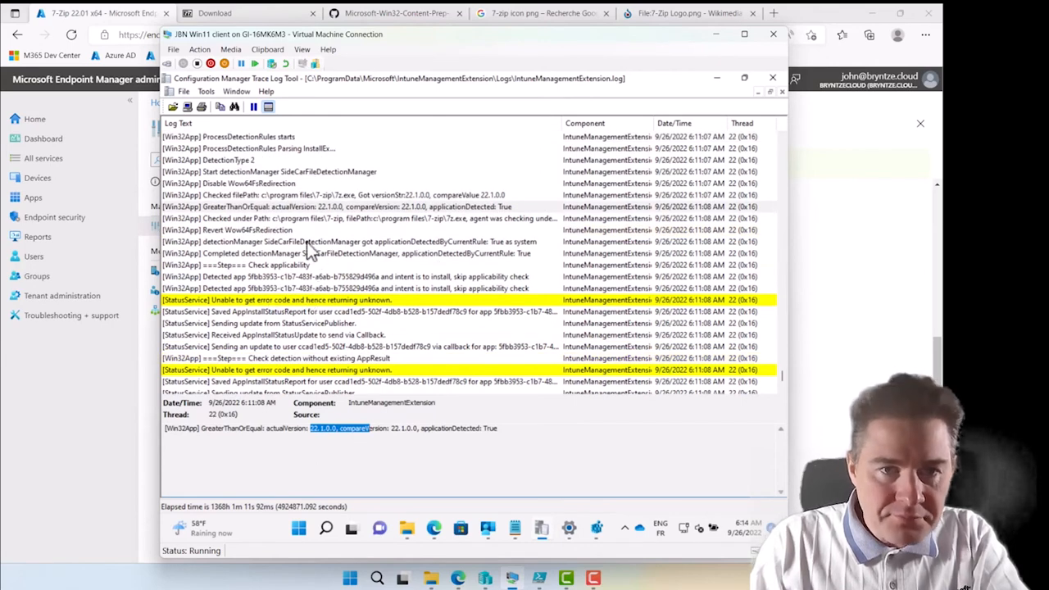
pyautogui.click(328, 194)
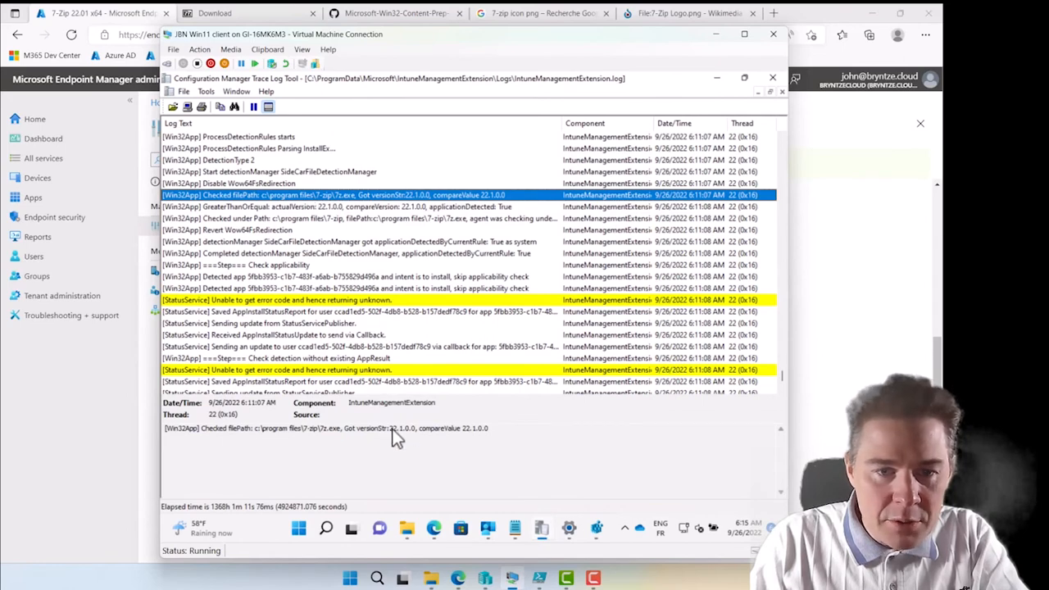
pyautogui.moveTo(393, 344)
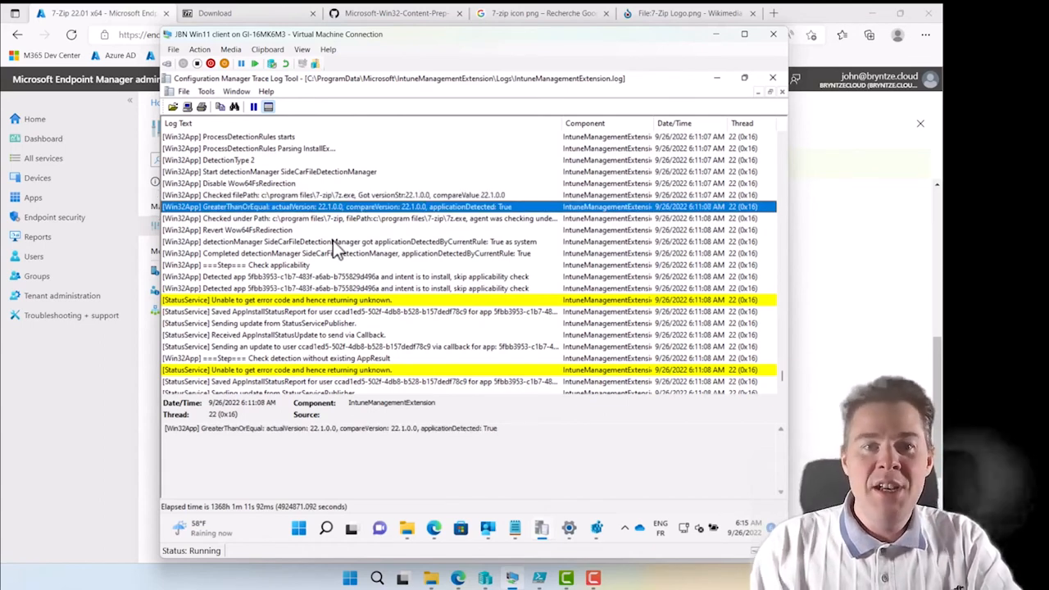
pyautogui.moveTo(467, 349)
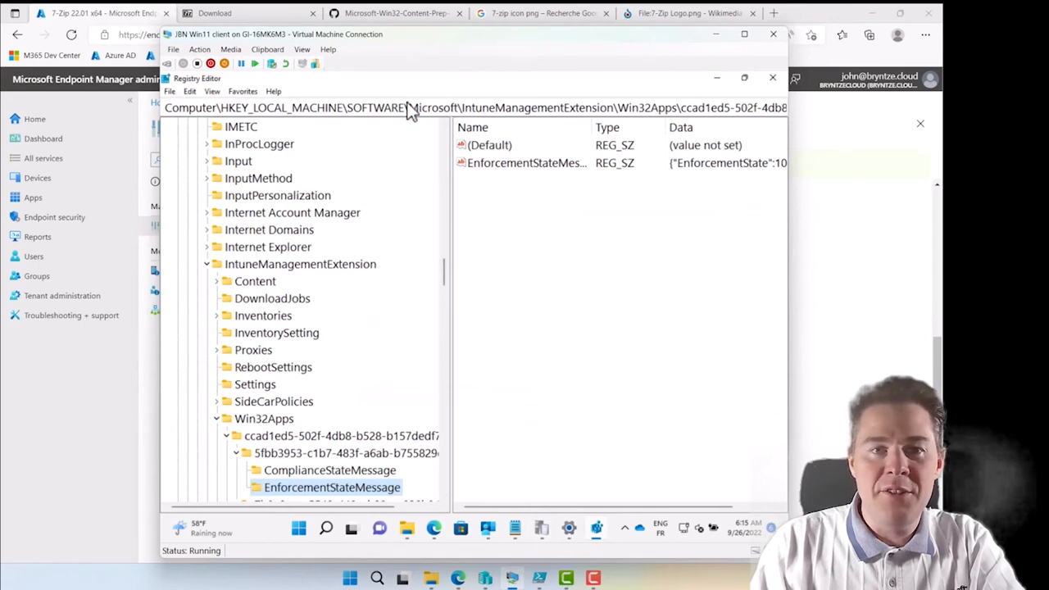
pyautogui.moveTo(447, 207)
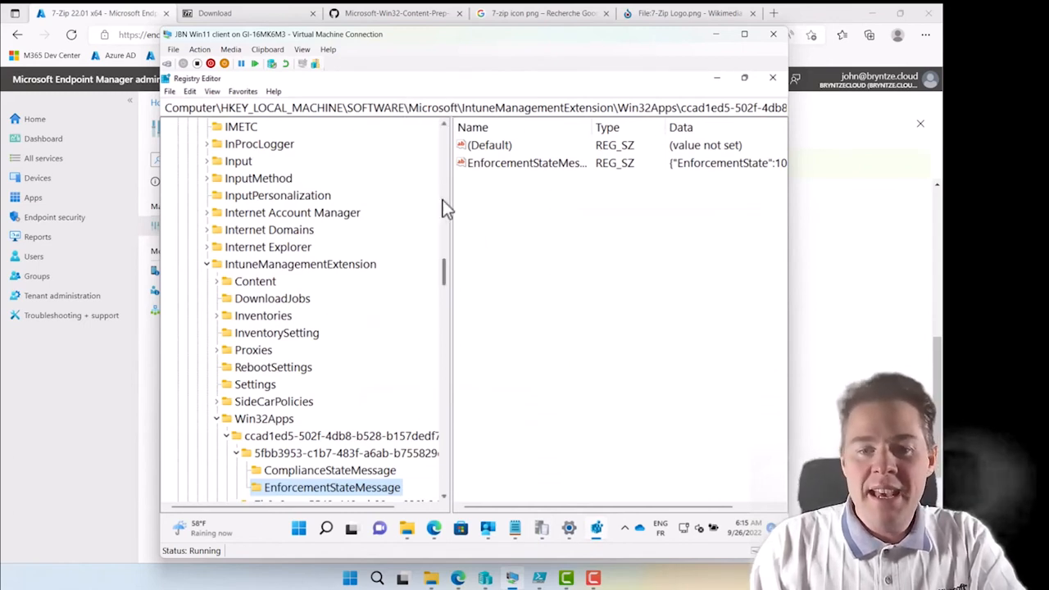
pyautogui.moveTo(407, 528)
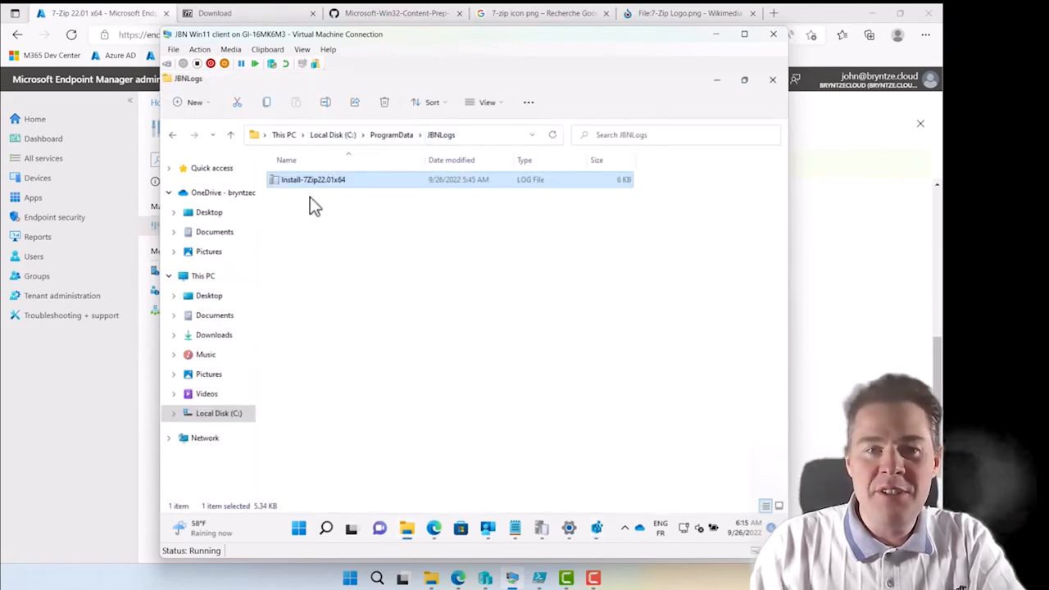
# Open Install-7Zip22.01x64.log in CMTrace, confirm status 0, and close it
pyautogui.doubleClick(312, 179)
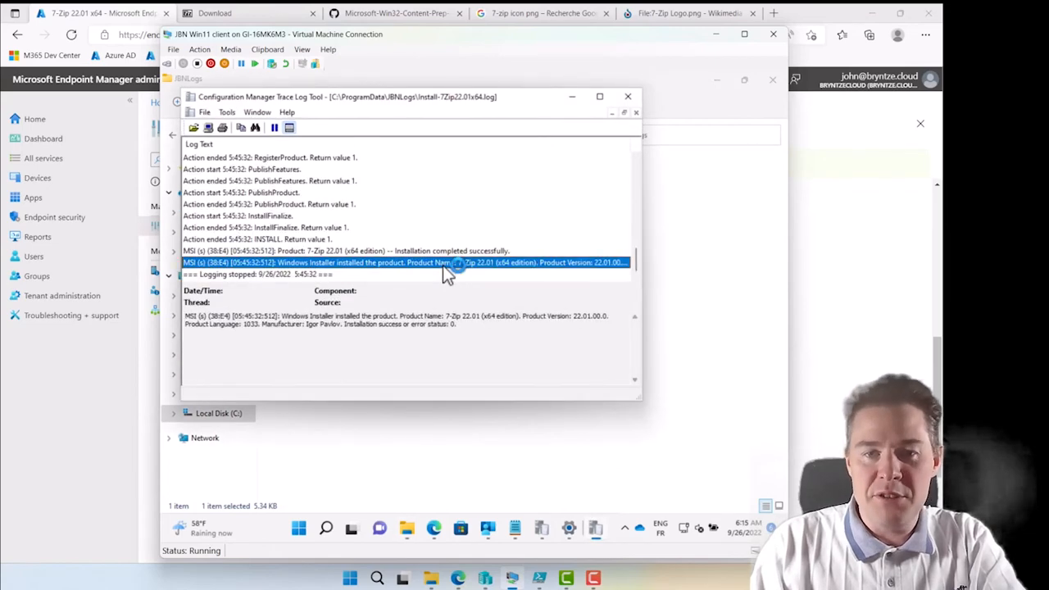
pyautogui.moveTo(415, 325)
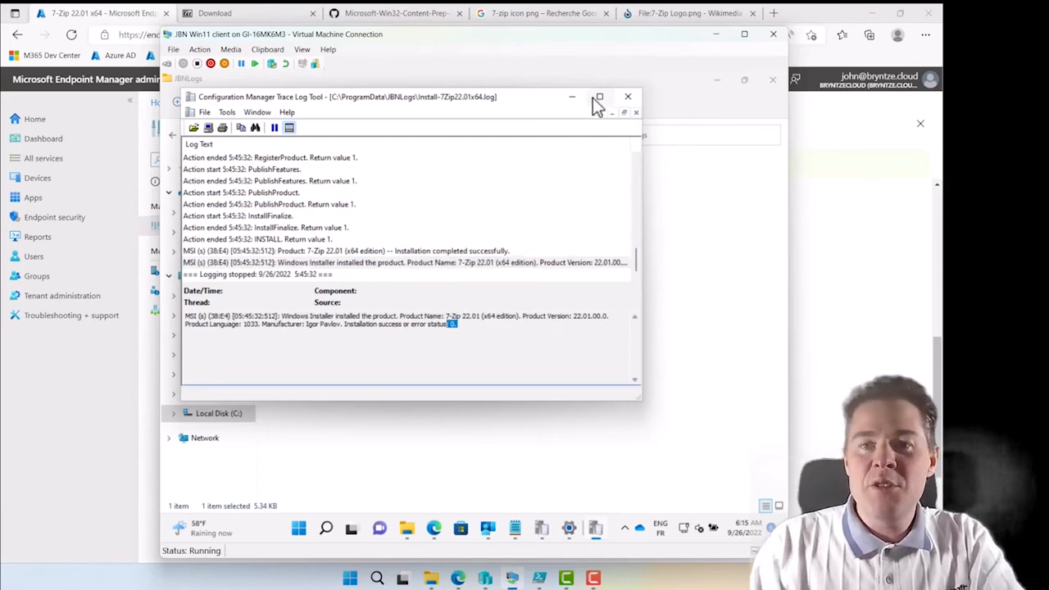
pyautogui.click(628, 97)
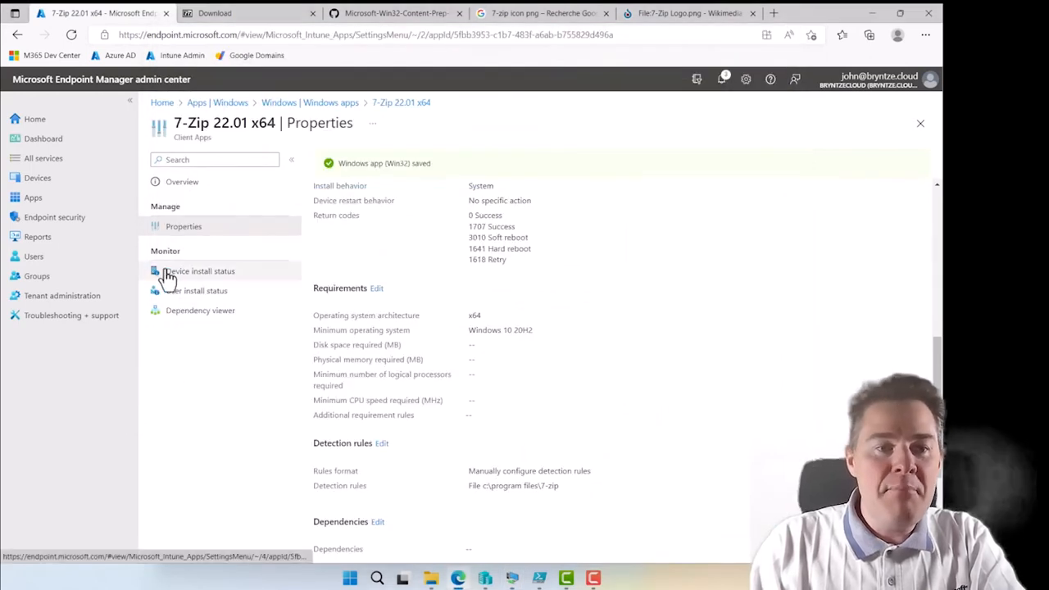
# Widen Status Details in Device install status to read 'The system cannot find the file specified.'
pyautogui.click(200, 270)
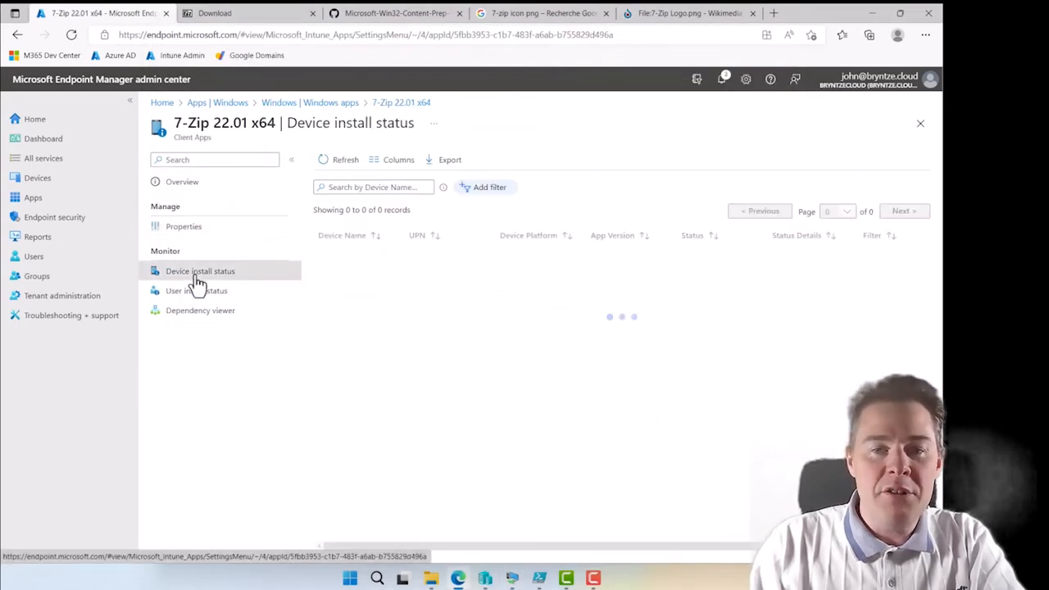
pyautogui.click(200, 272)
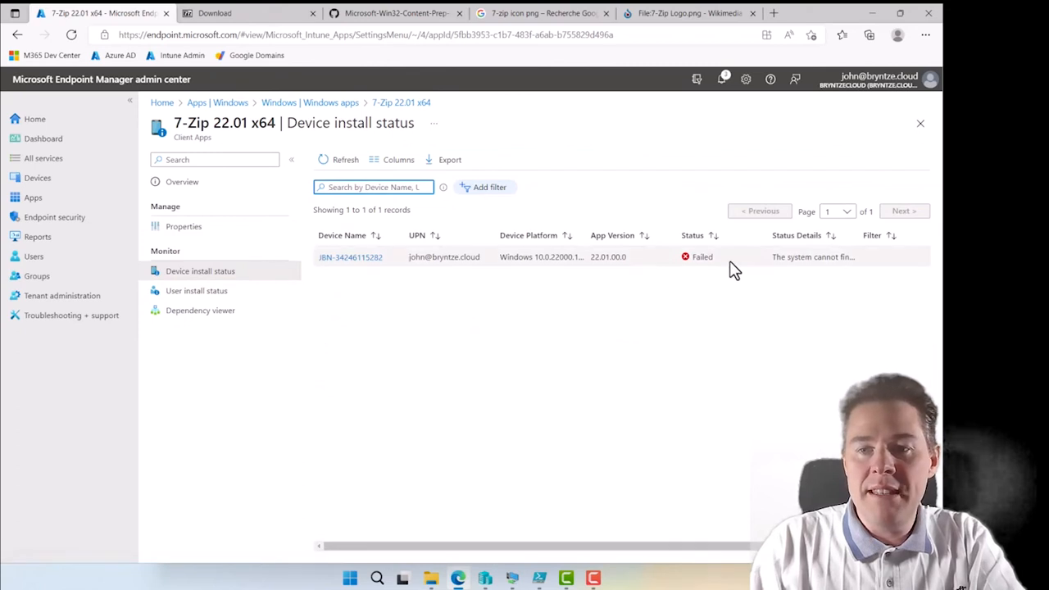
pyautogui.click(345, 159)
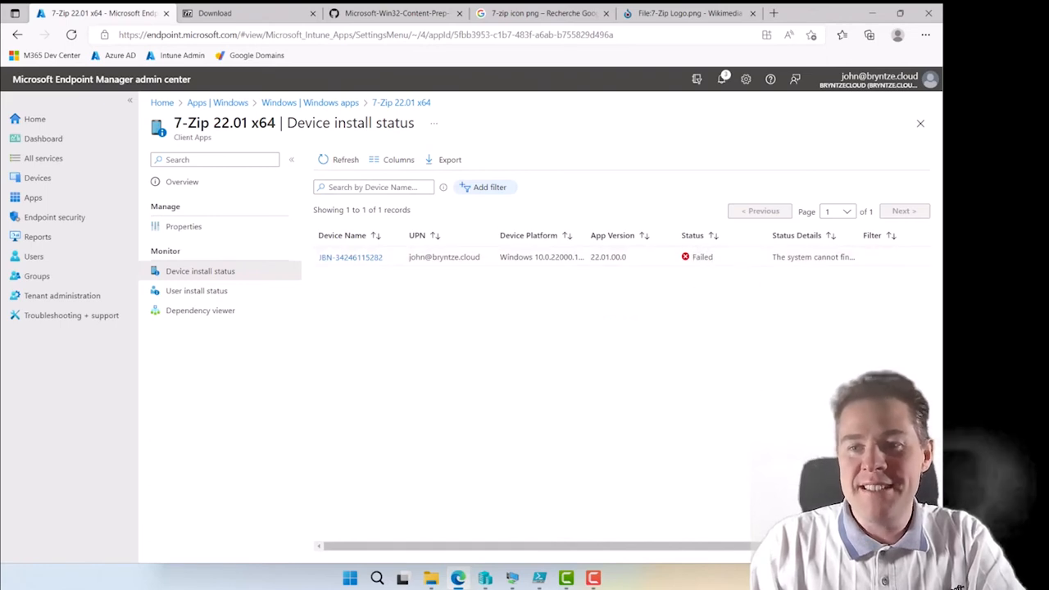
pyautogui.moveTo(647, 276)
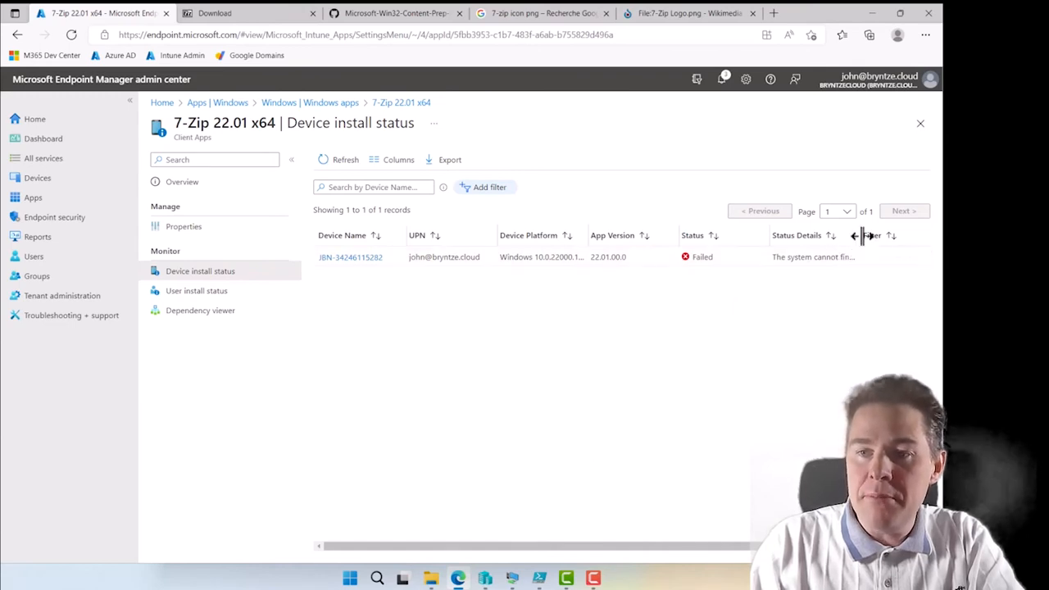
pyautogui.moveTo(811, 256)
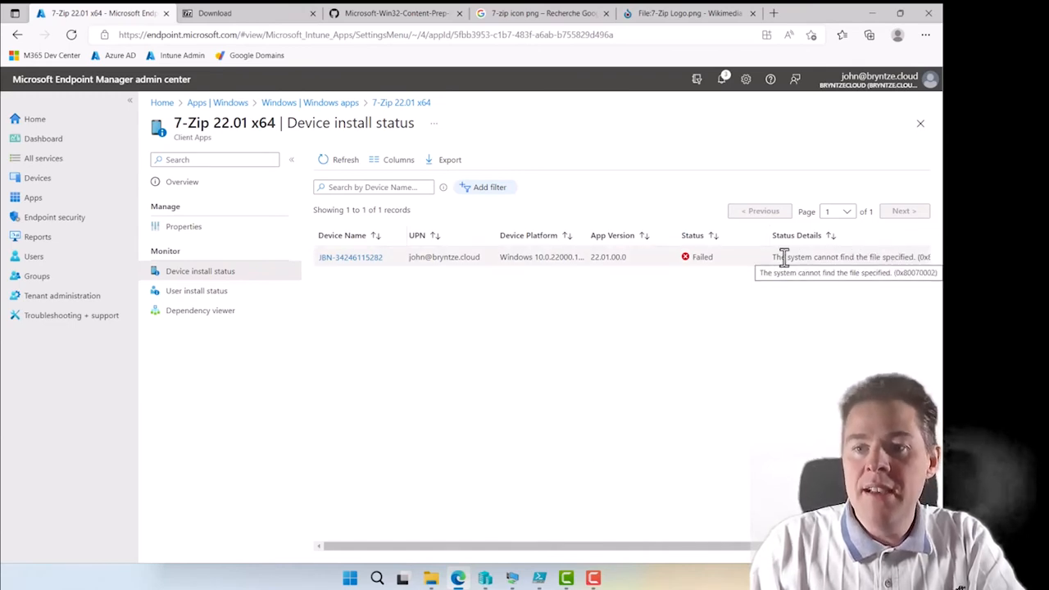
pyautogui.doubleClick(811, 256)
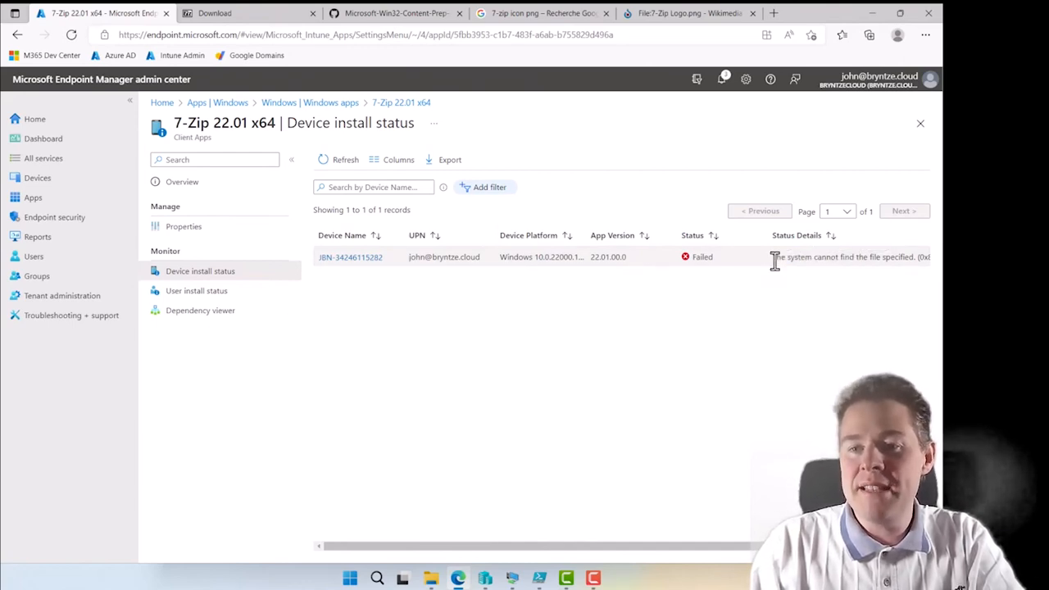
pyautogui.doubleClick(803, 256)
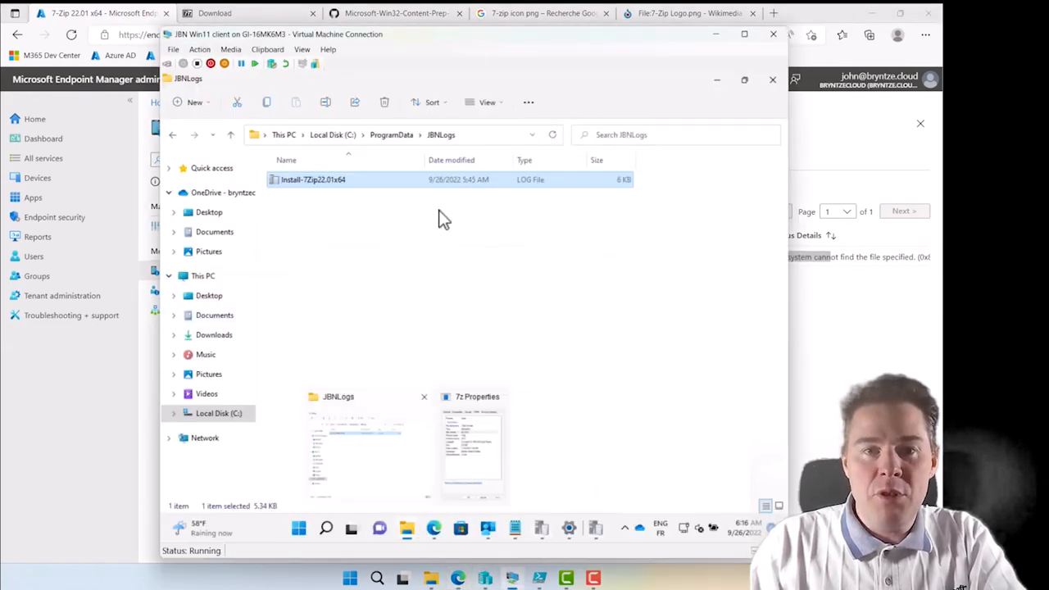
# Browse to ProgramData\Microsoft\IntuneManagementExtension\Logs and select IntuneManagementExtension.log
pyautogui.click(392, 135)
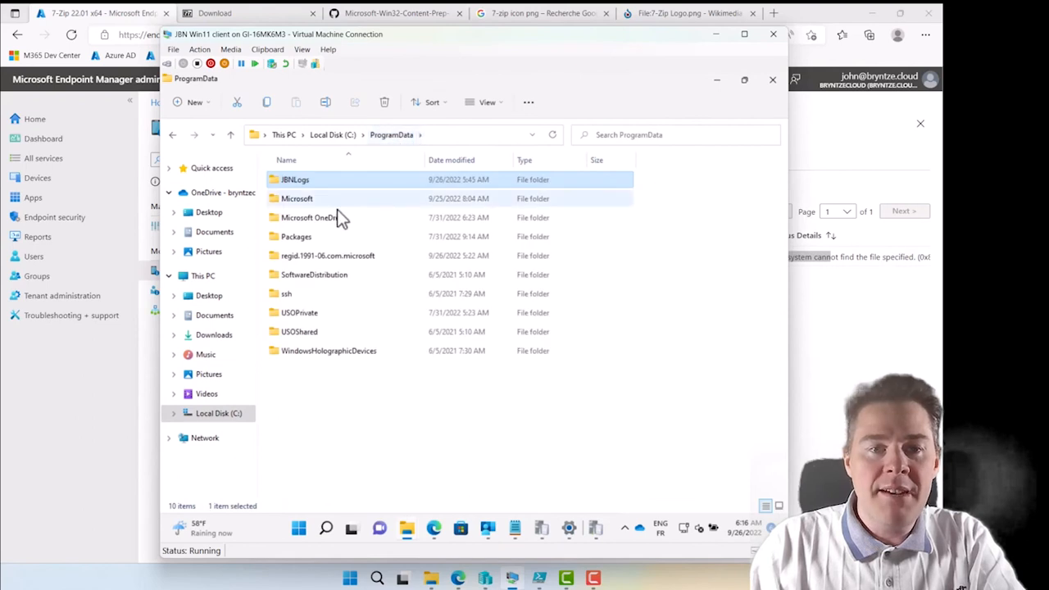
pyautogui.doubleClick(296, 198)
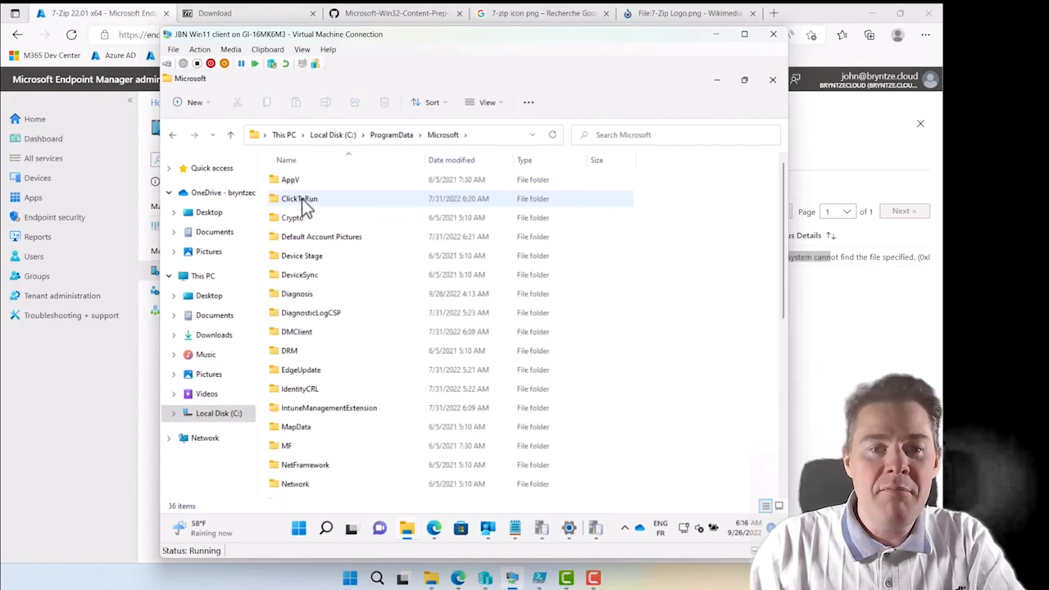
pyautogui.doubleClick(328, 408)
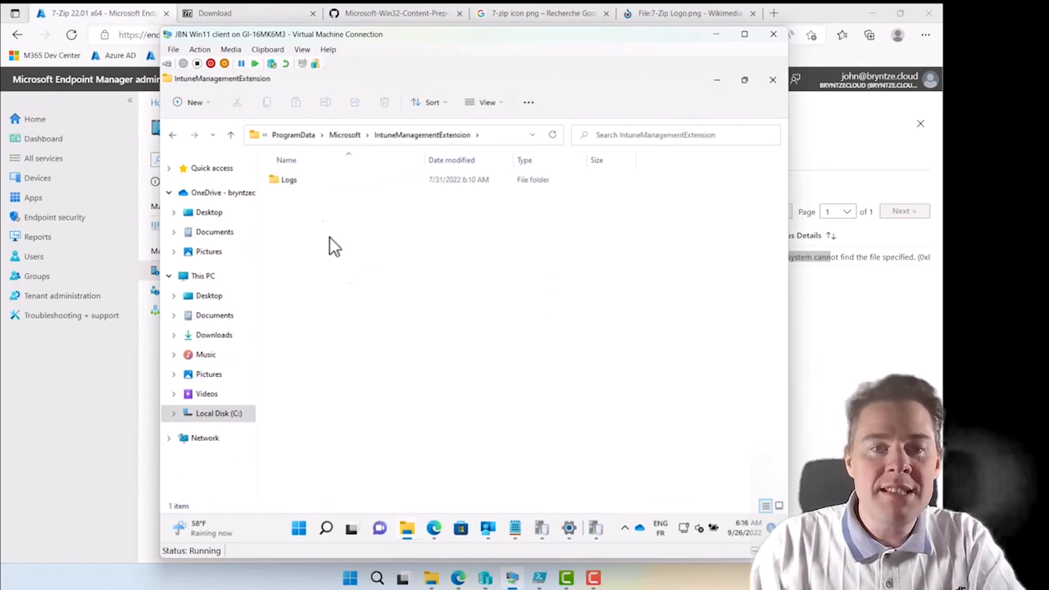
pyautogui.doubleClick(289, 179)
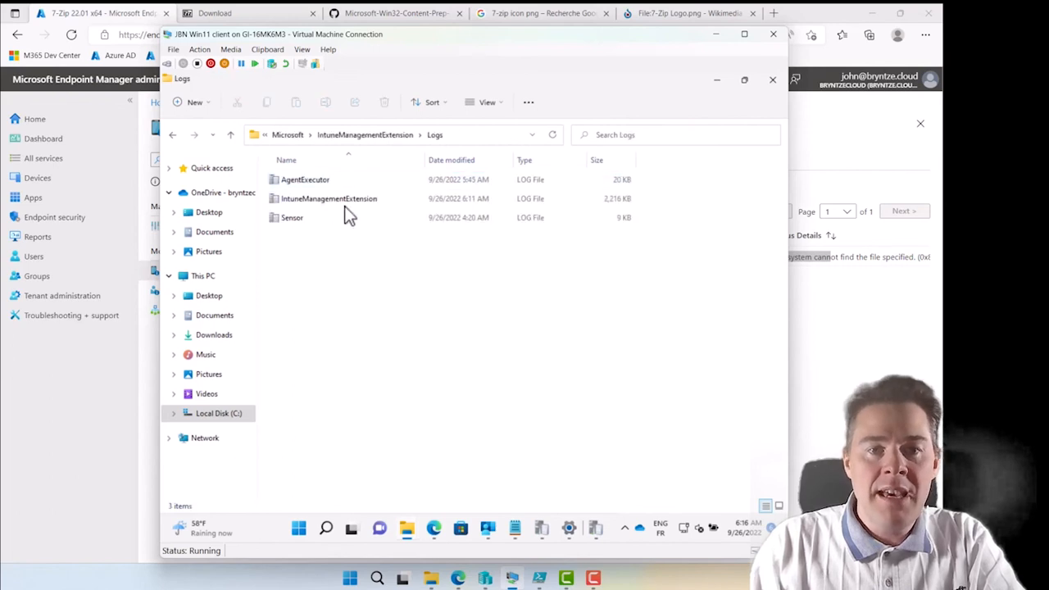
pyautogui.click(328, 198)
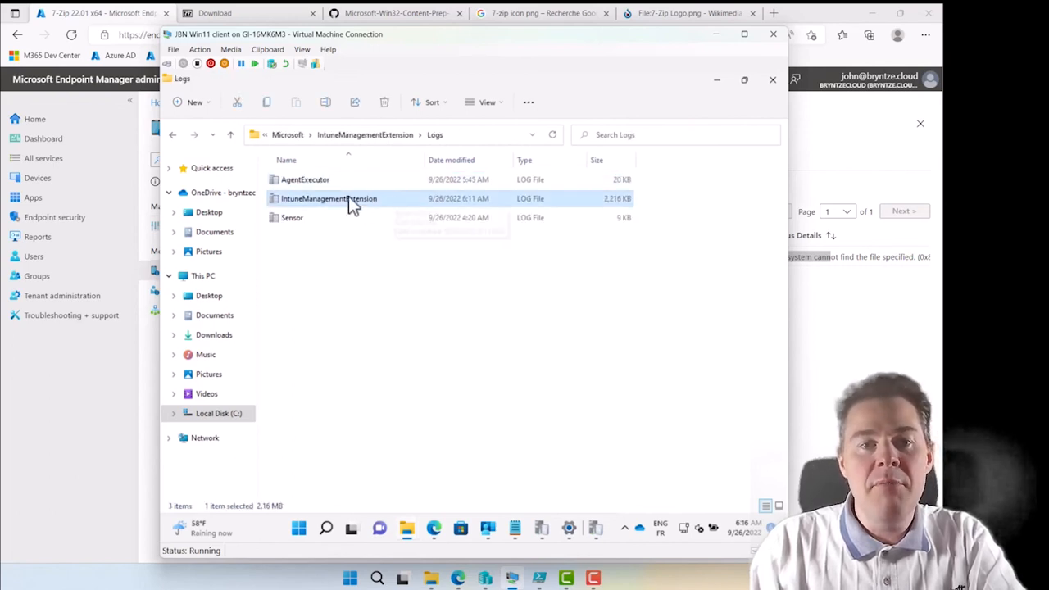
pyautogui.moveTo(318, 211)
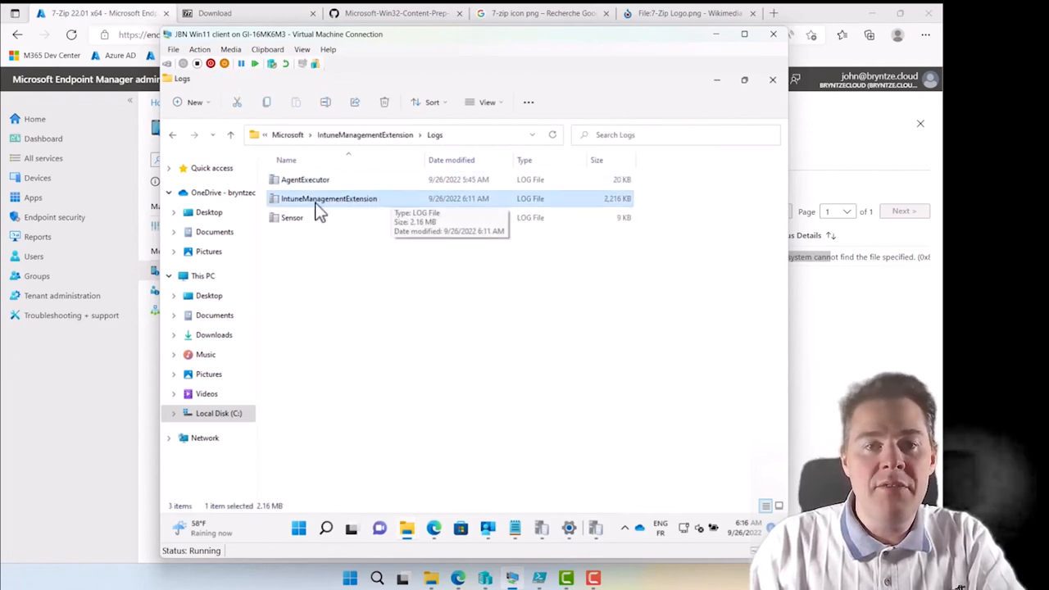